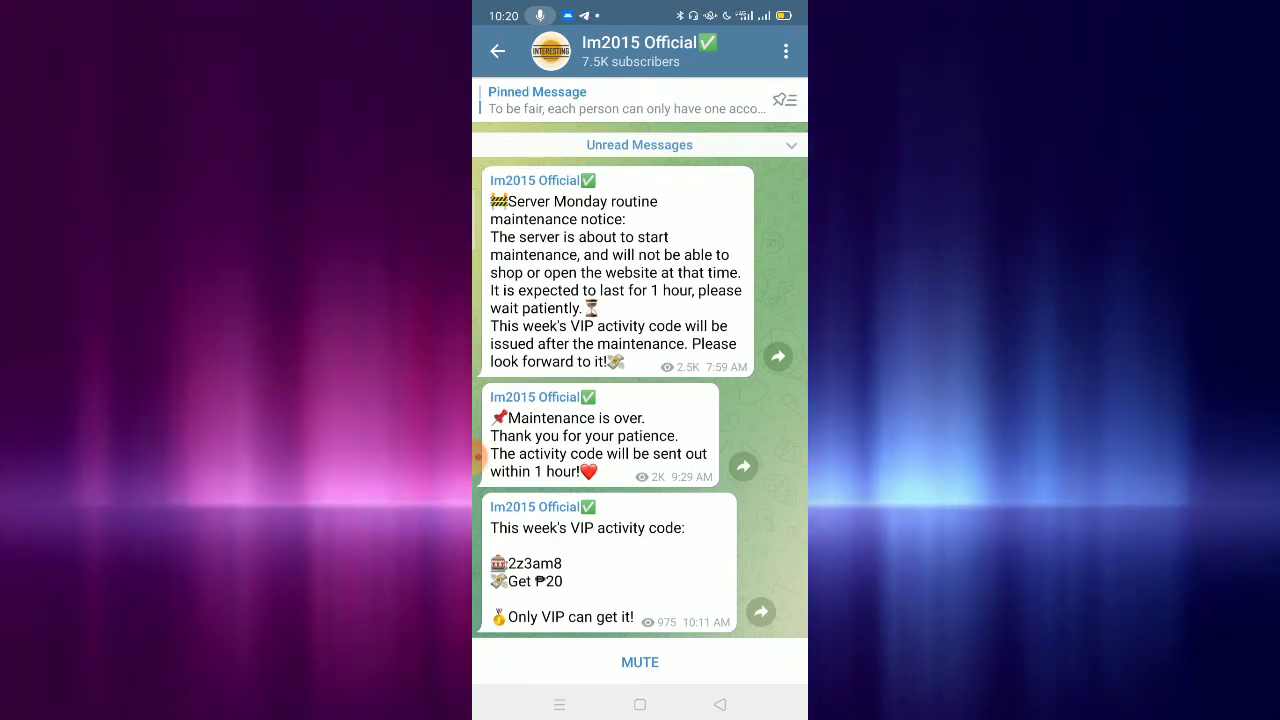
pyautogui.scroll(-3)
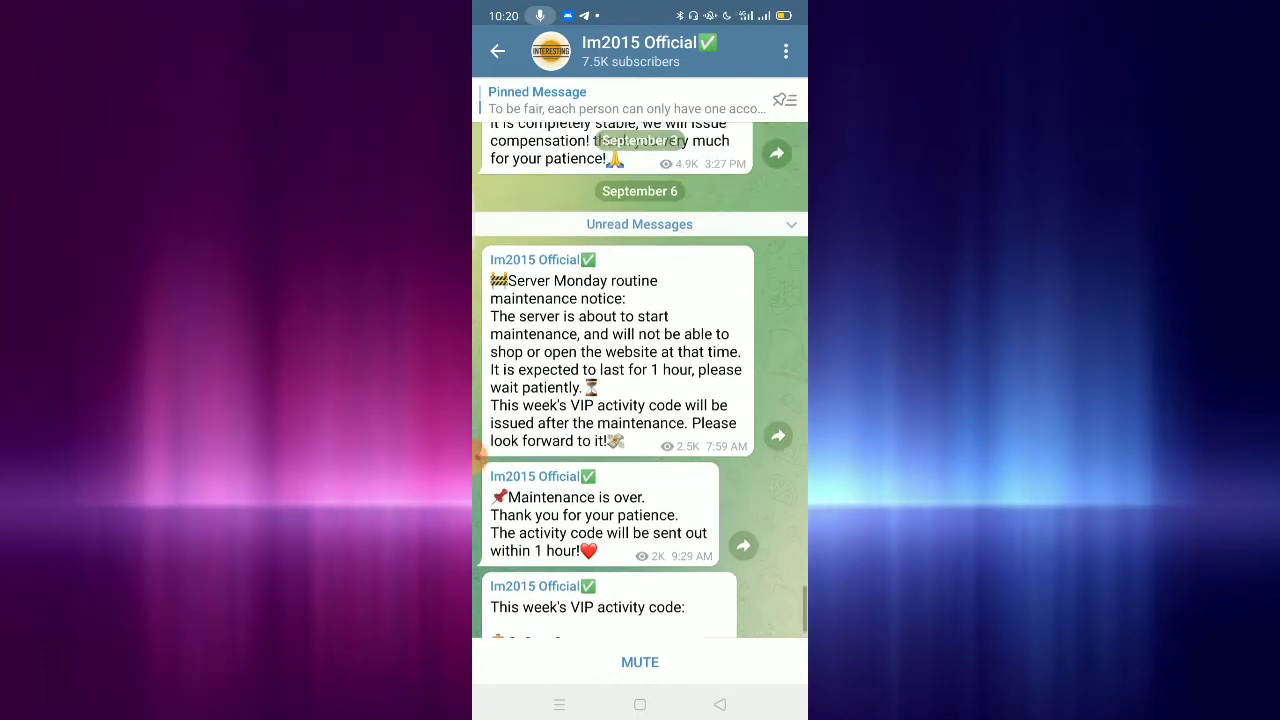
pyautogui.scroll(-3)
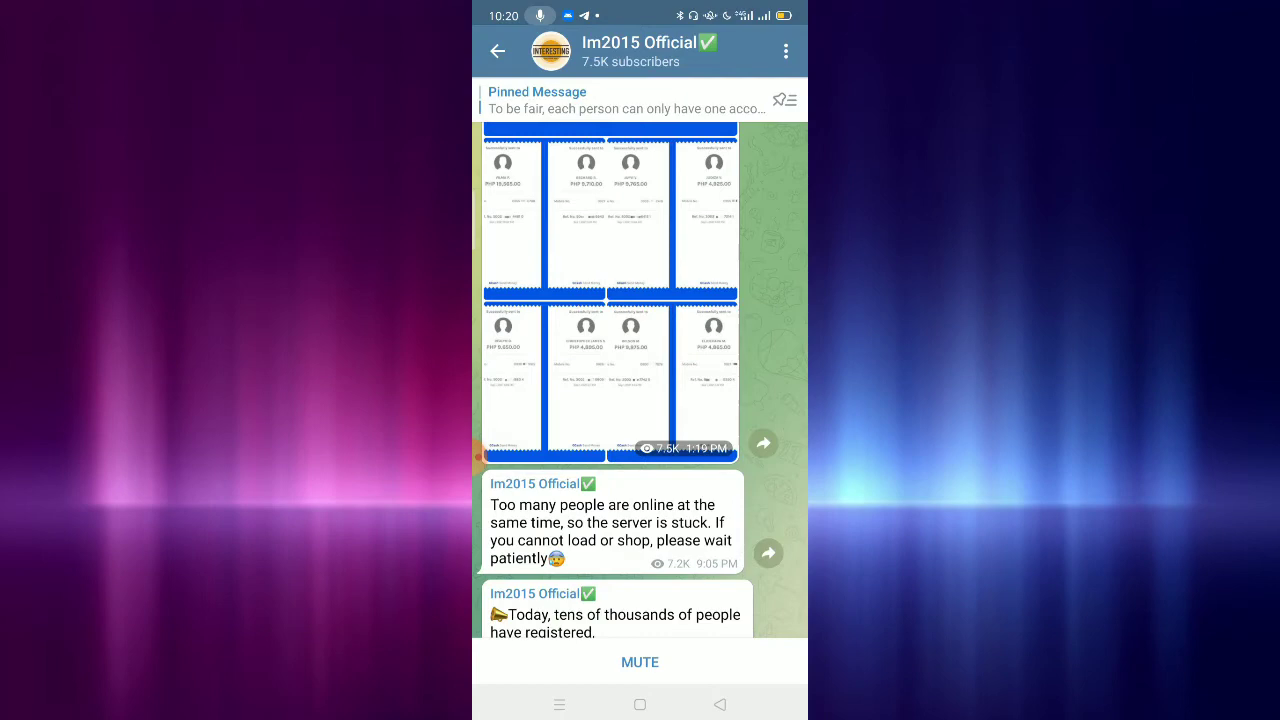
pyautogui.scroll(-3)
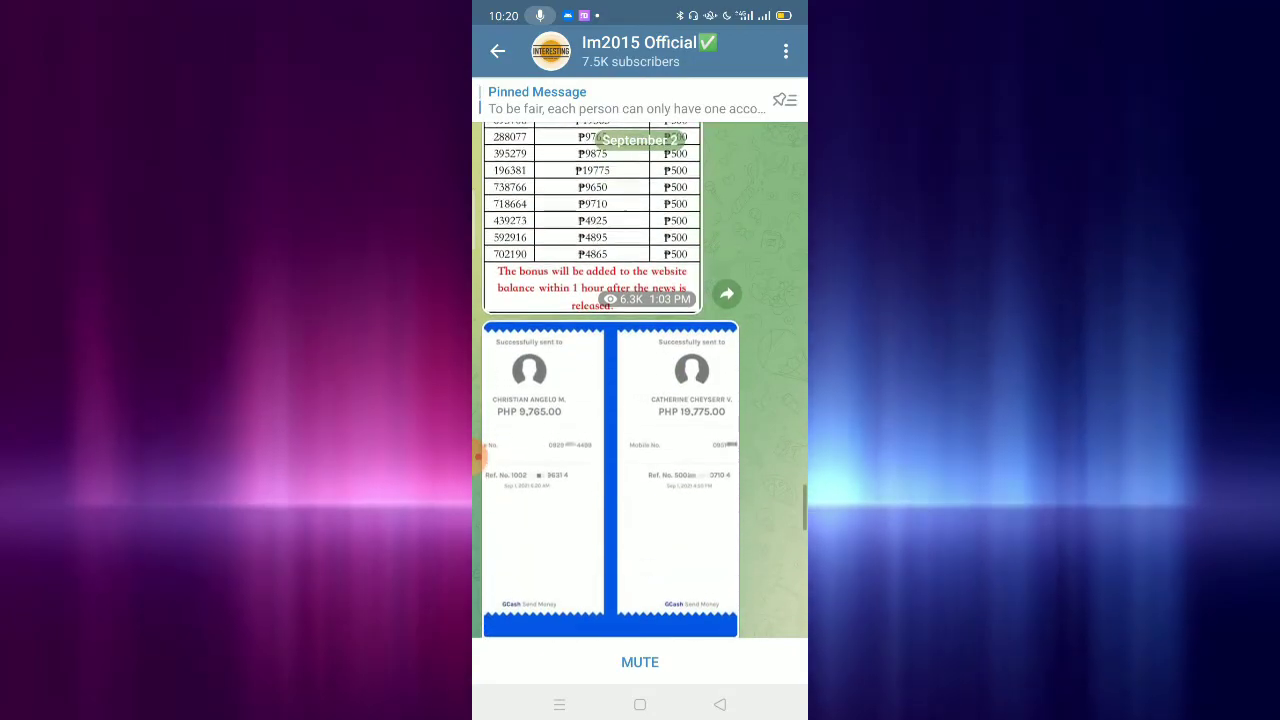
pyautogui.scroll(3)
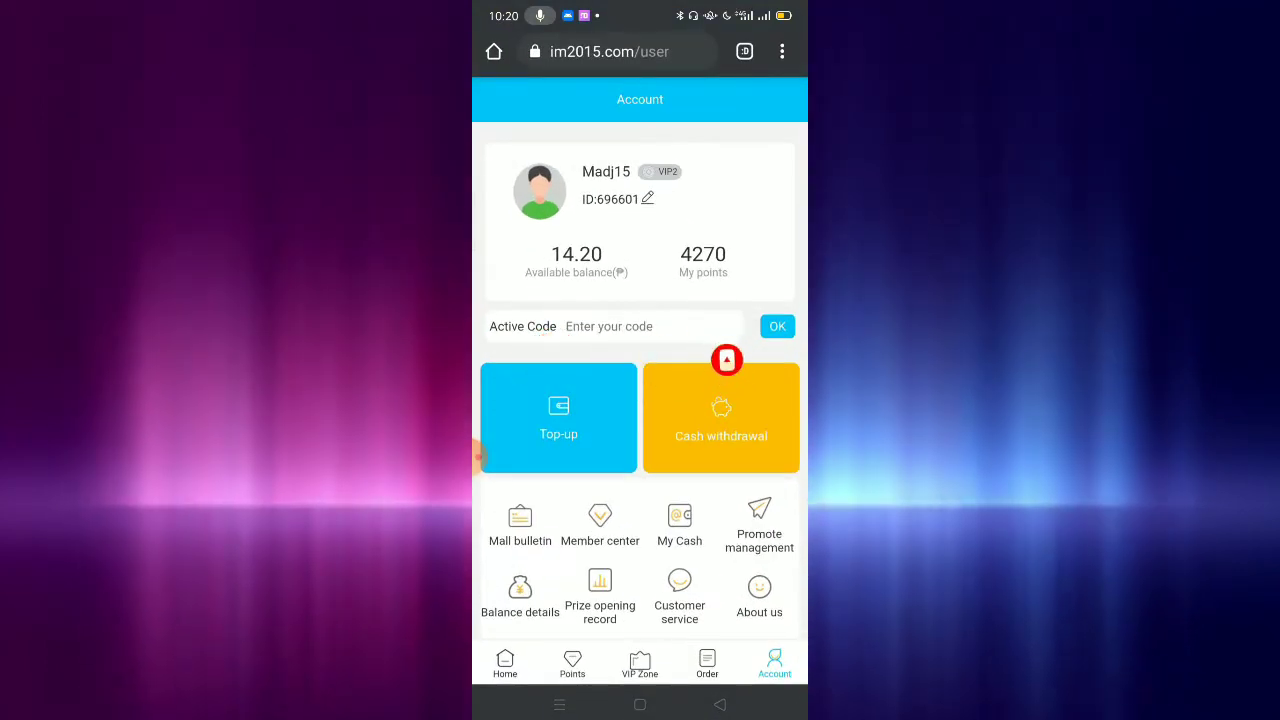
pyautogui.click(650, 326)
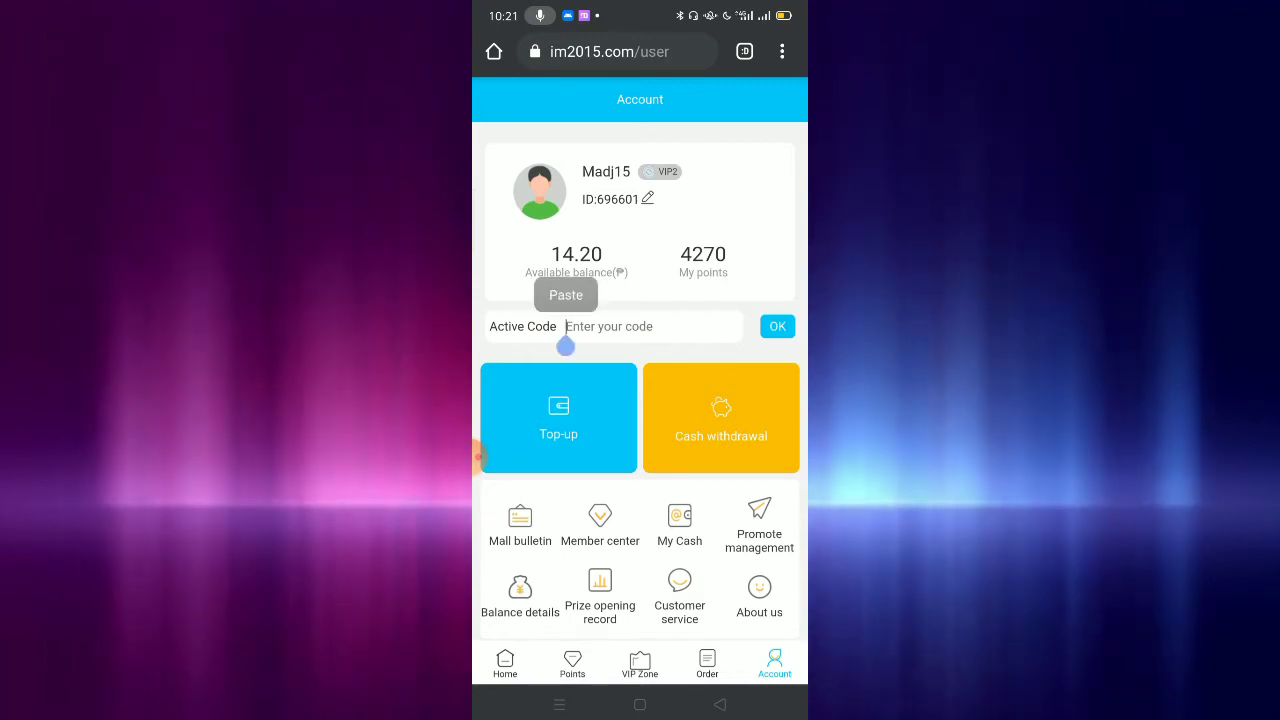
pyautogui.click(564, 294)
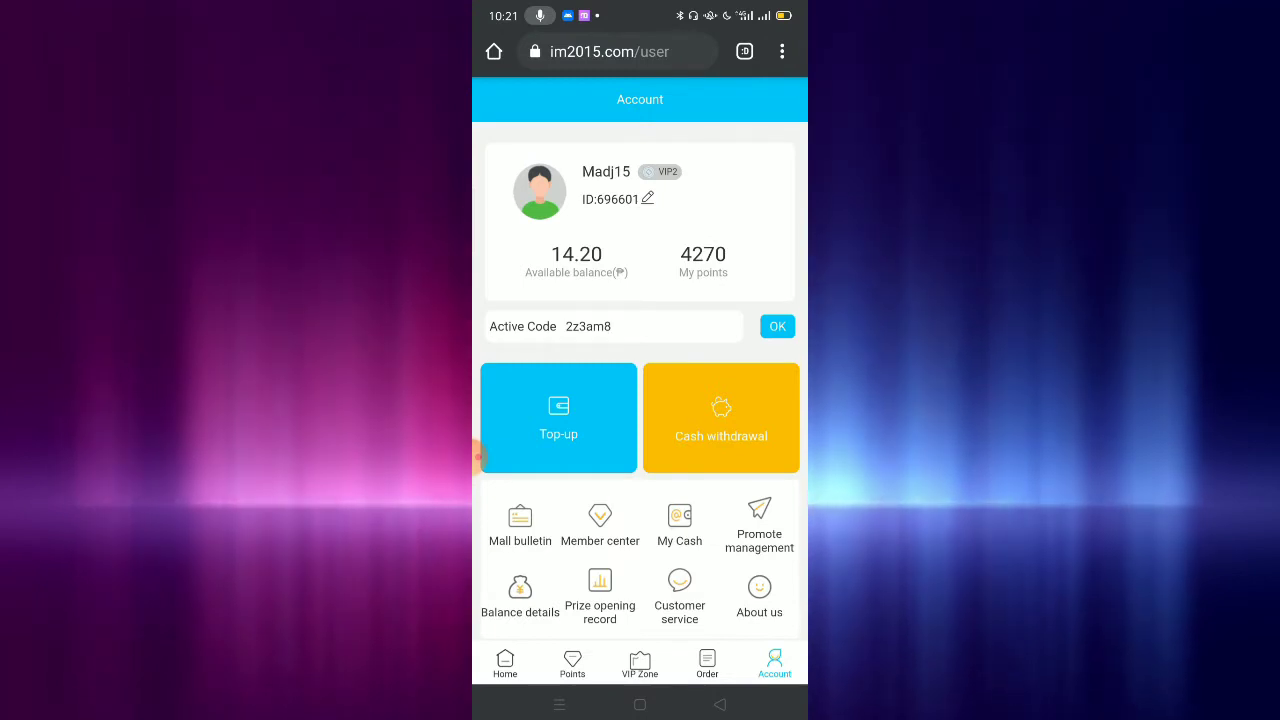
pyautogui.click(776, 326)
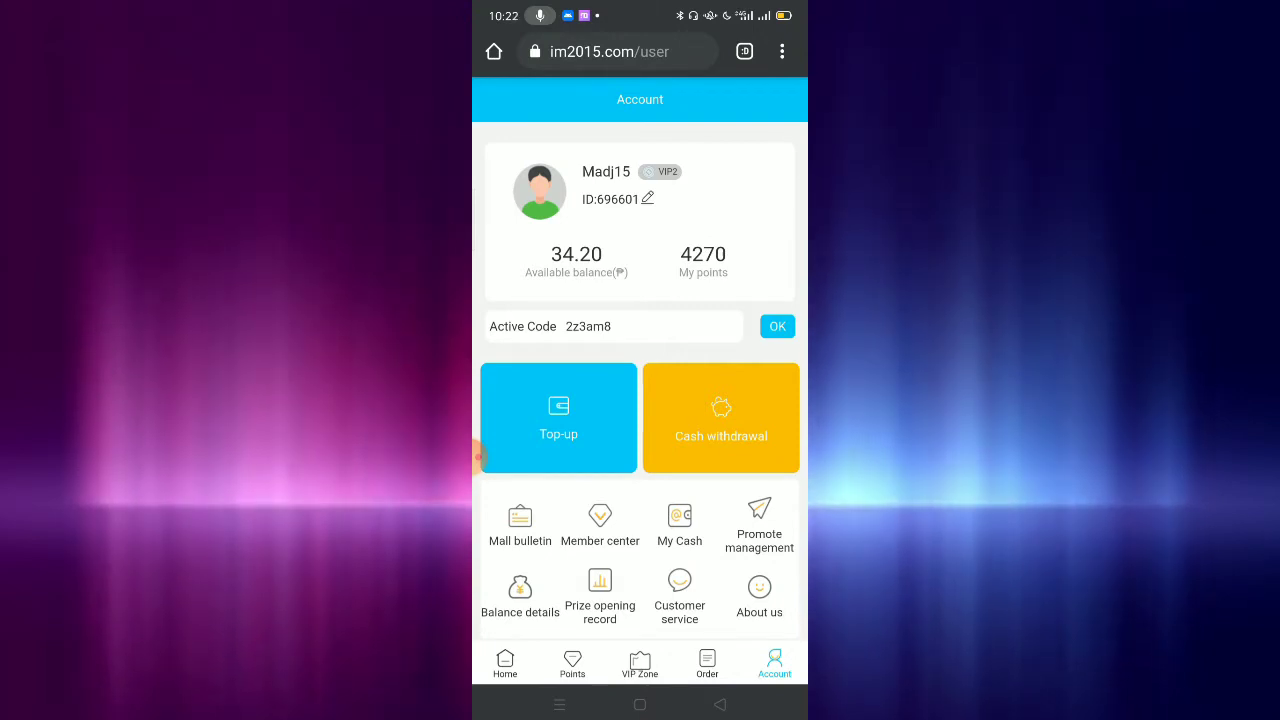
# - Go to Promote management showing ₱550.80 commission and start a commission withdrawal
pyautogui.scroll(3)
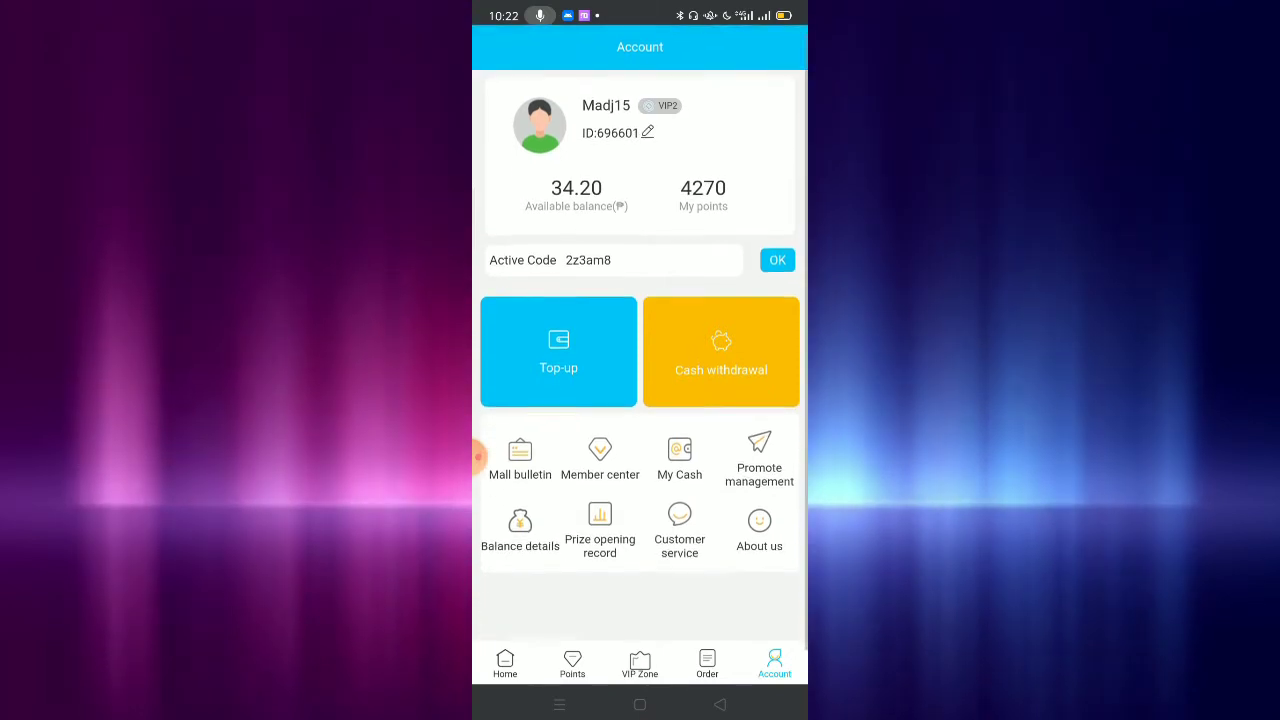
pyautogui.scroll(3)
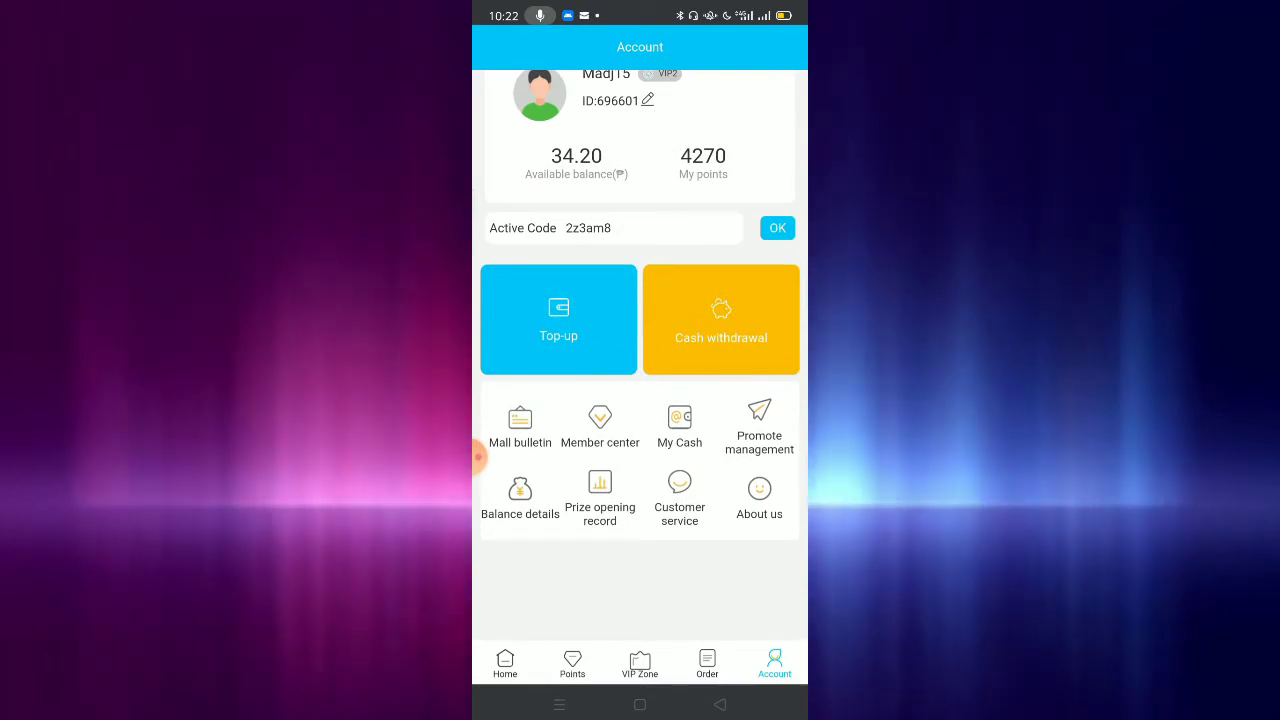
pyautogui.click(758, 420)
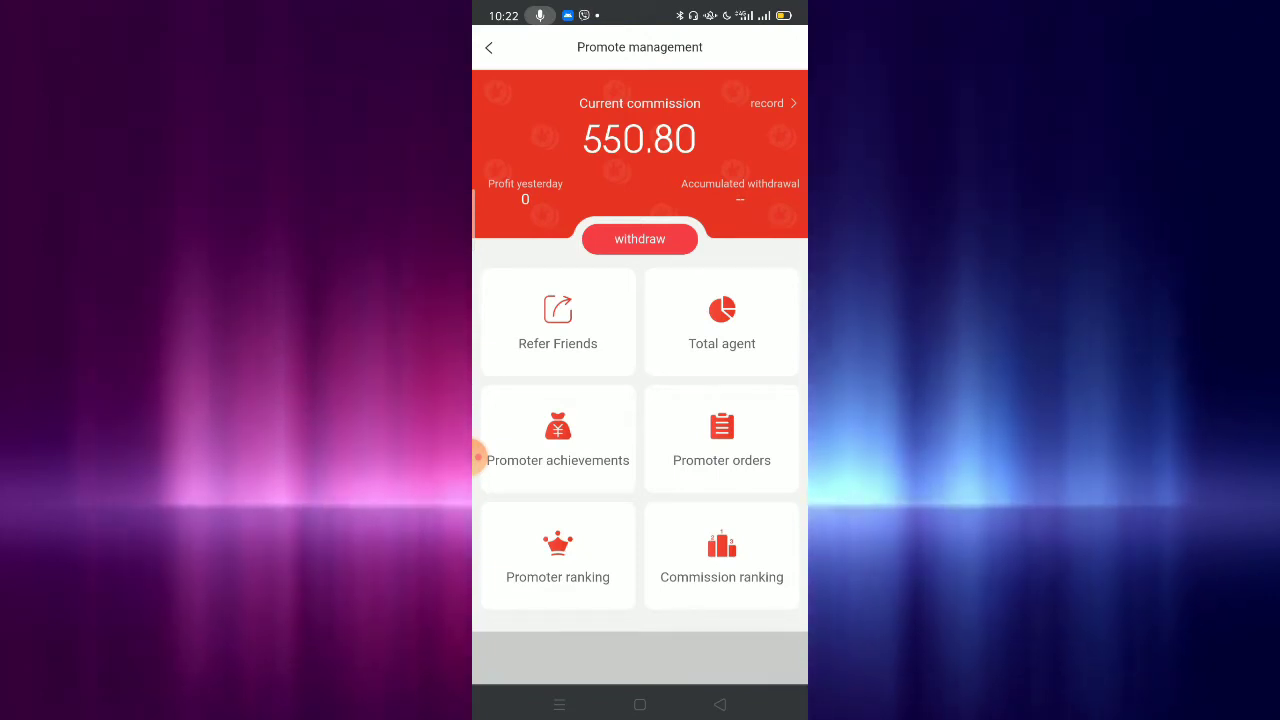
pyautogui.click(640, 240)
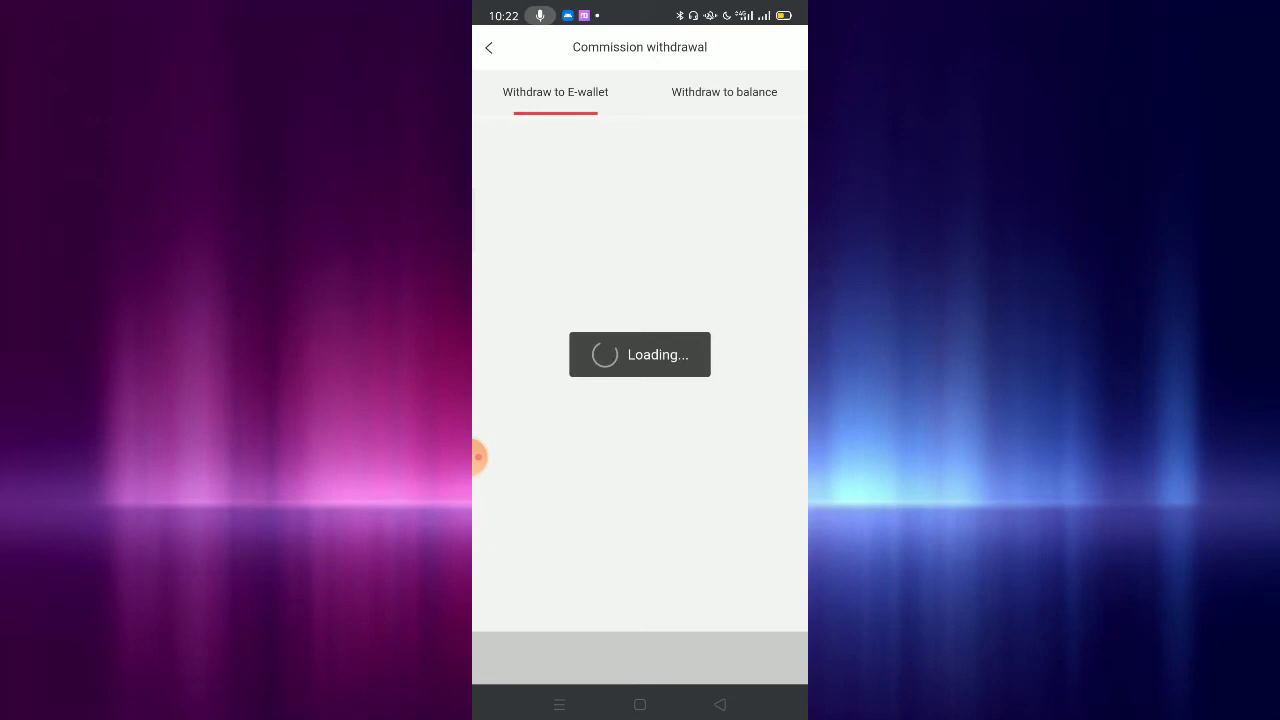
# - Withdraw ₱550 commission to GCash, confirm the notice, and return to the Account page
pyautogui.click(494, 456)
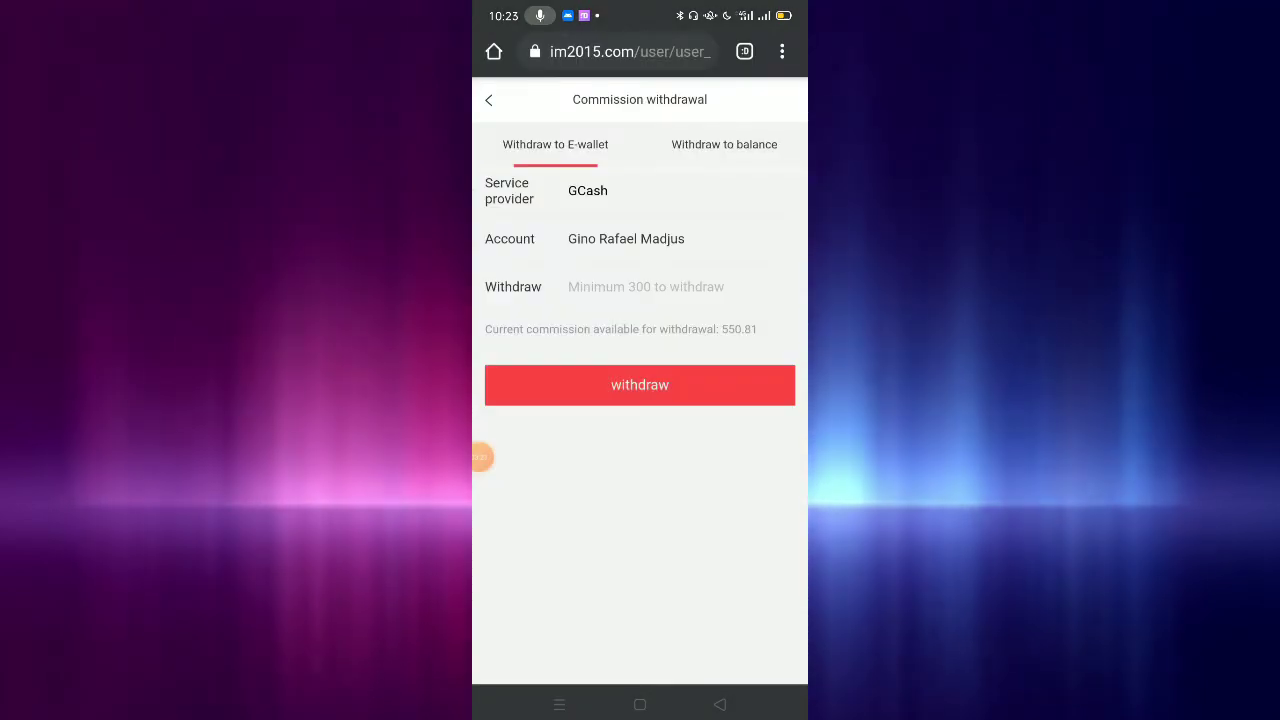
pyautogui.click(646, 288)
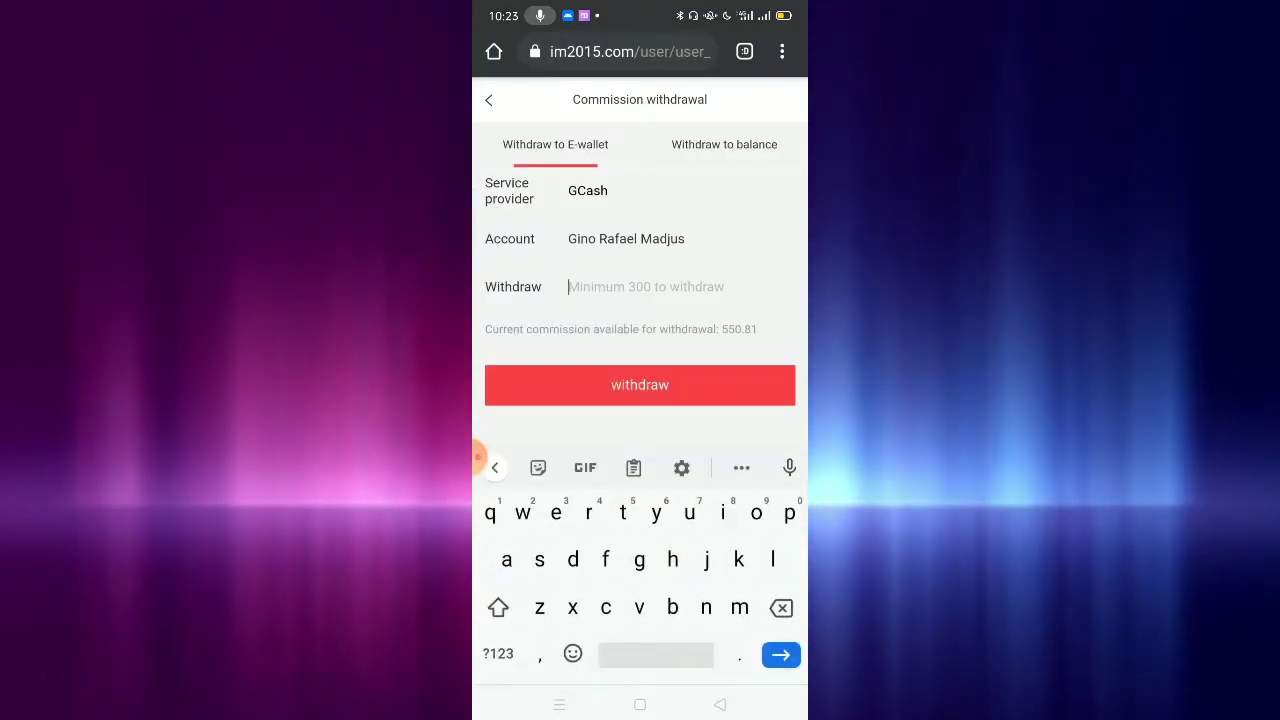
pyautogui.write('550')
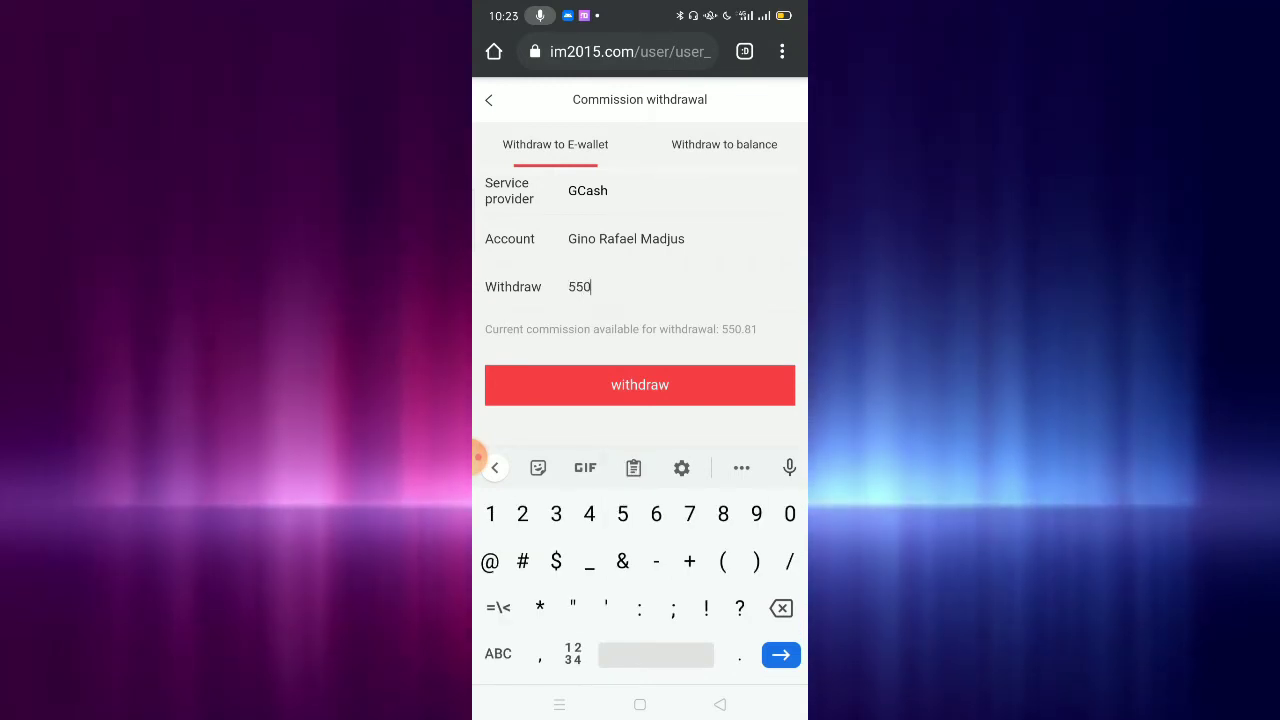
pyautogui.click(640, 384)
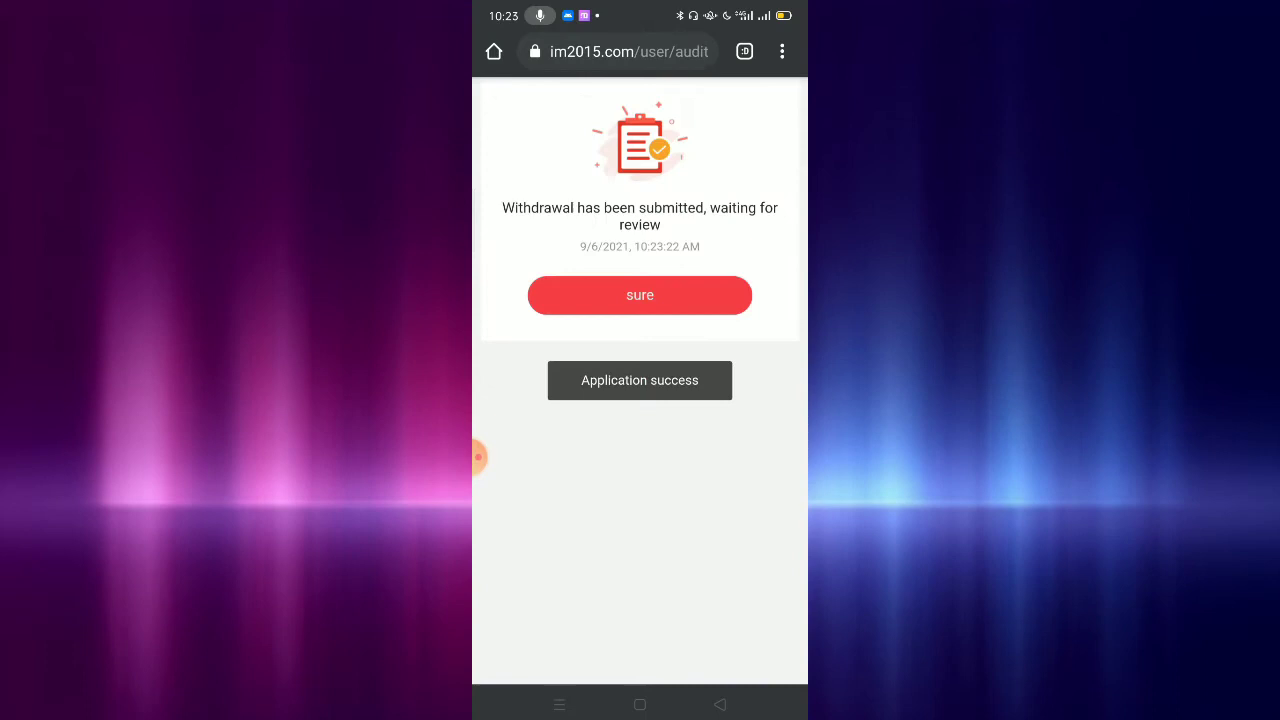
pyautogui.click(640, 296)
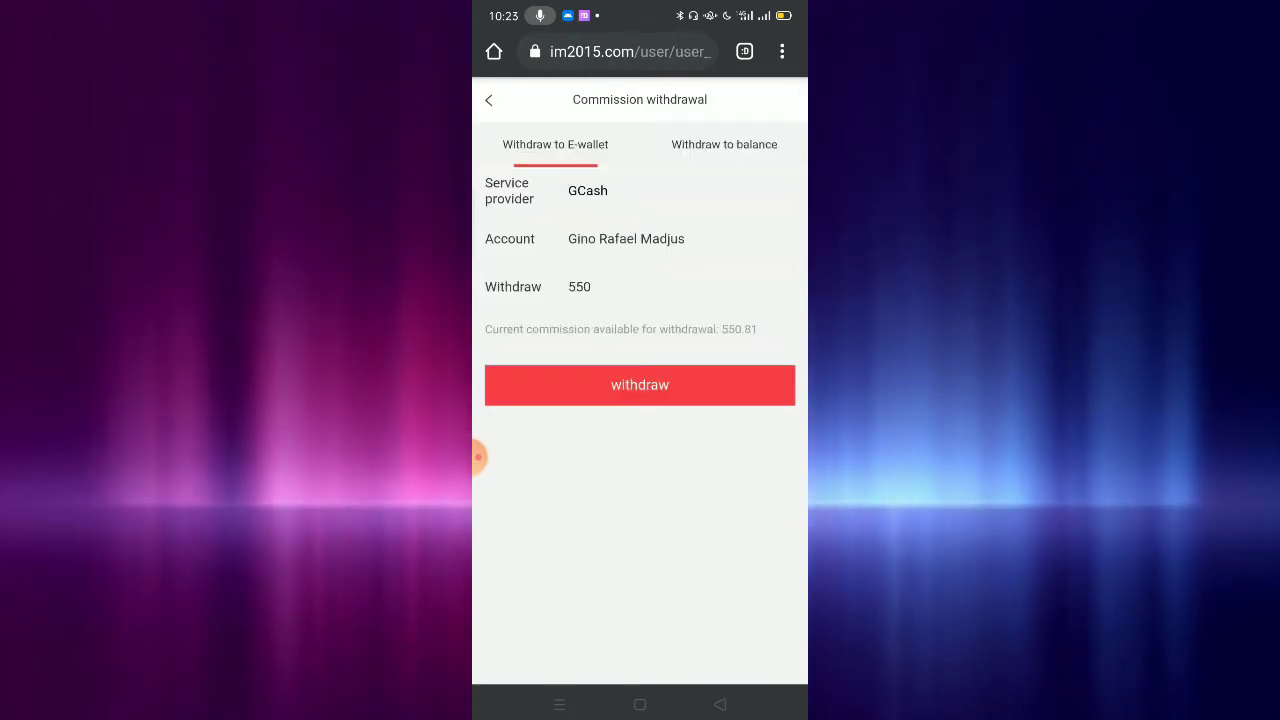
pyautogui.click(488, 100)
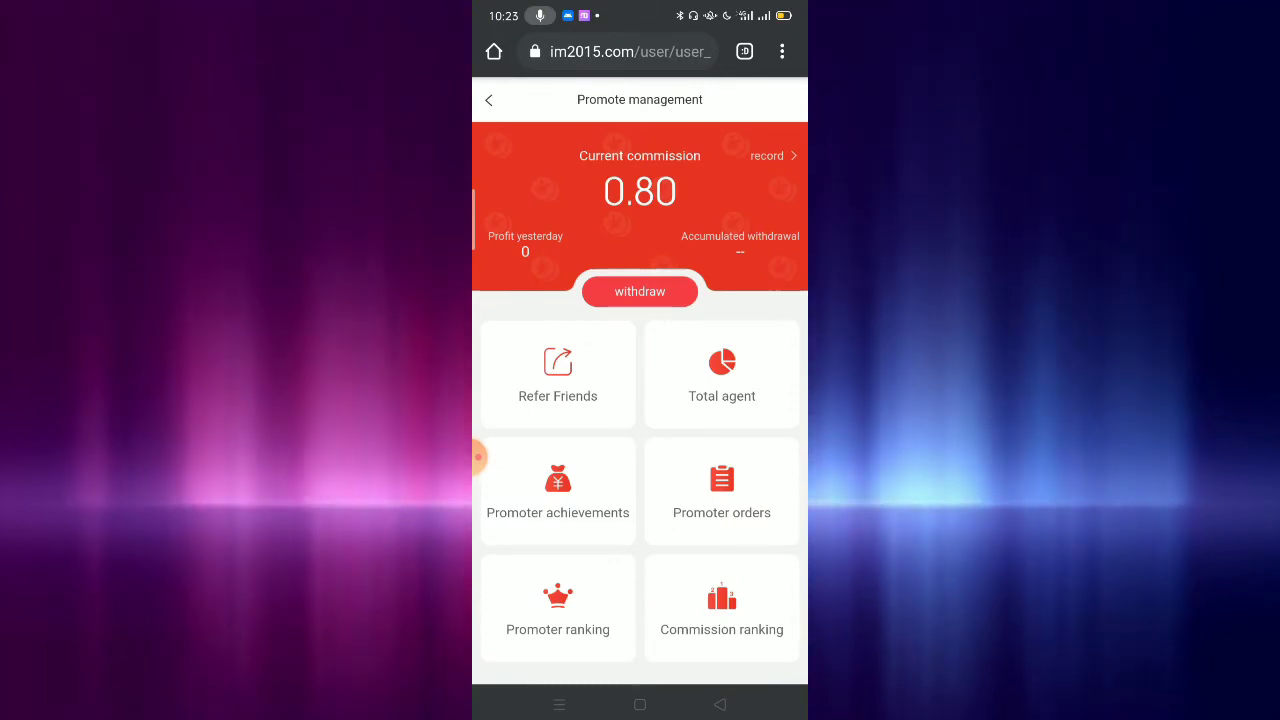
pyautogui.click(488, 100)
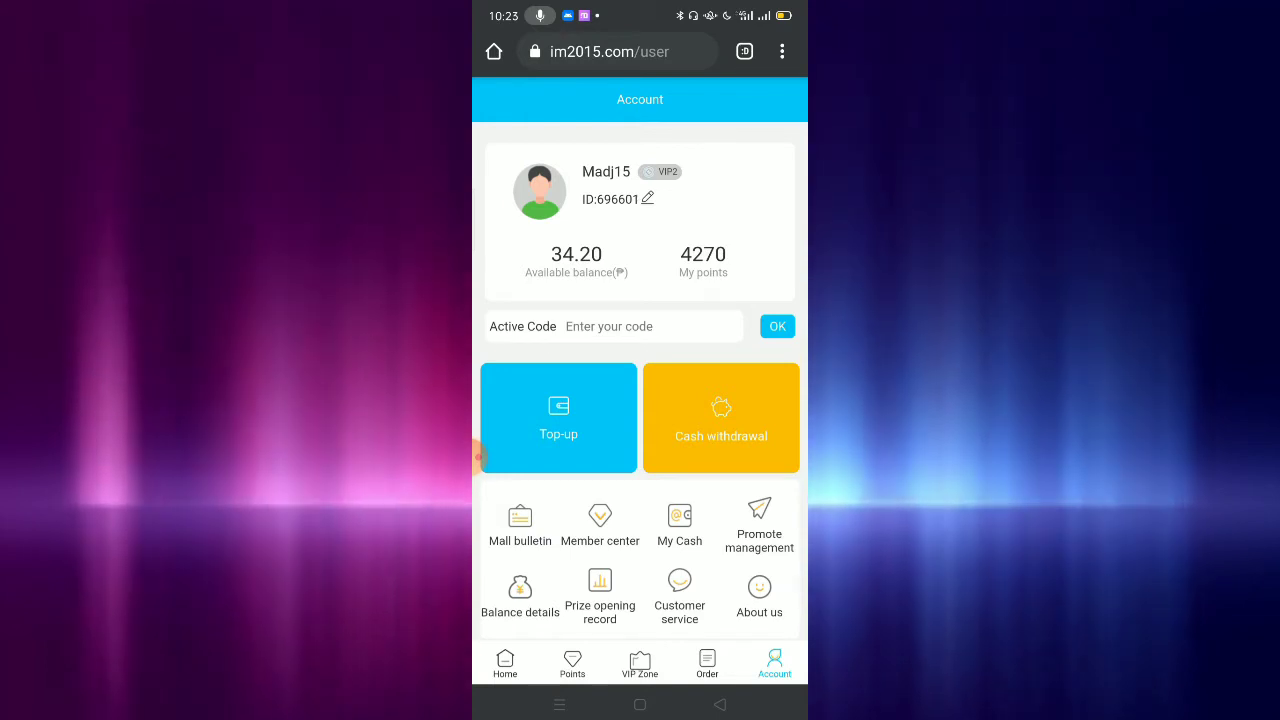
pyautogui.click(720, 418)
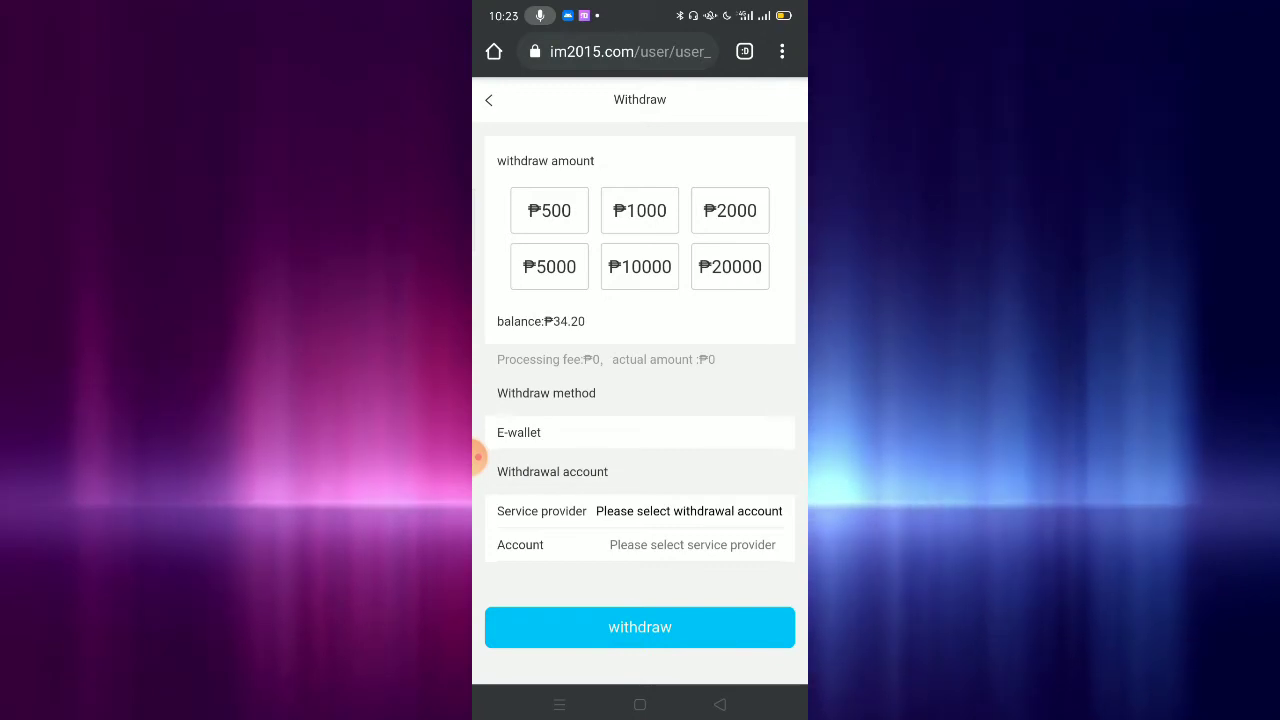
pyautogui.click(548, 210)
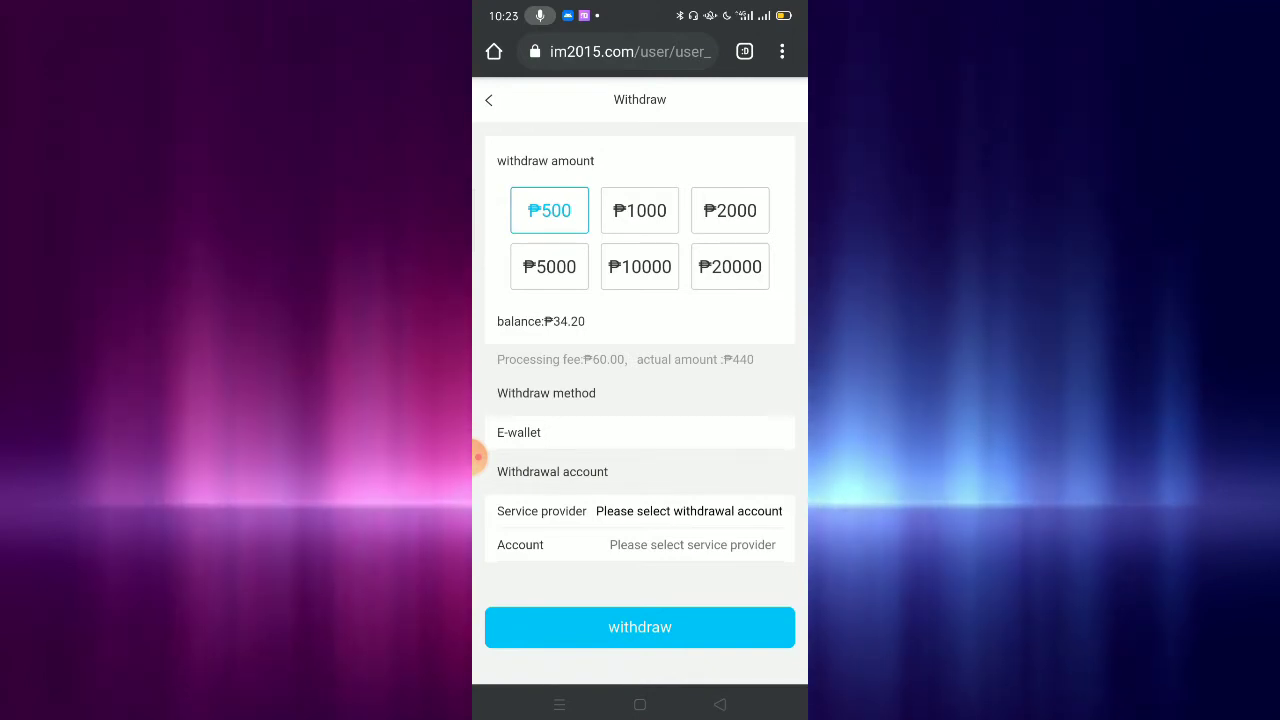
pyautogui.click(488, 100)
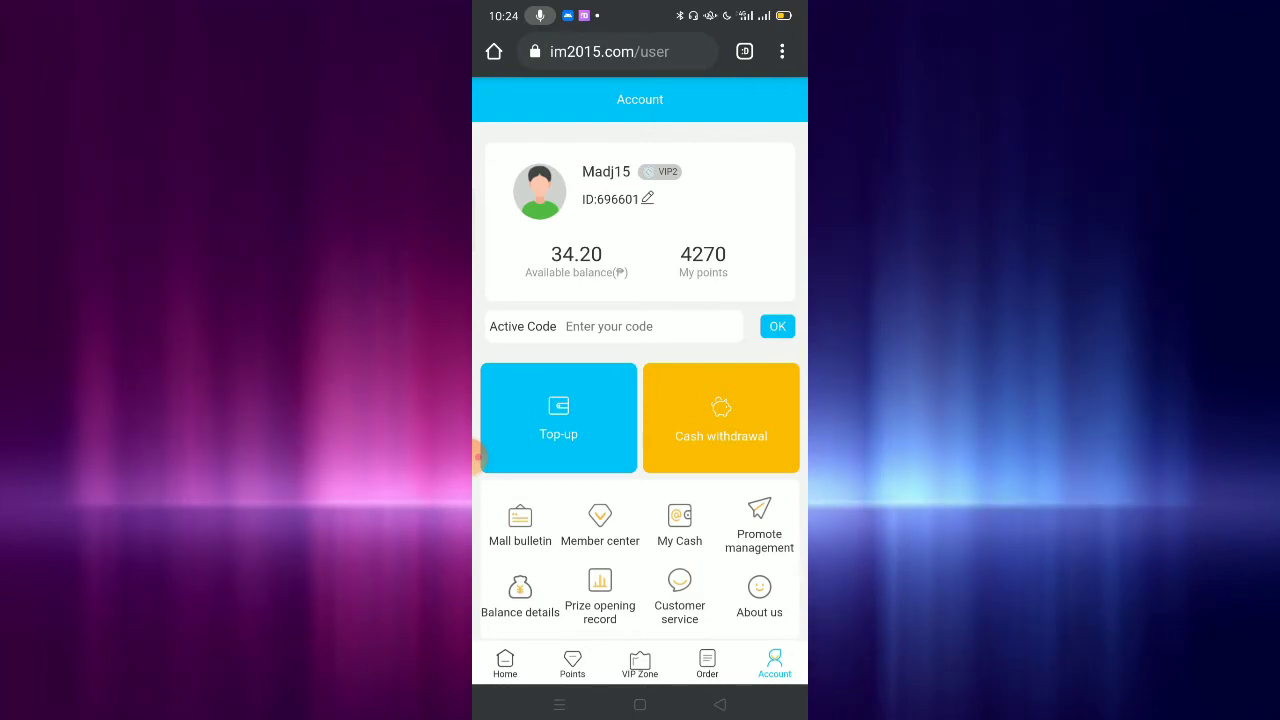
pyautogui.click(504, 664)
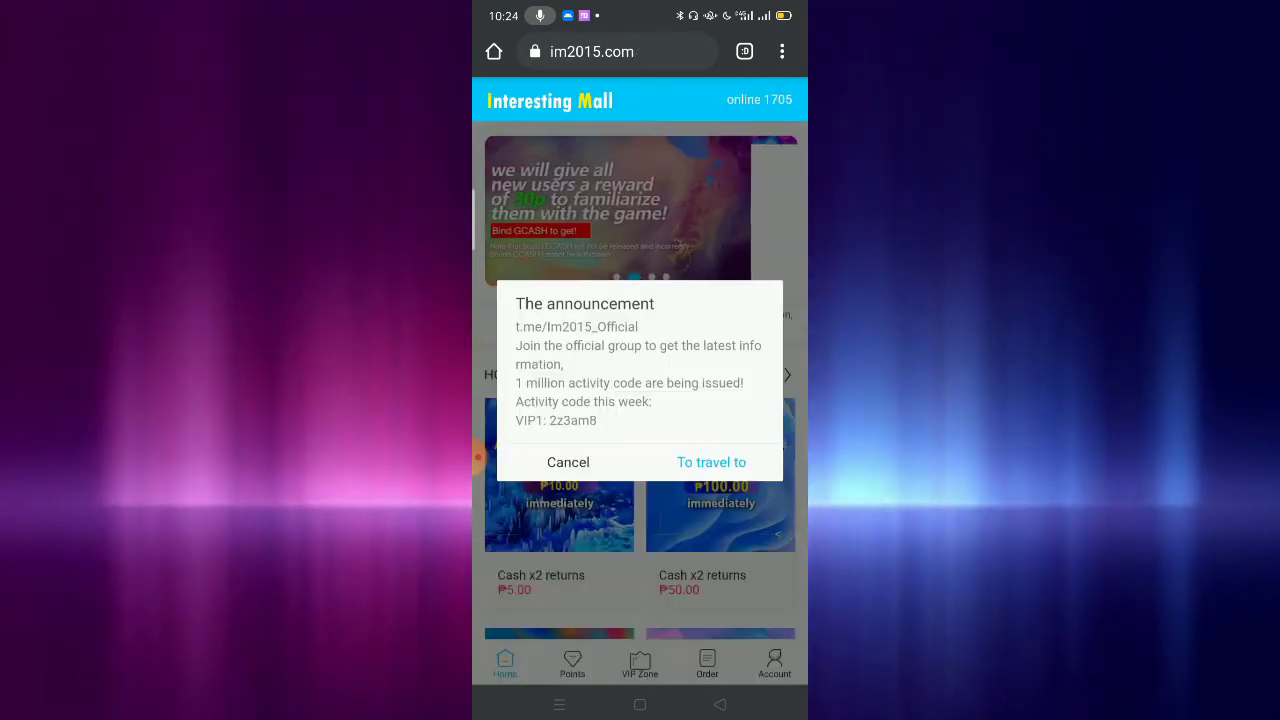
# - Buy the ₱5.00 Cash x2 returns product and pay for it from the account balance
pyautogui.click(568, 462)
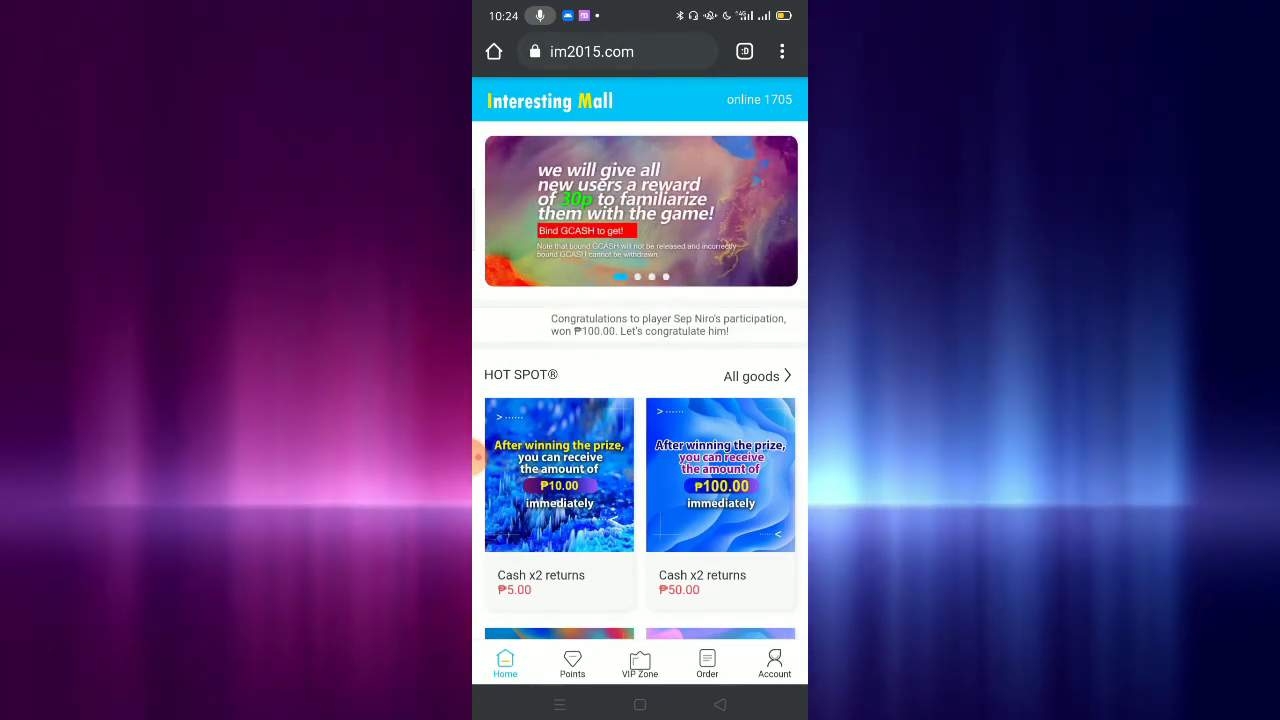
pyautogui.click(560, 476)
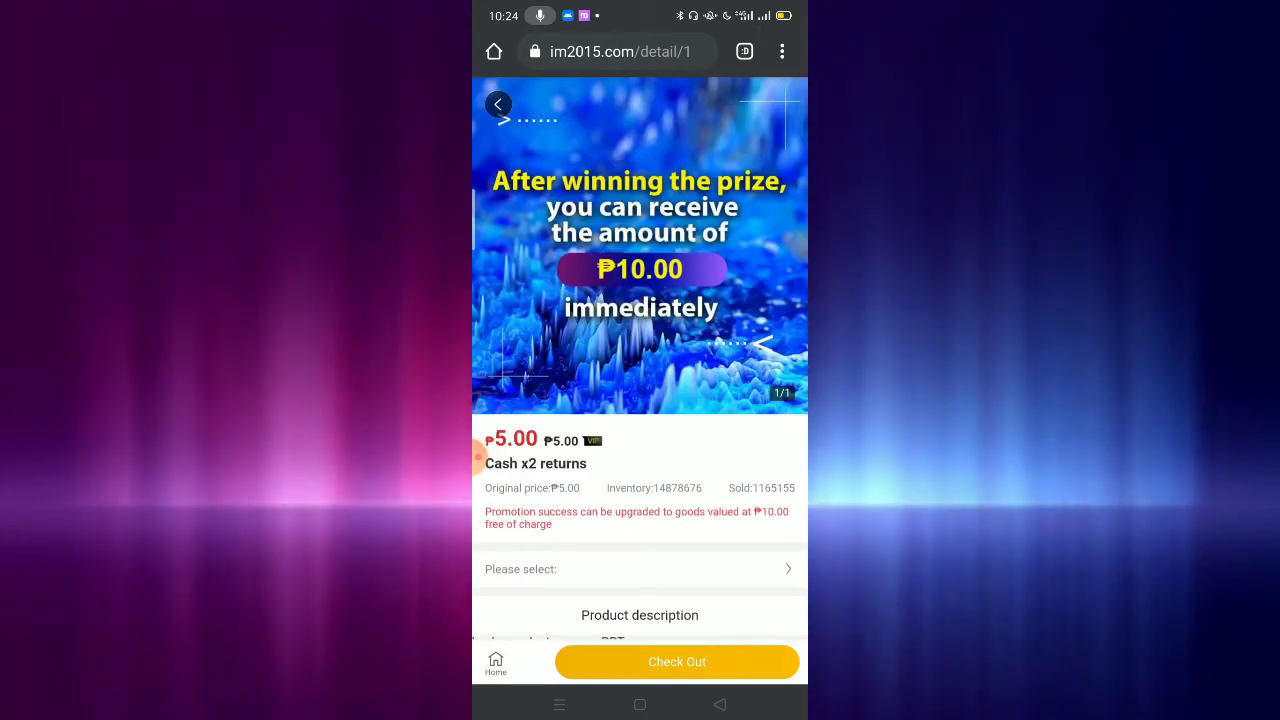
pyautogui.scroll(-3)
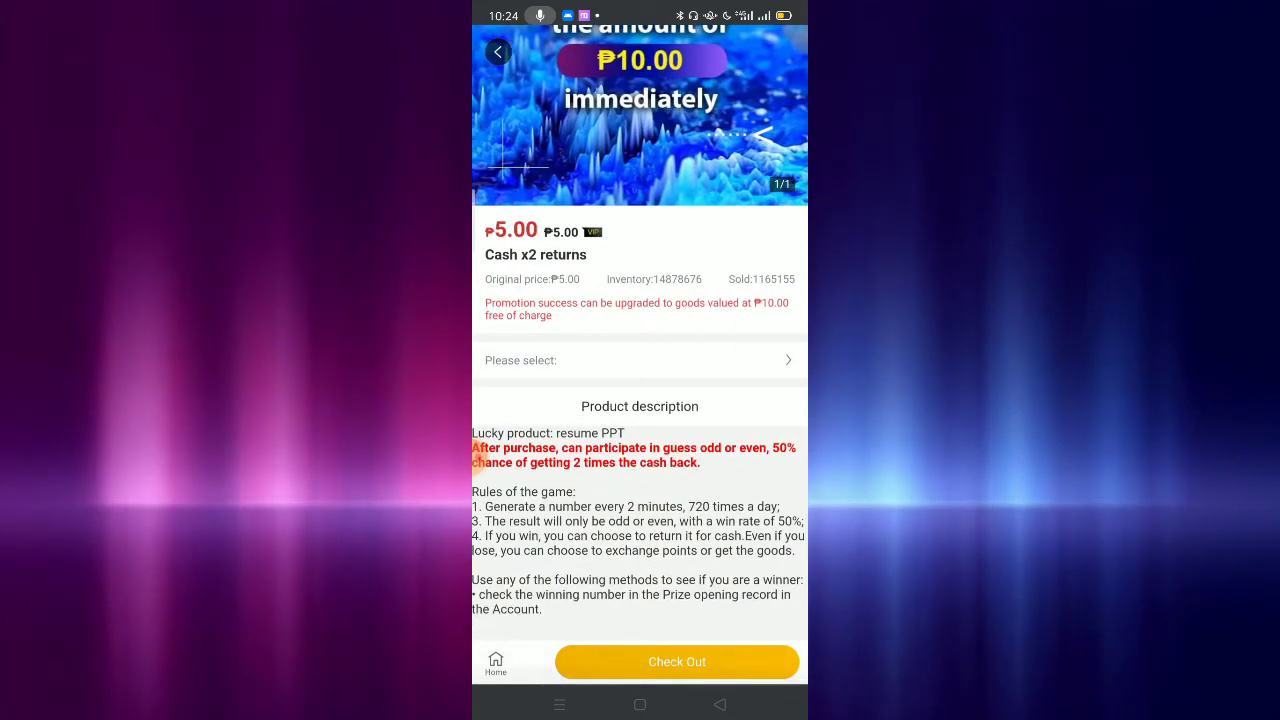
pyautogui.click(676, 660)
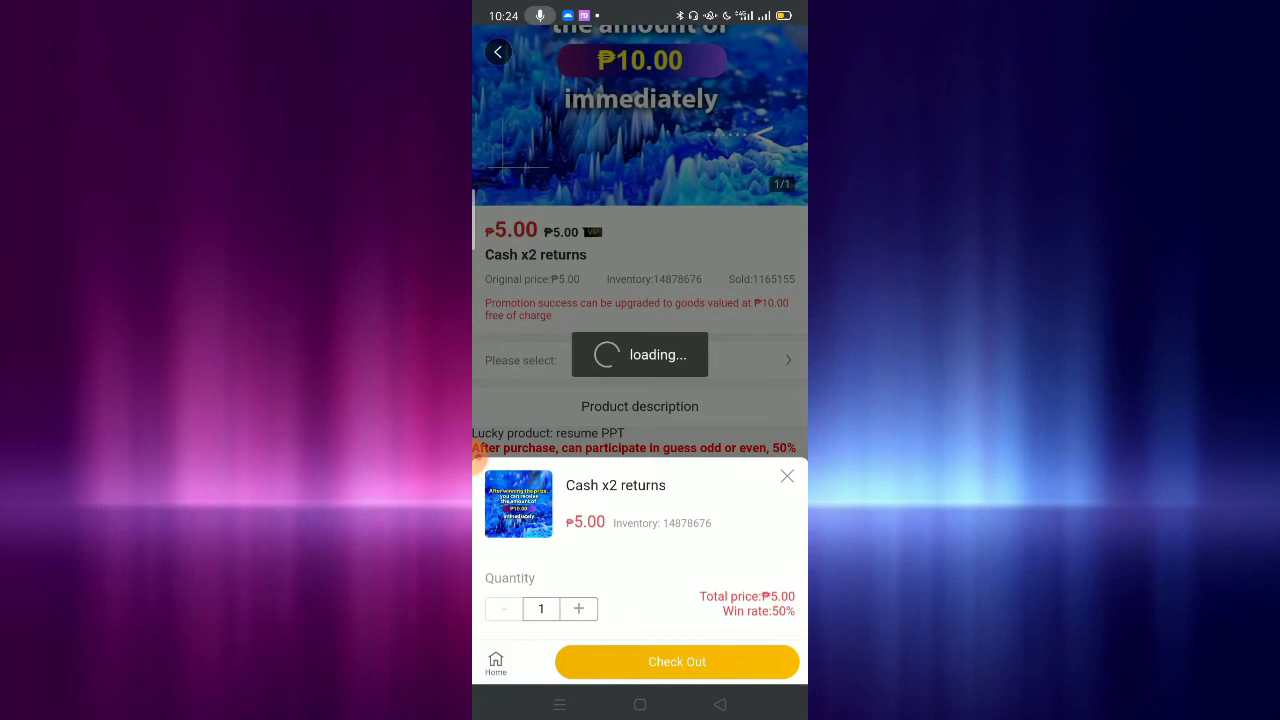
pyautogui.click(676, 660)
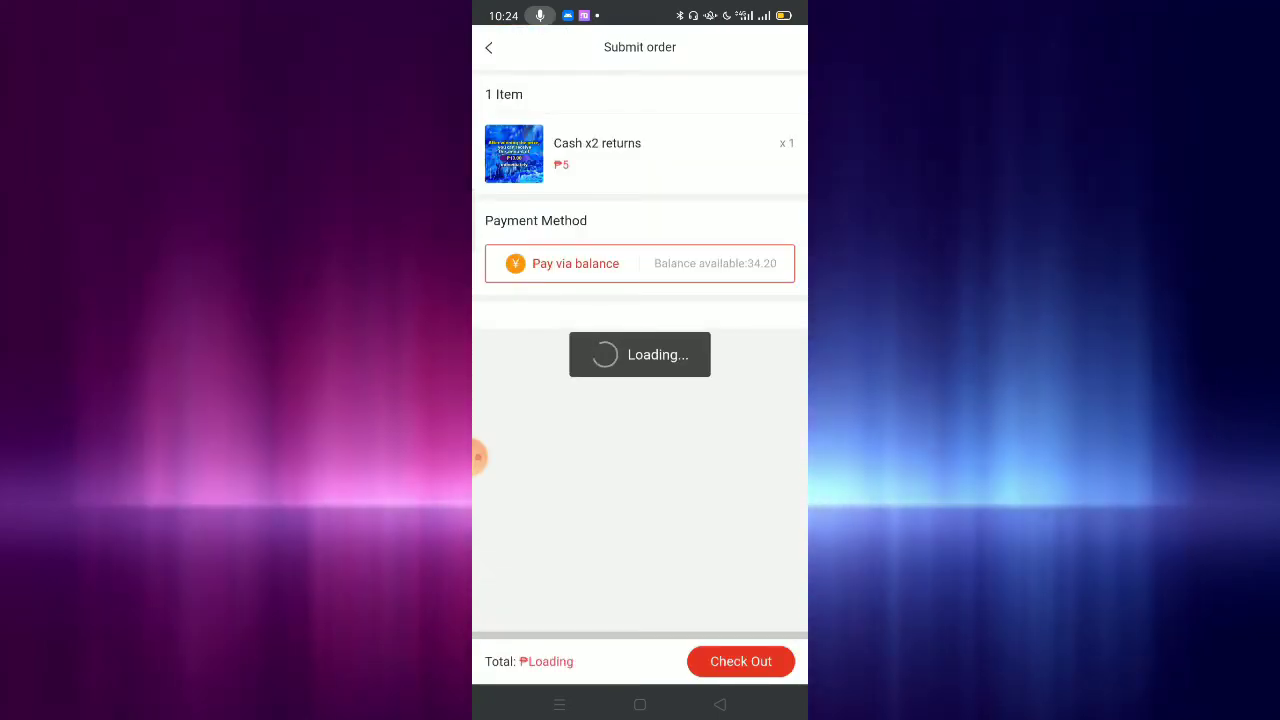
pyautogui.click(740, 660)
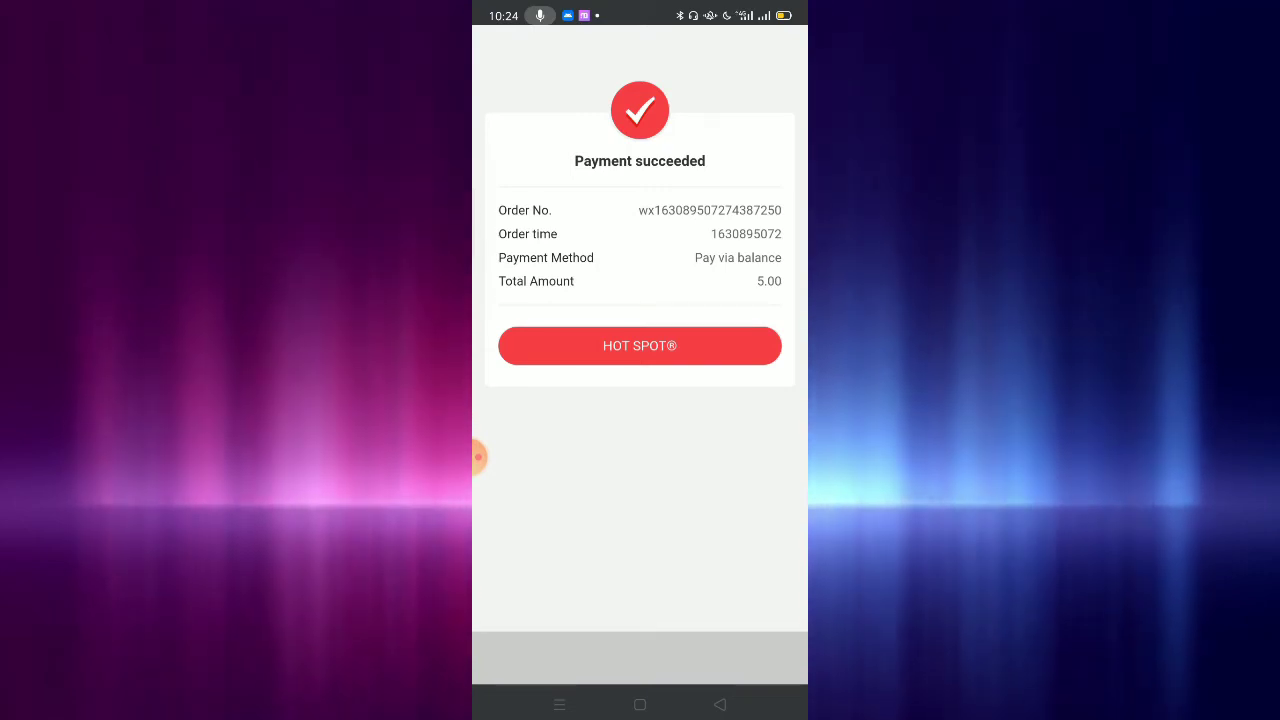
# - Continue via HOT SPOT to the Odd or Even game and look through its recent draw results
pyautogui.click(640, 344)
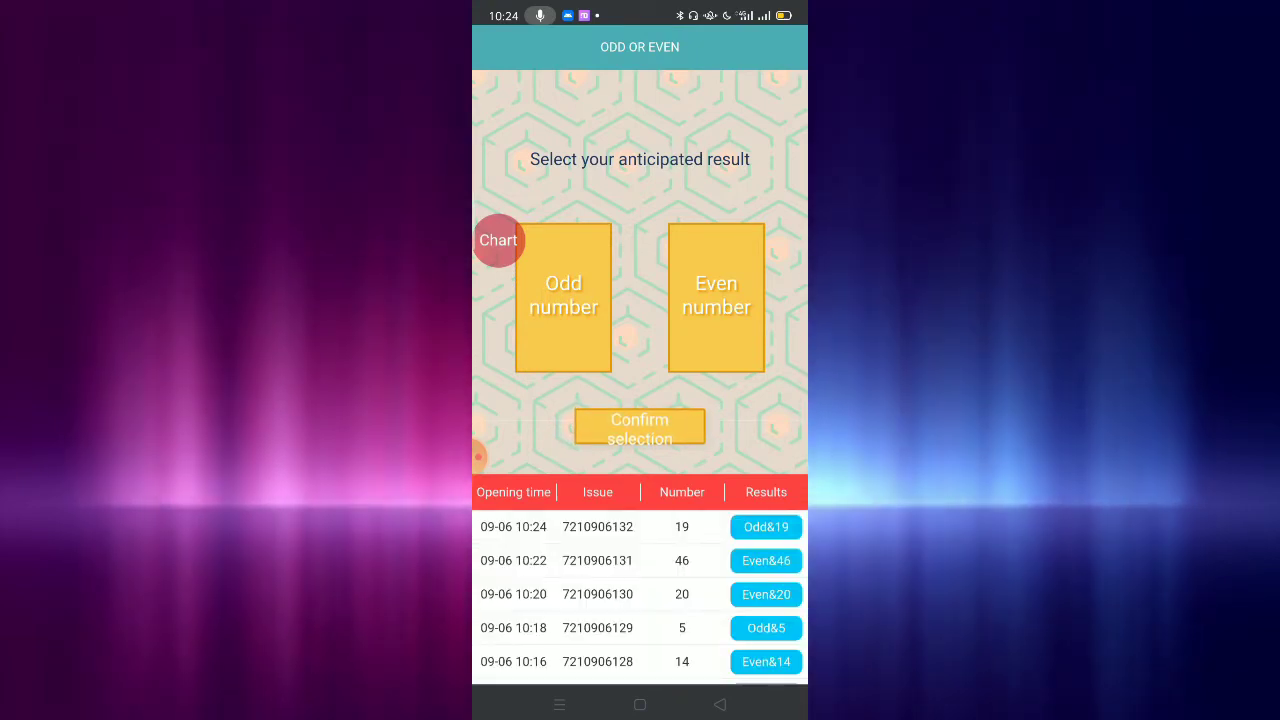
pyautogui.scroll(3)
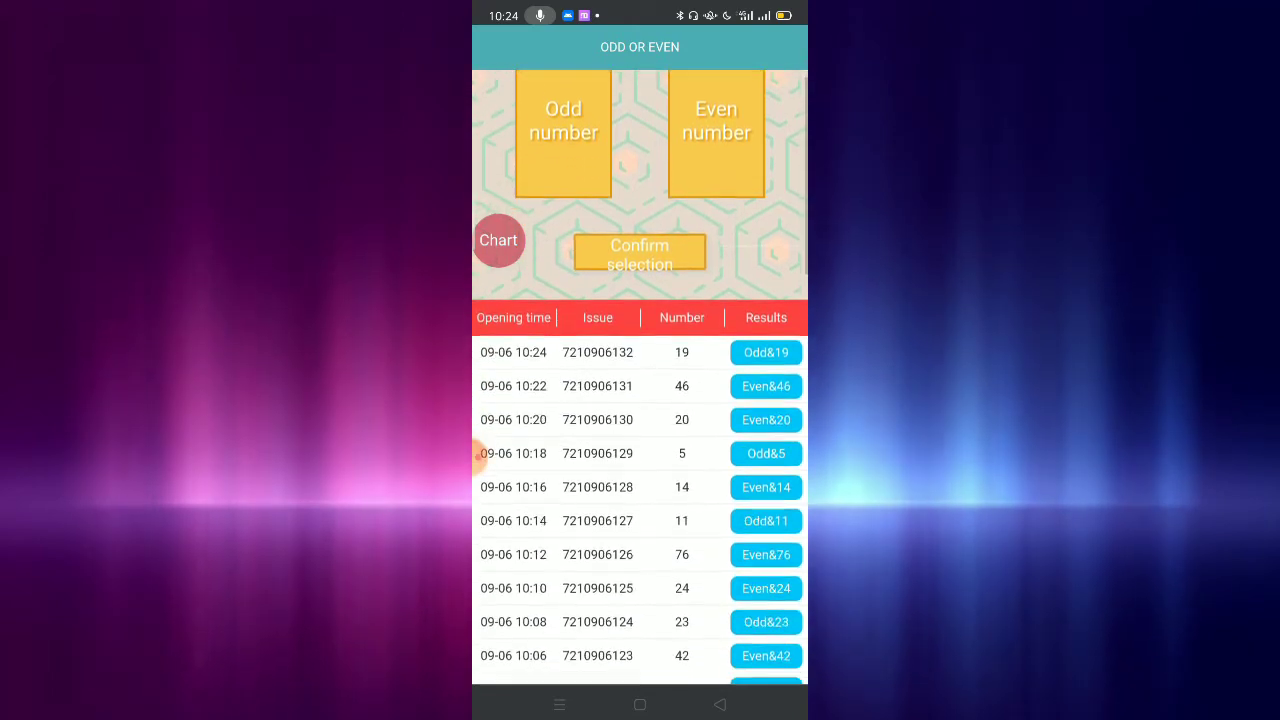
pyautogui.scroll(-3)
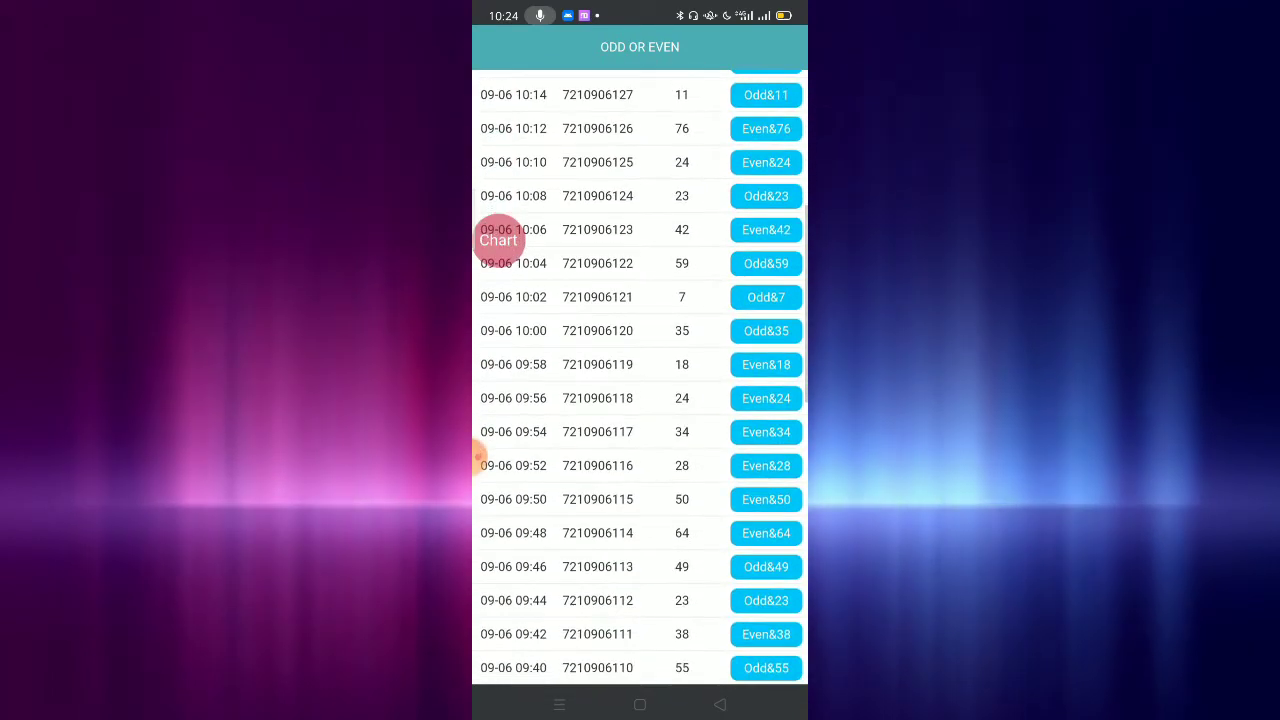
pyautogui.scroll(-3)
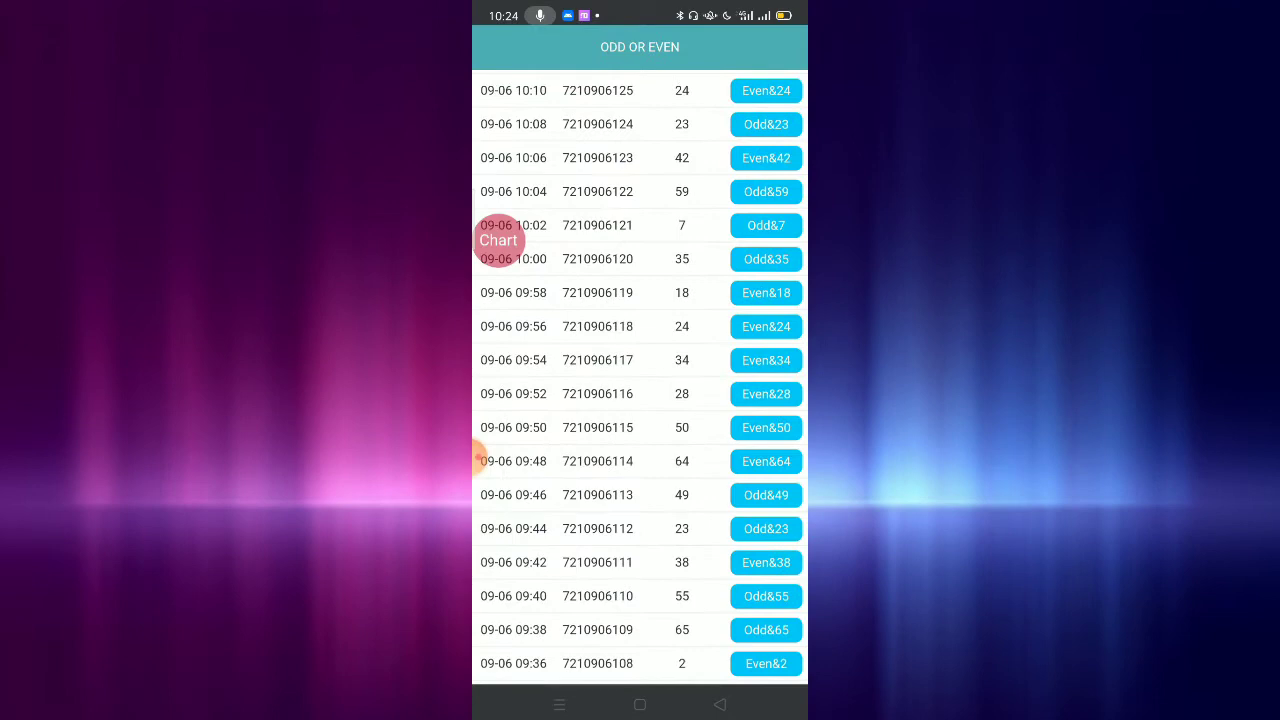
pyautogui.scroll(-3)
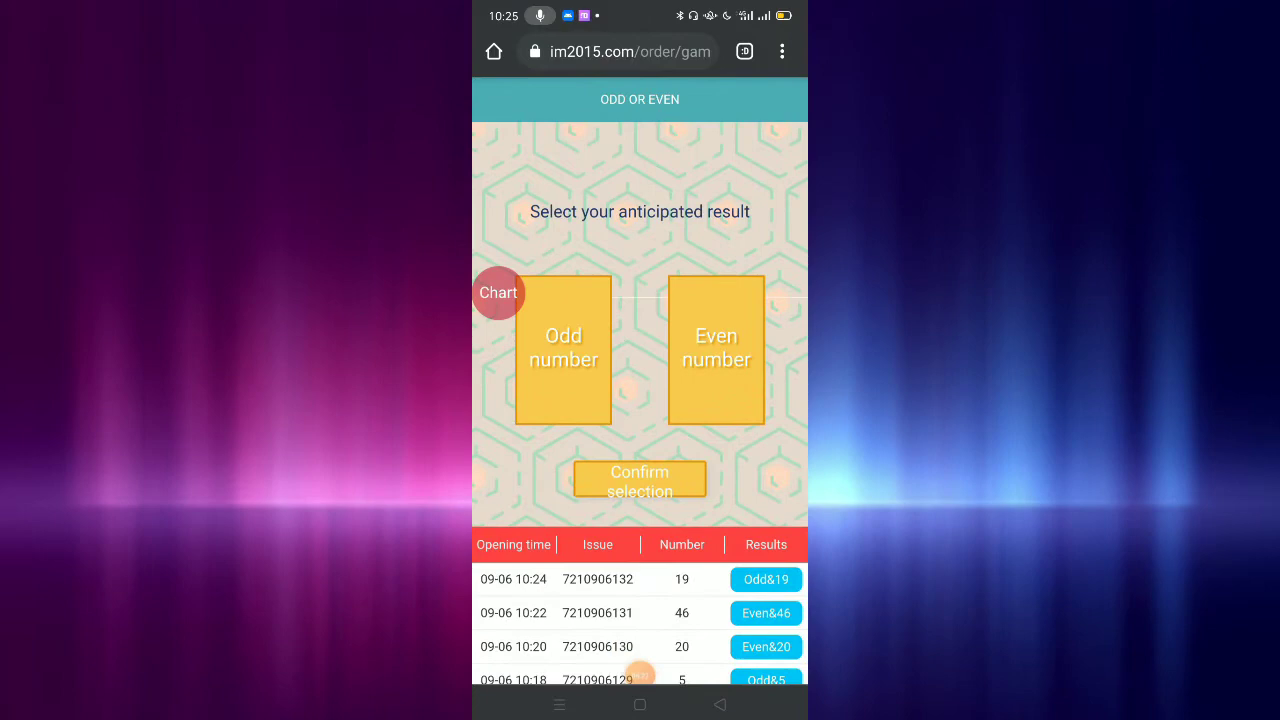
pyautogui.click(640, 480)
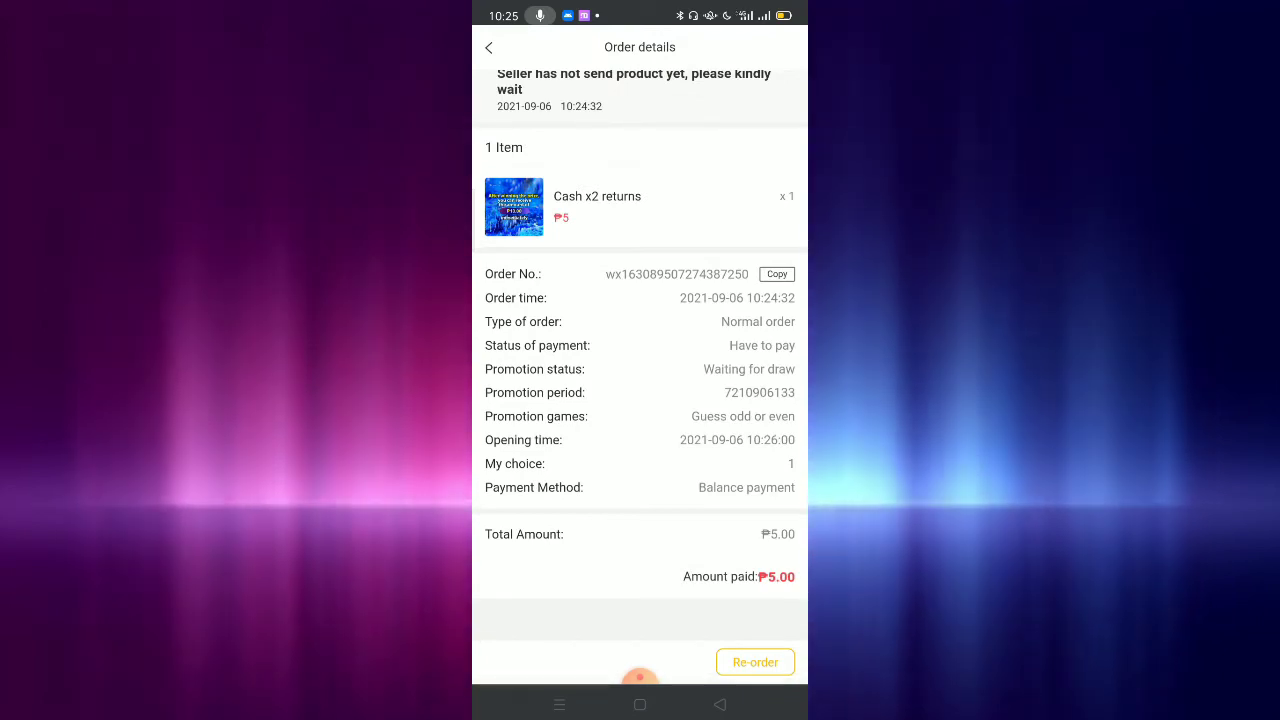
pyautogui.click(488, 48)
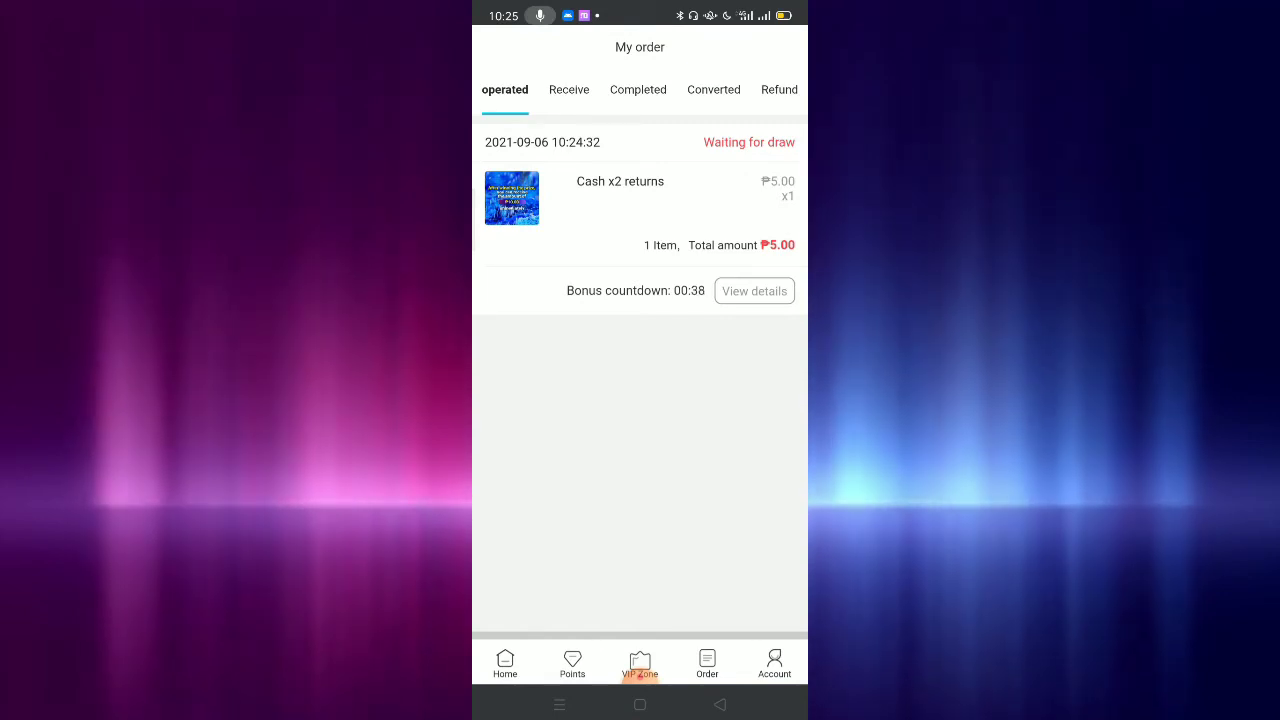
pyautogui.click(774, 664)
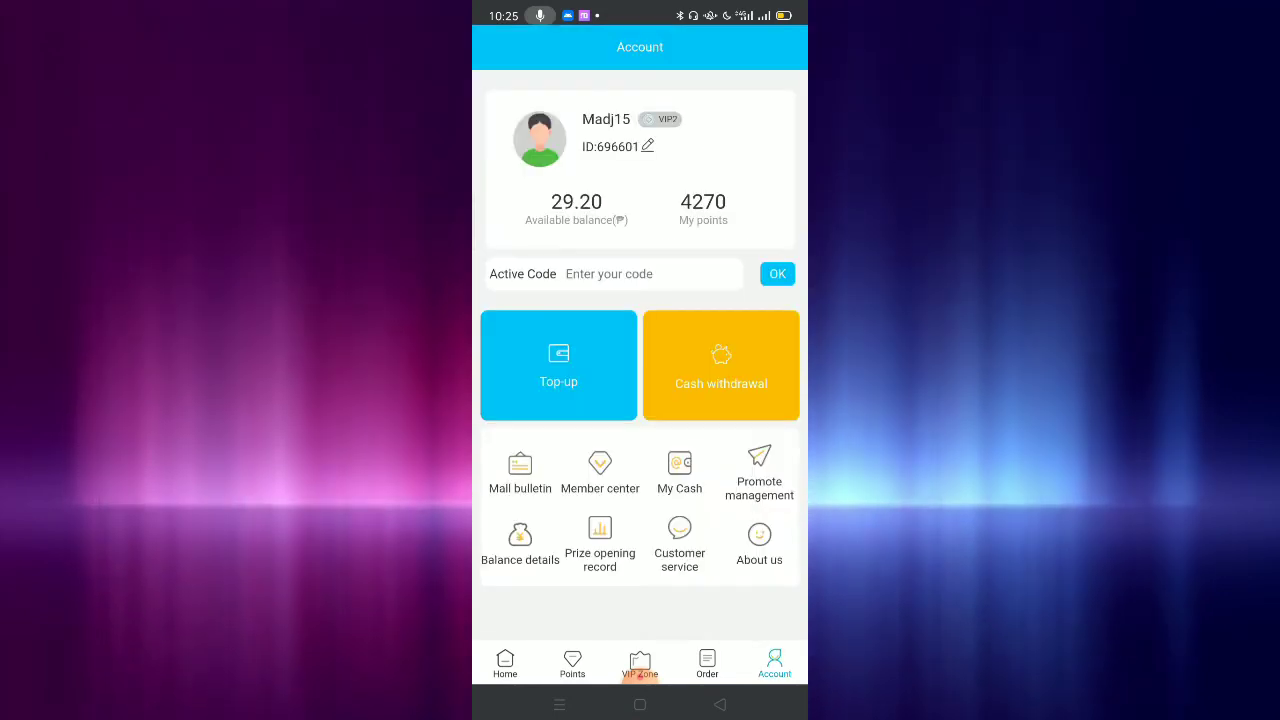
pyautogui.click(600, 544)
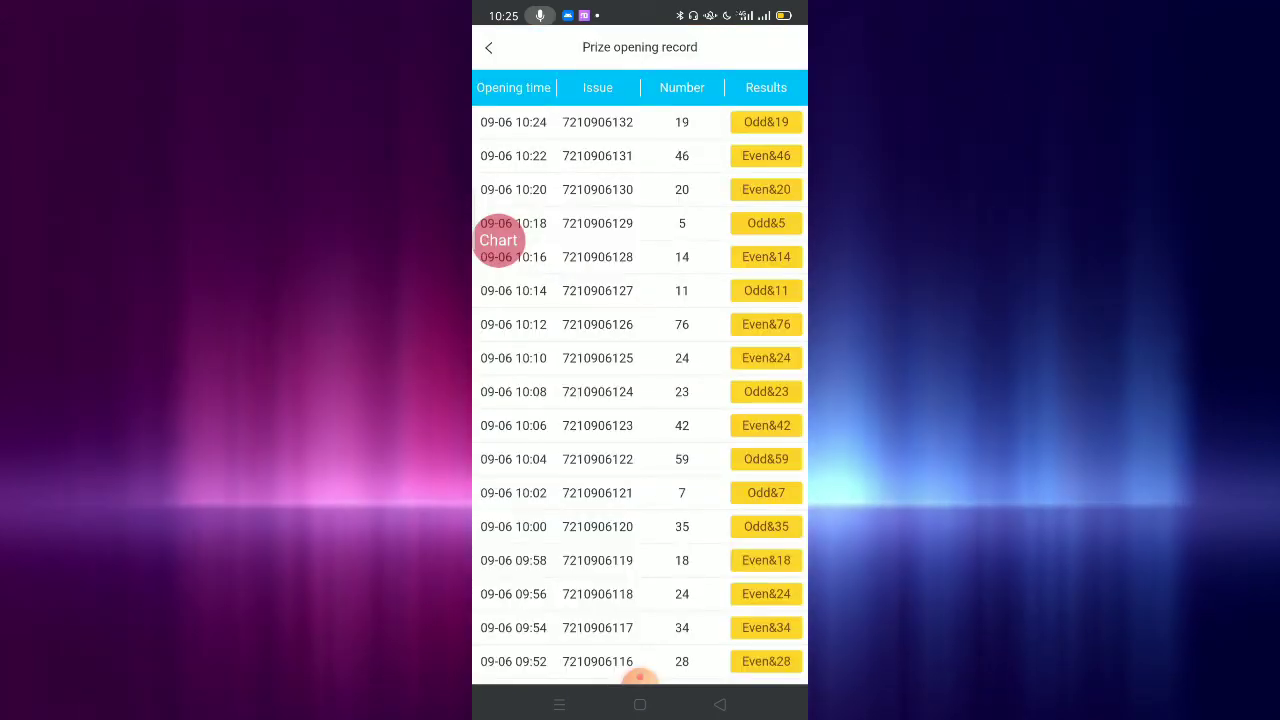
pyautogui.click(498, 240)
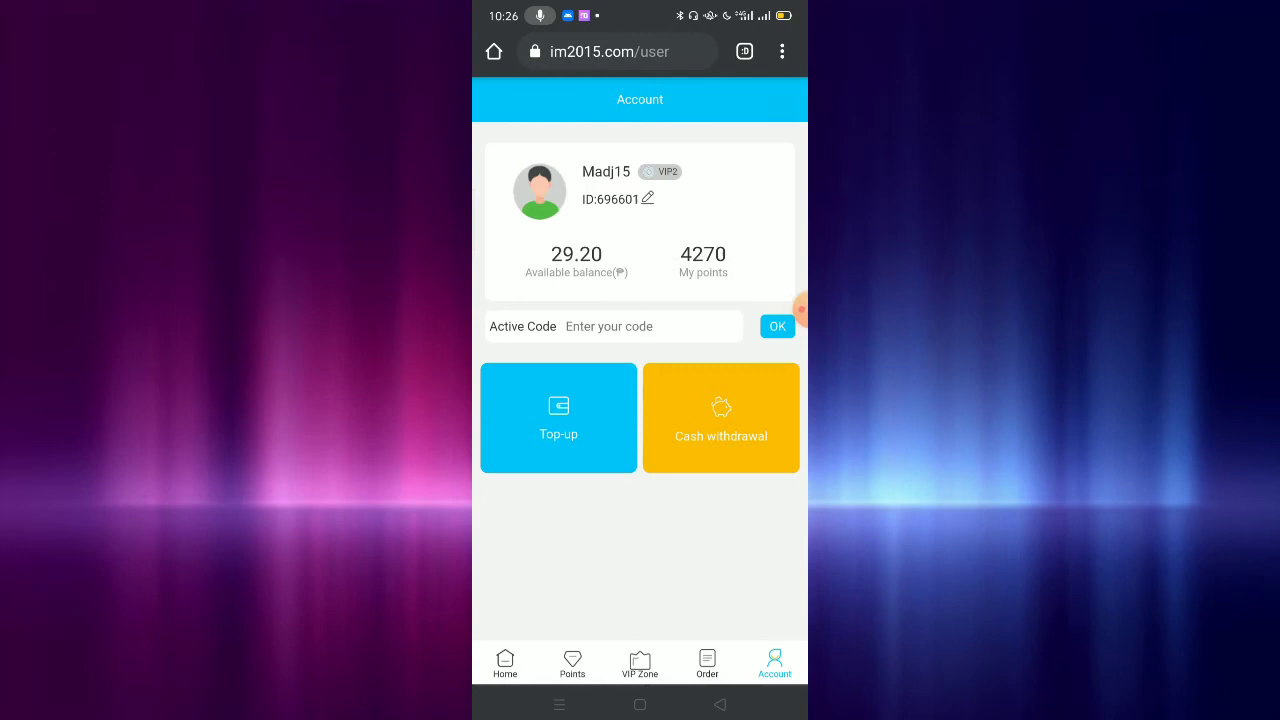
# - Check the order list for the ₱10.00 lottery win, then switch over to Telegram
pyautogui.click(708, 664)
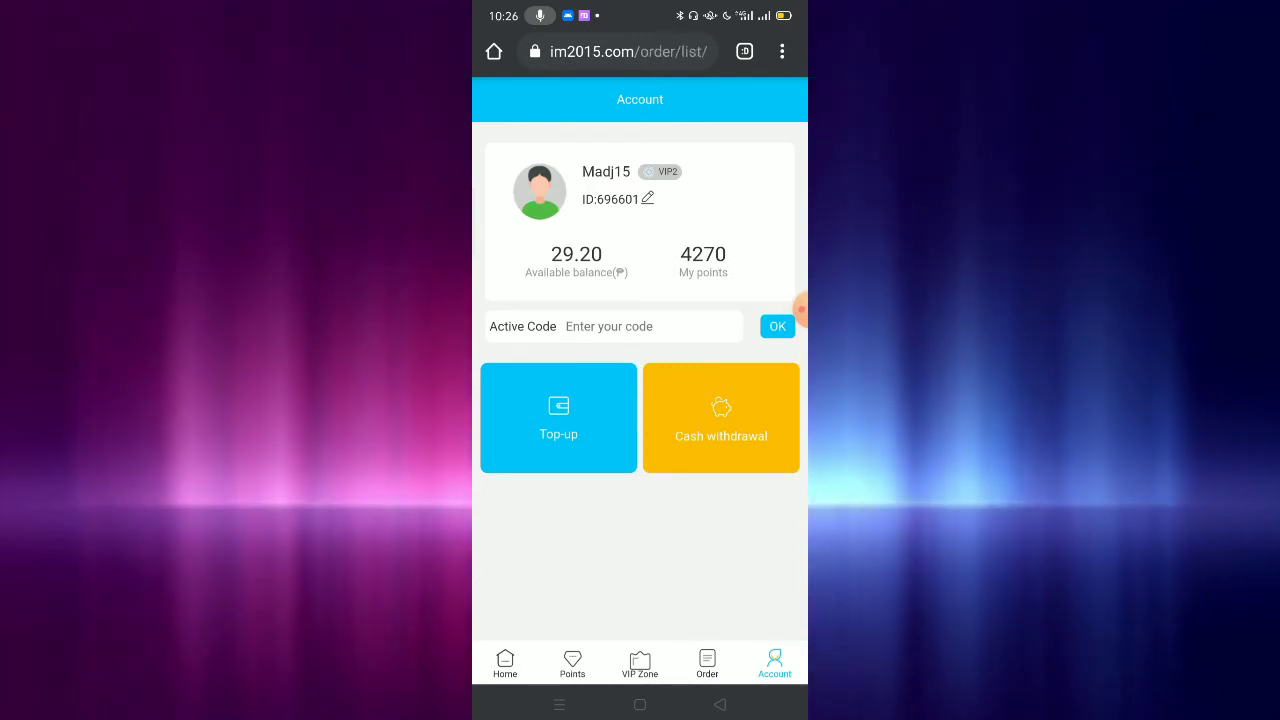
pyautogui.click(708, 664)
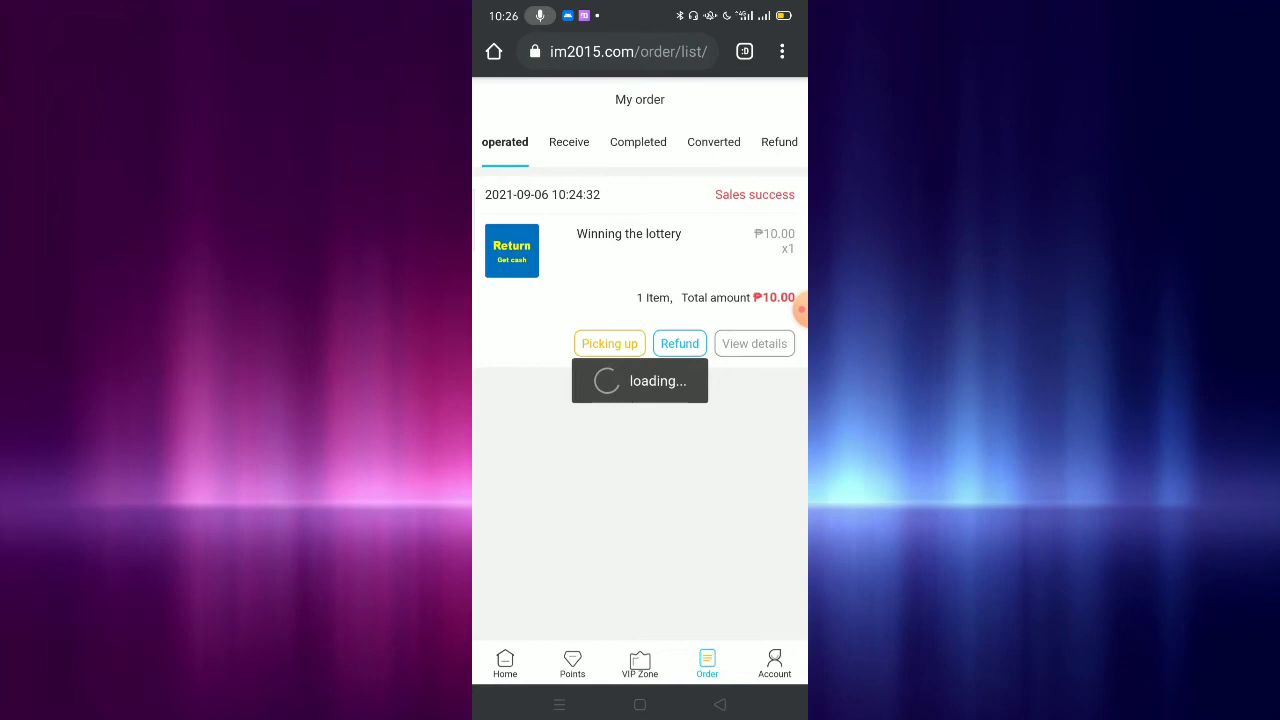
pyautogui.click(504, 664)
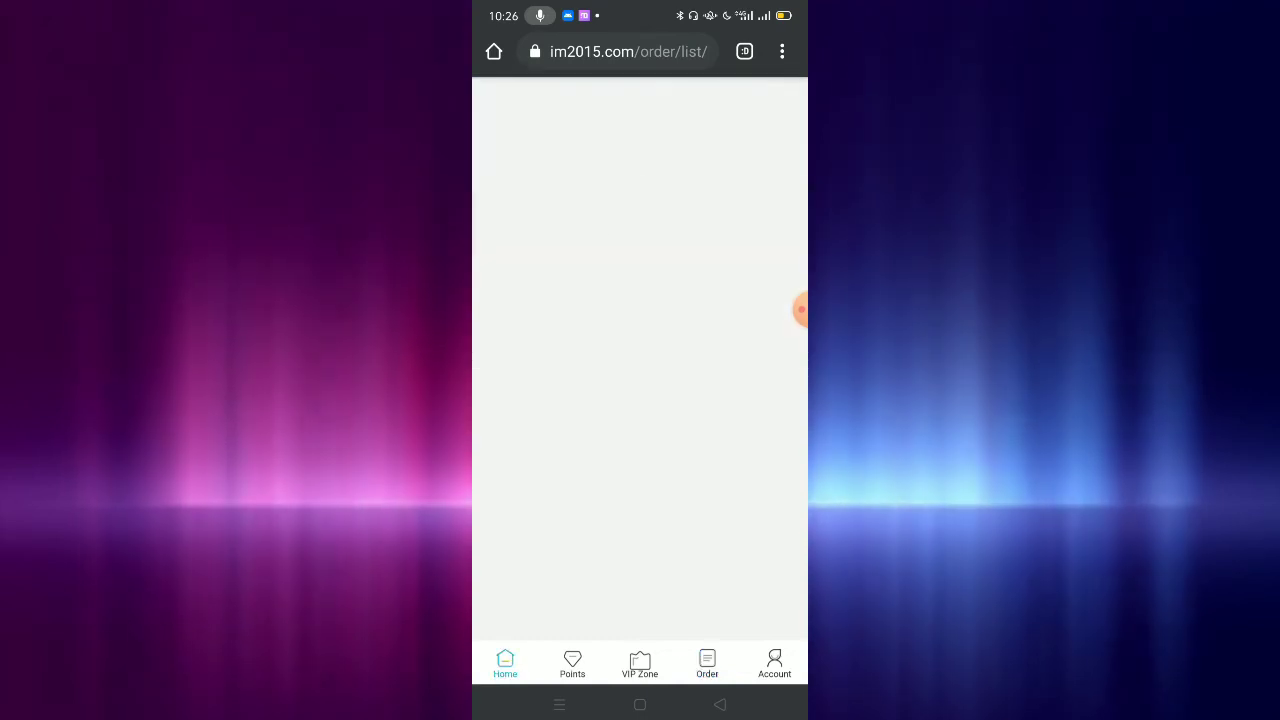
pyautogui.click(708, 664)
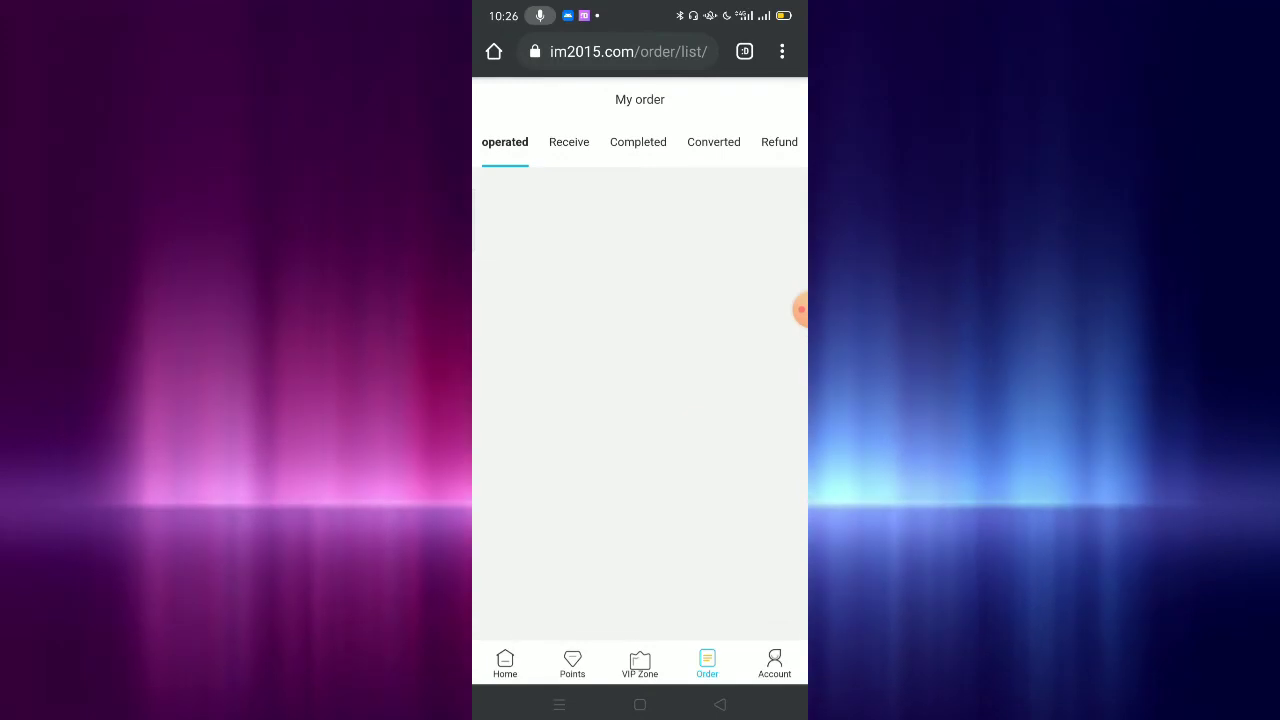
pyautogui.click(774, 664)
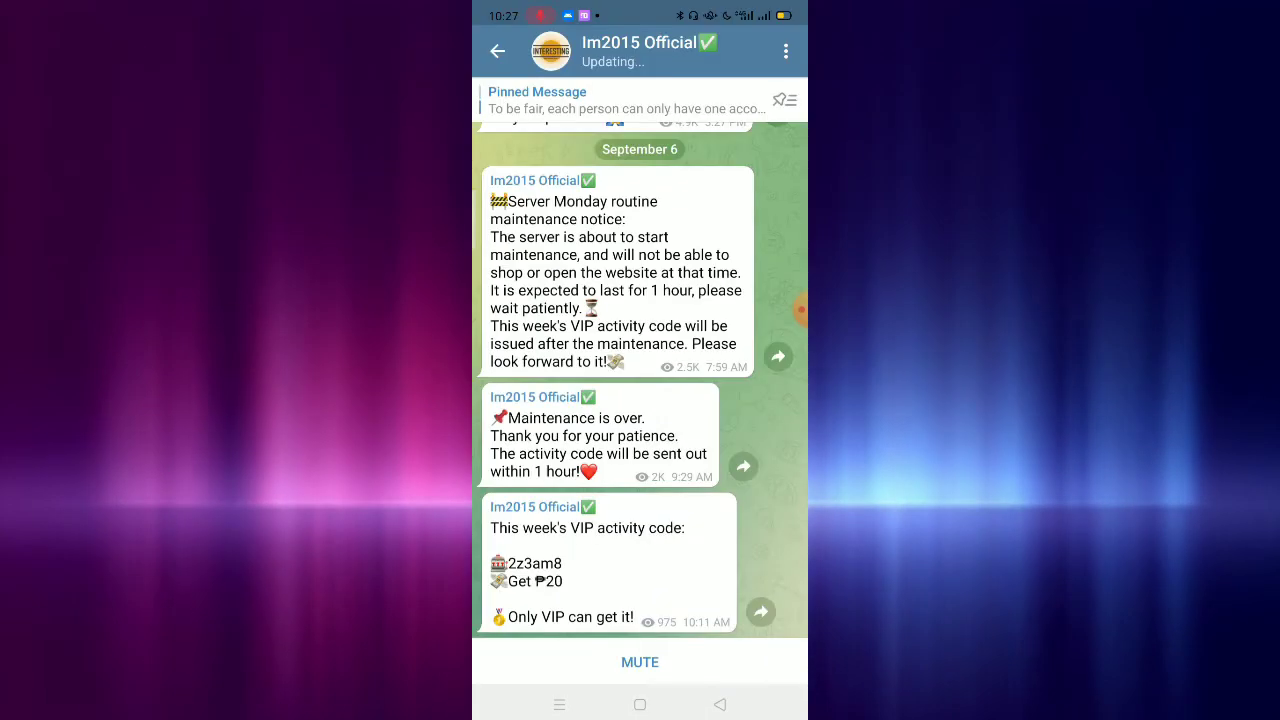
# - Read the IM_Ace group chat with its forwarded VIP code post, then return to the chat list
pyautogui.click(496, 52)
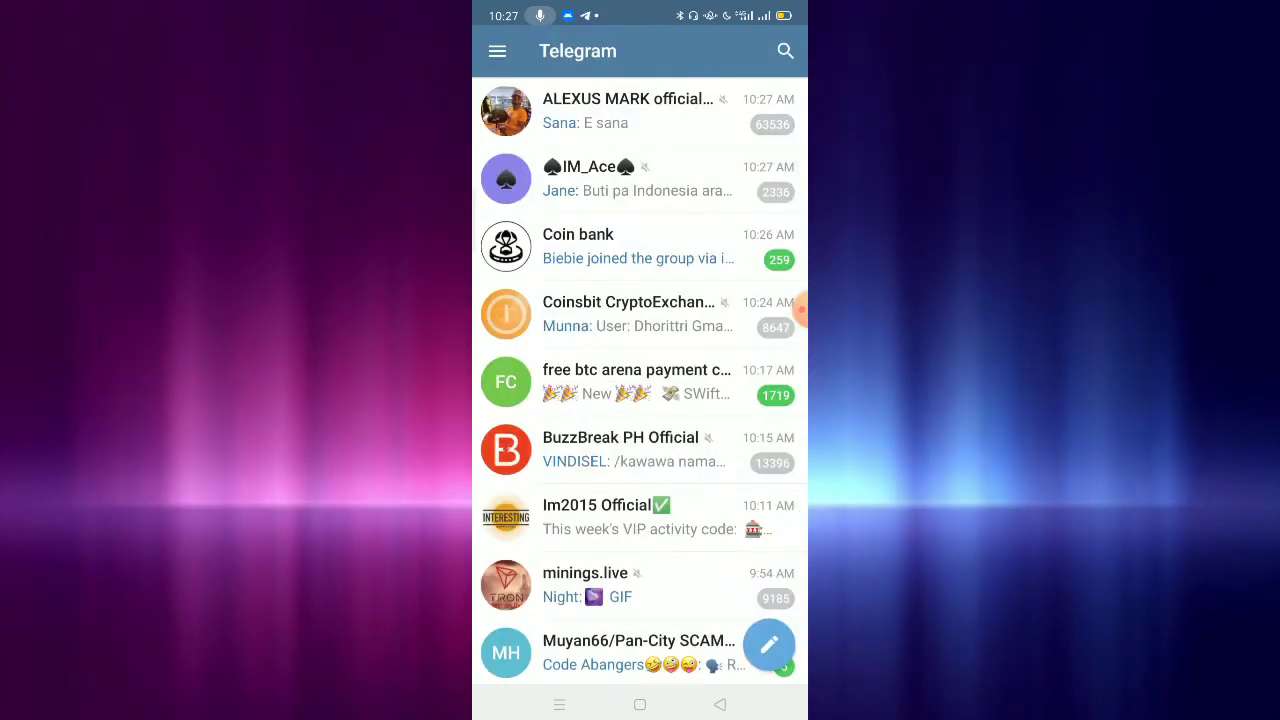
pyautogui.click(636, 178)
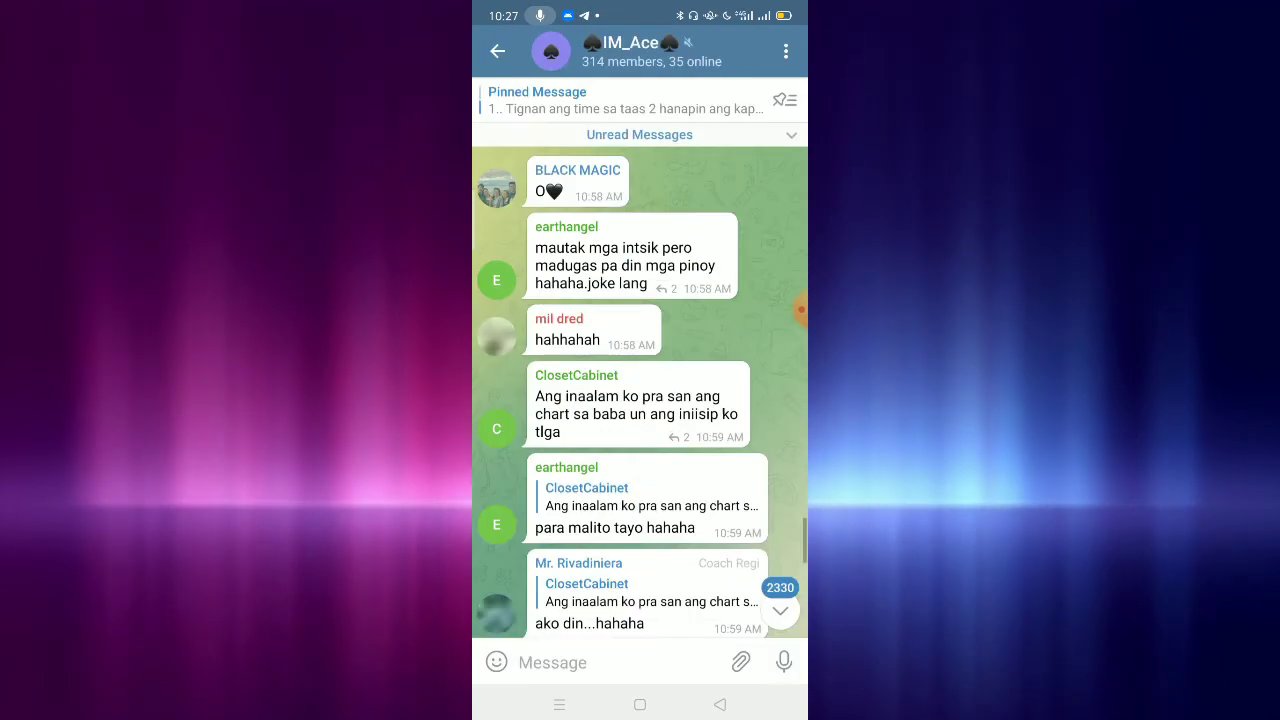
pyautogui.scroll(3)
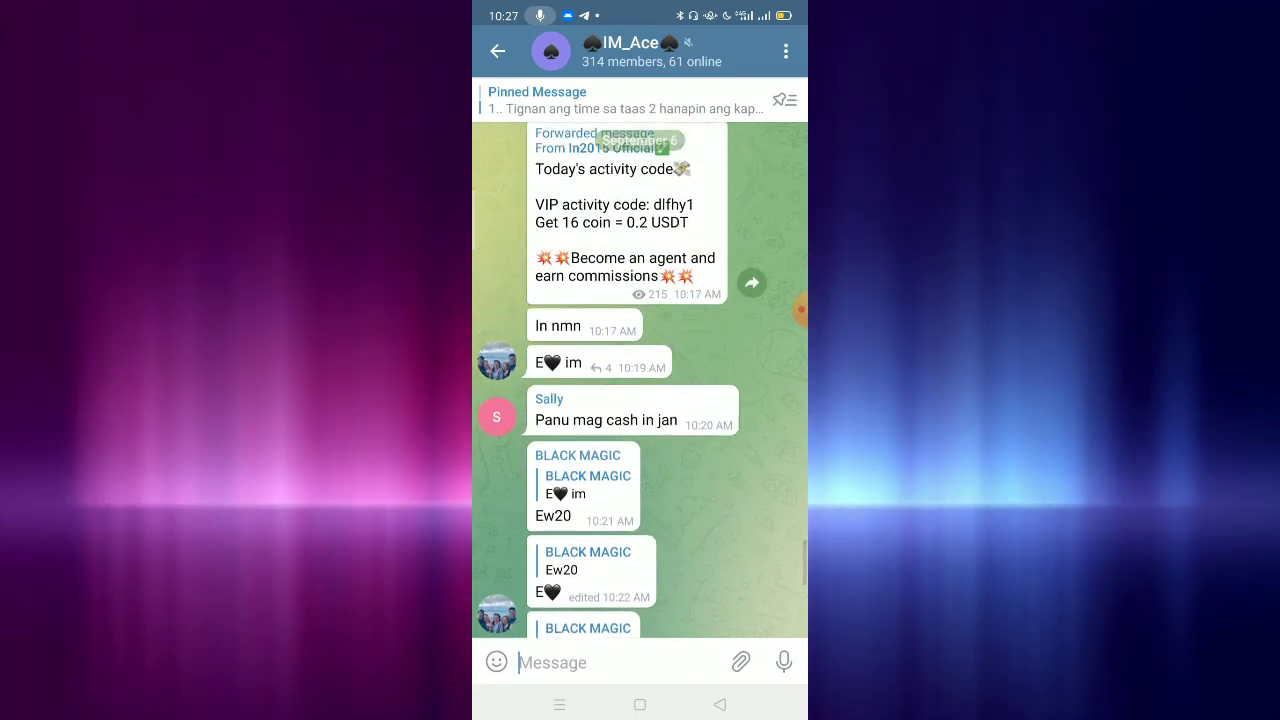
pyautogui.click(496, 52)
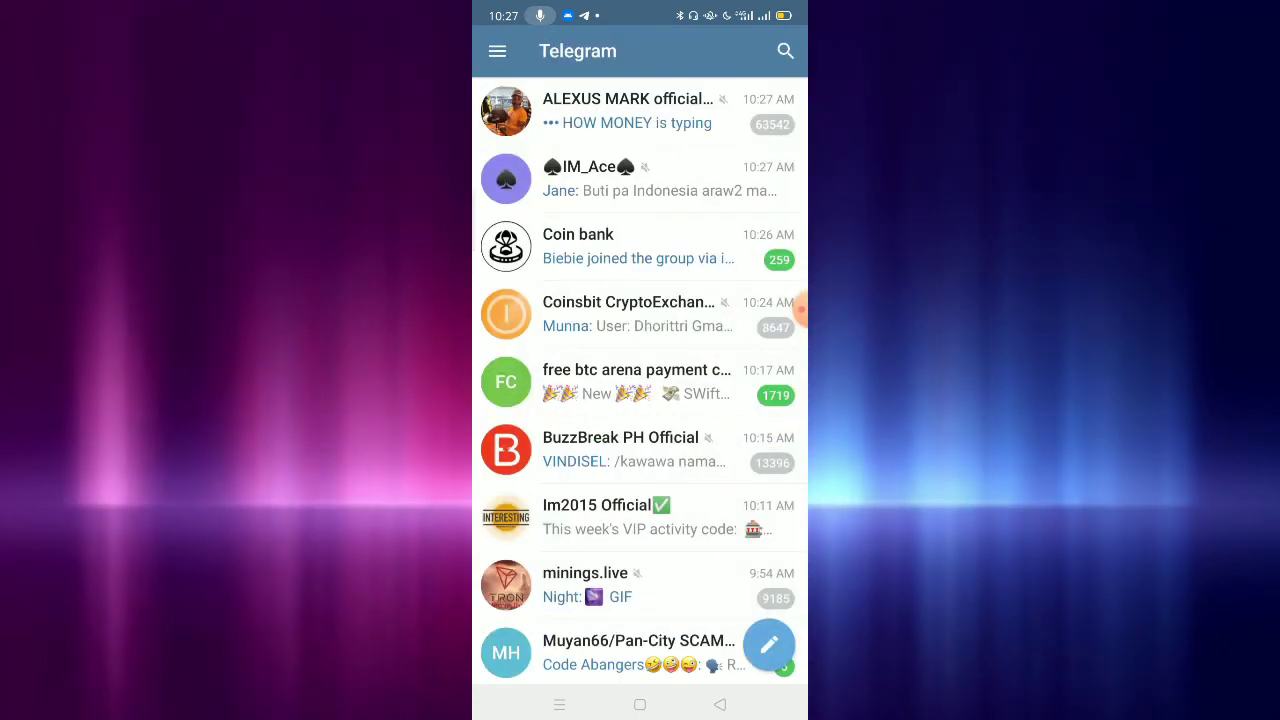
# - Read the I.M group's recent odd/even calls and return to the chat list
pyautogui.click(630, 110)
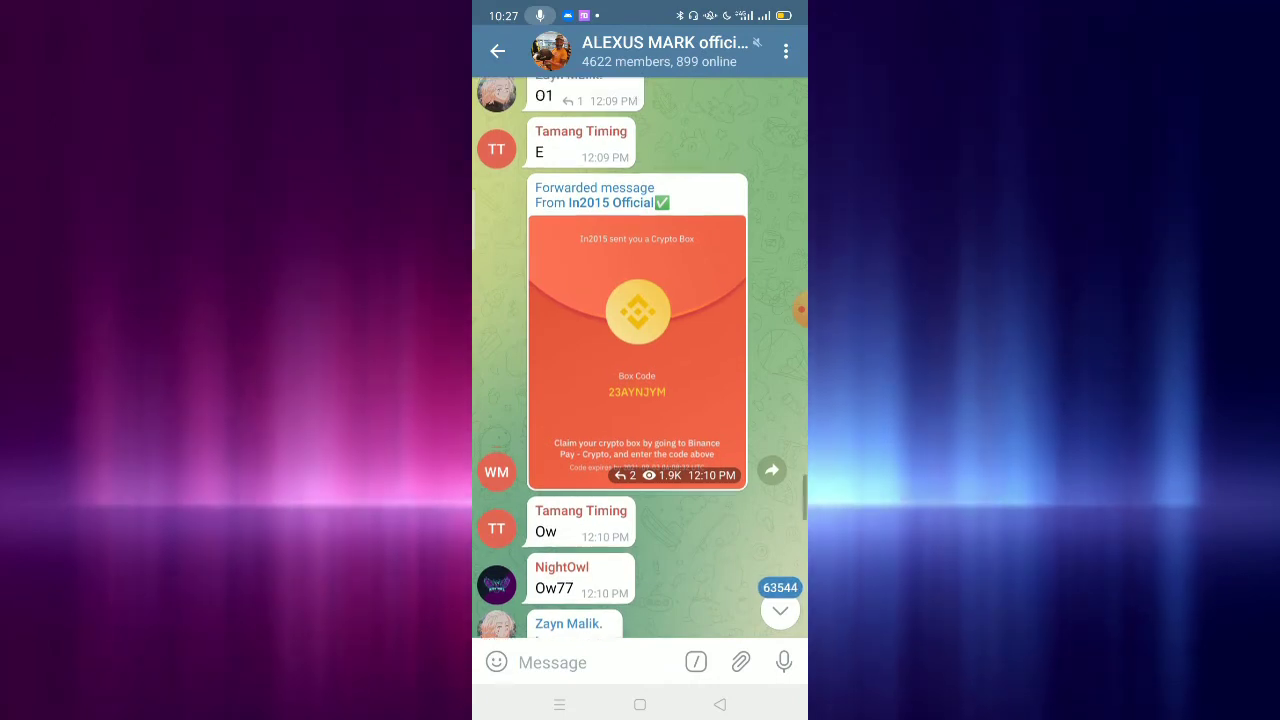
pyautogui.scroll(-3)
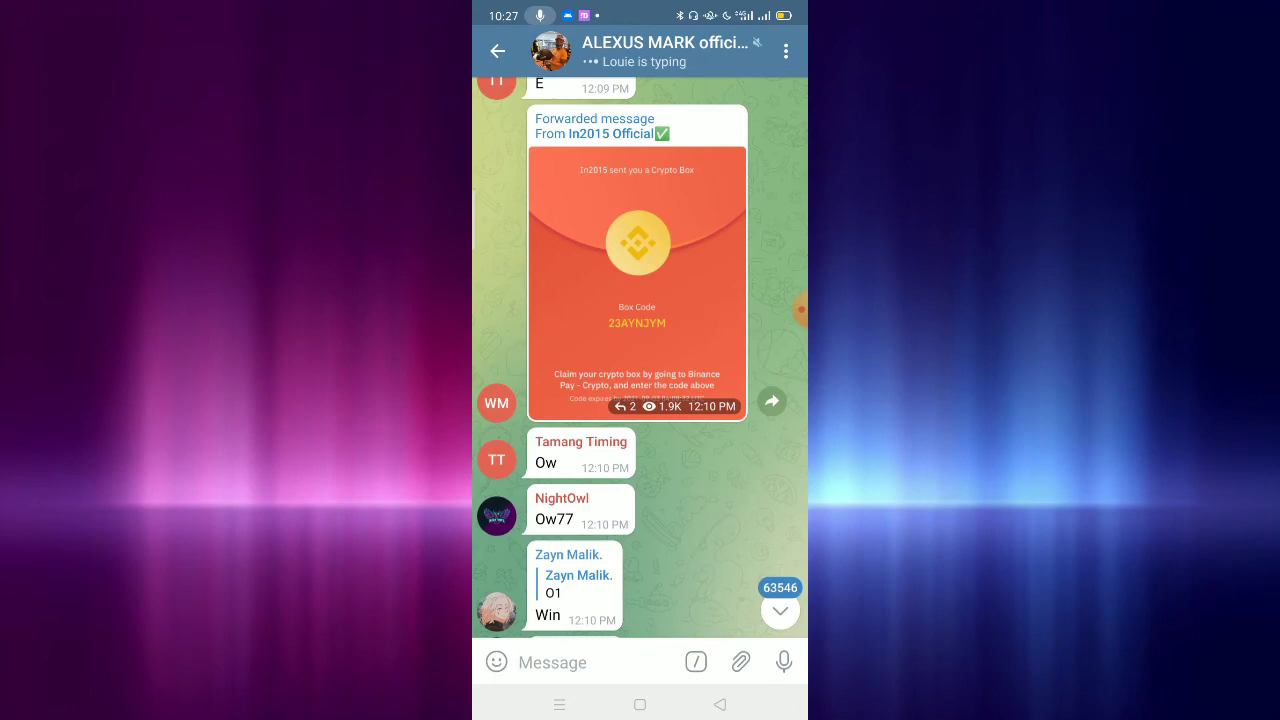
pyautogui.scroll(-3)
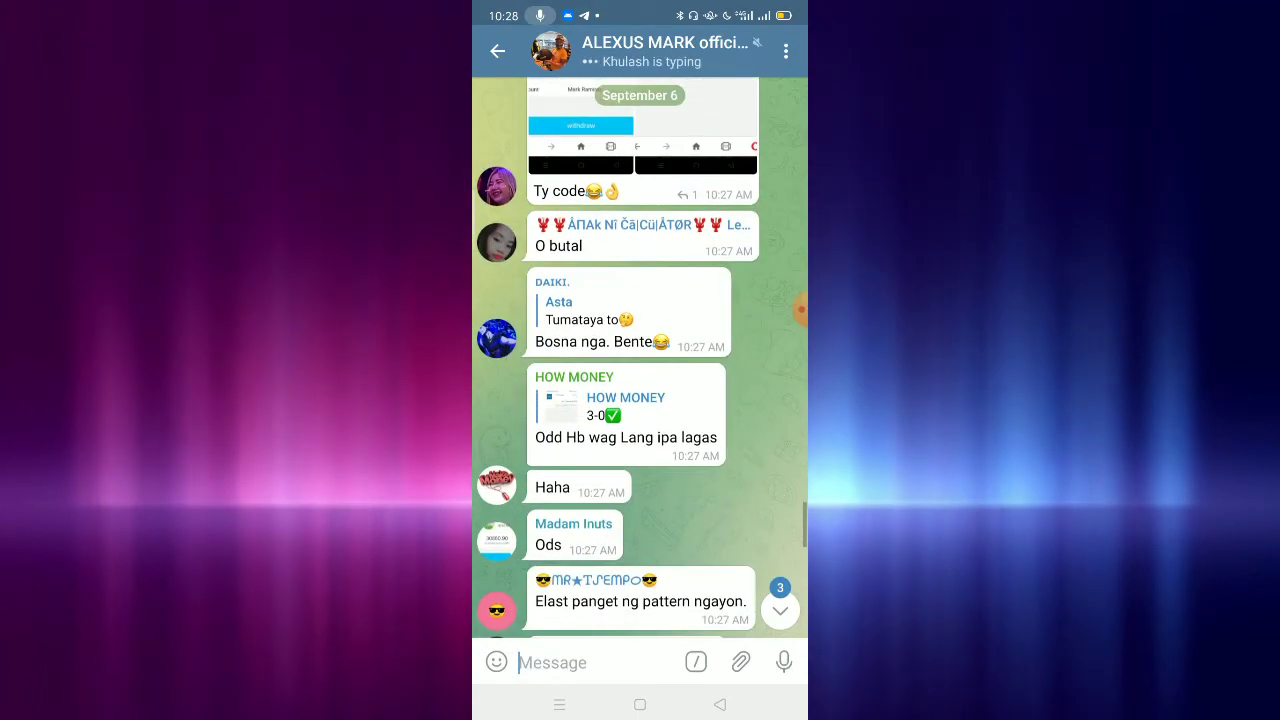
pyautogui.click(496, 52)
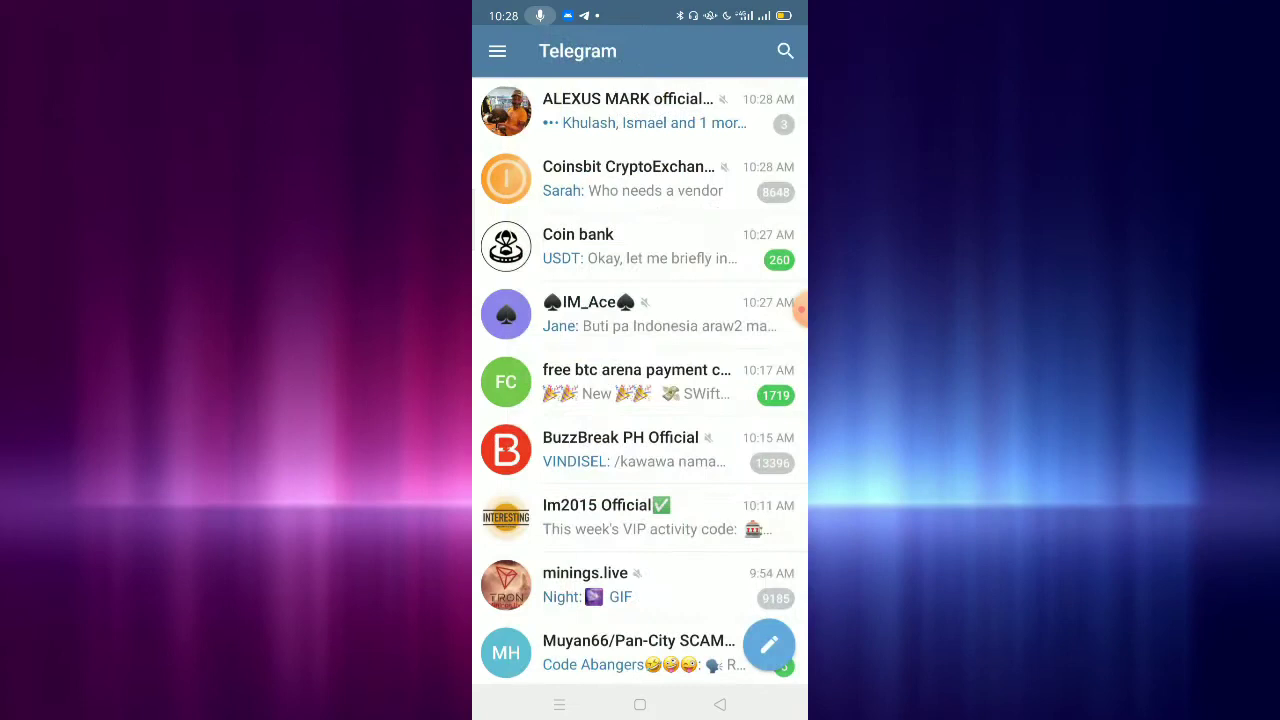
# - Browse more Telegram groups and move on toward the im2015 Submit order page
pyautogui.scroll(-3)
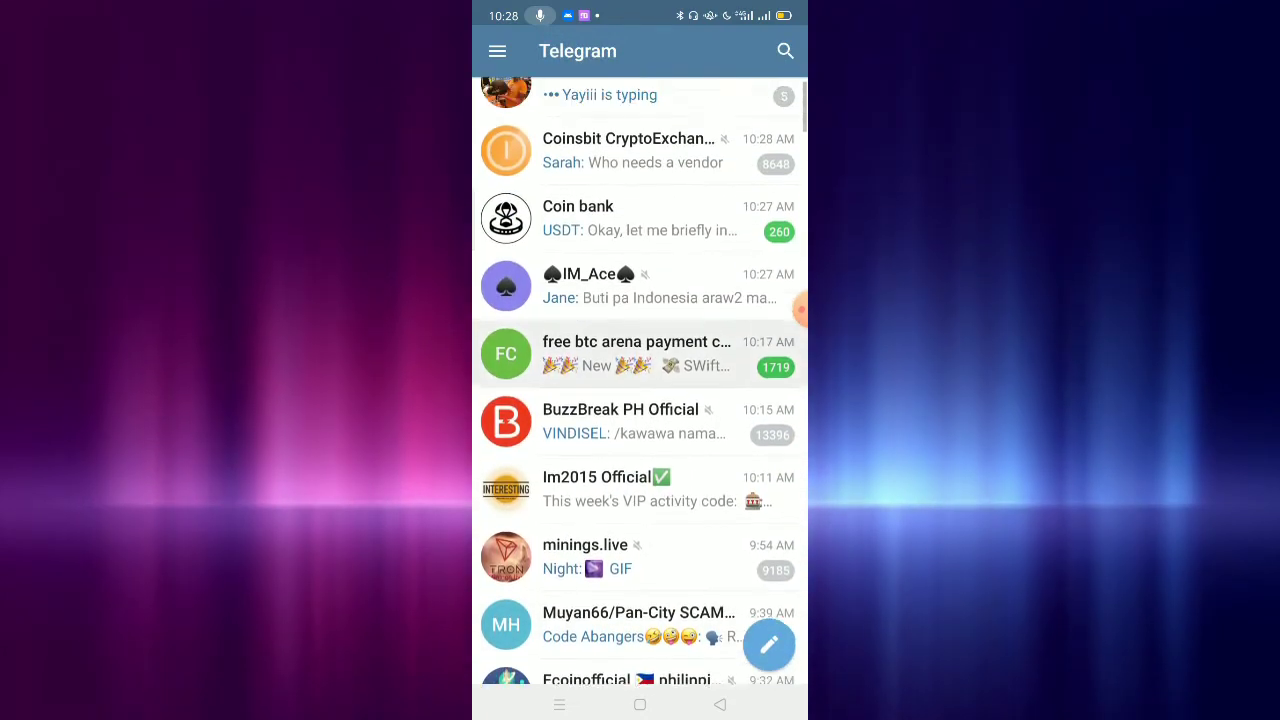
pyautogui.scroll(-3)
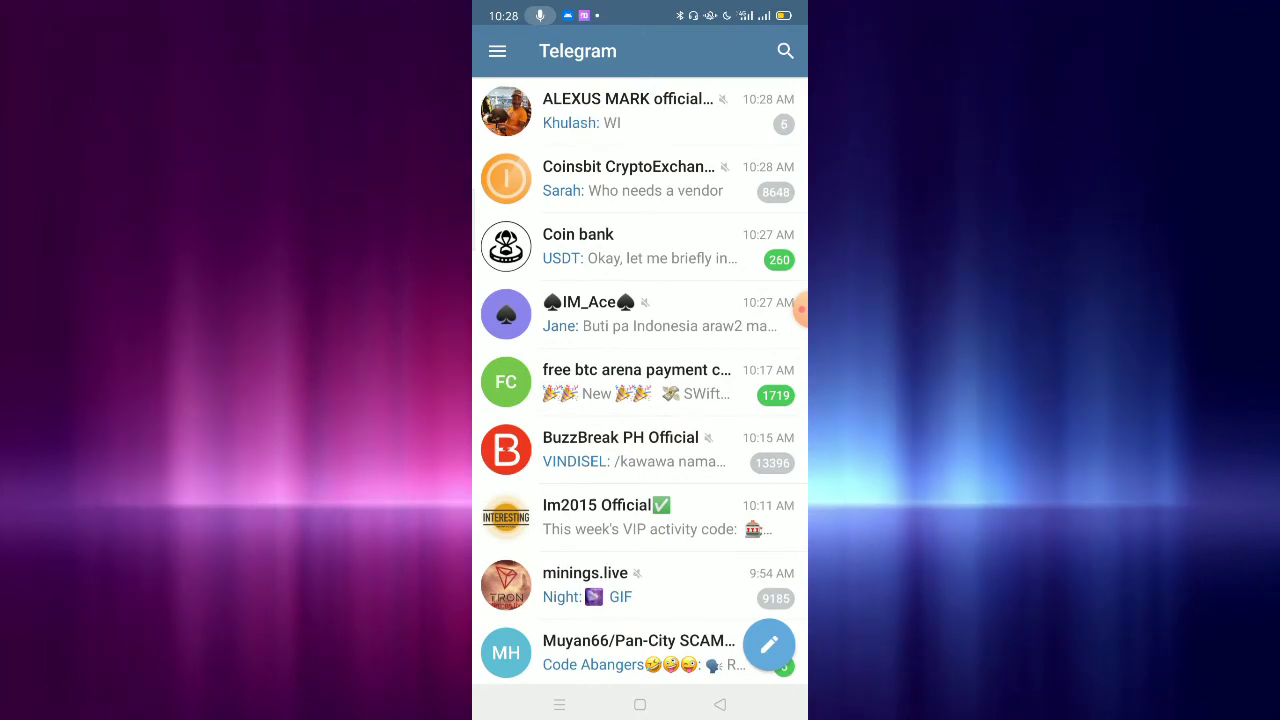
pyautogui.scroll(-3)
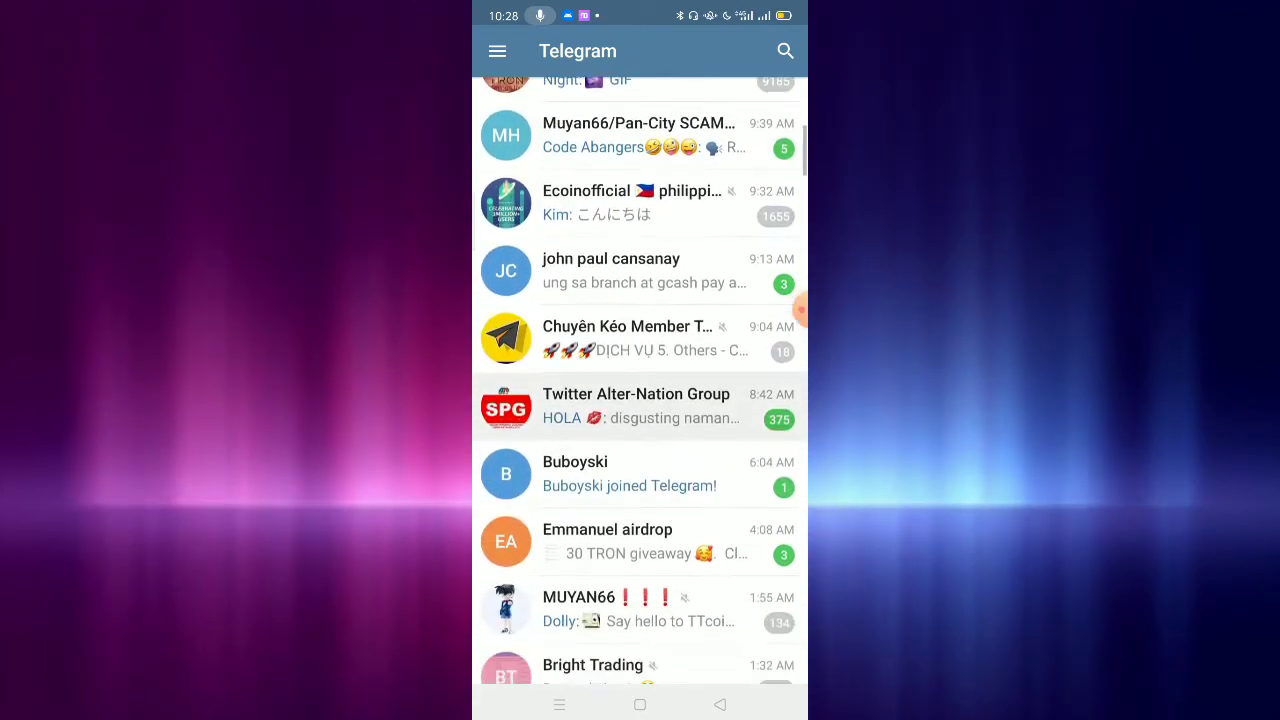
pyautogui.scroll(-3)
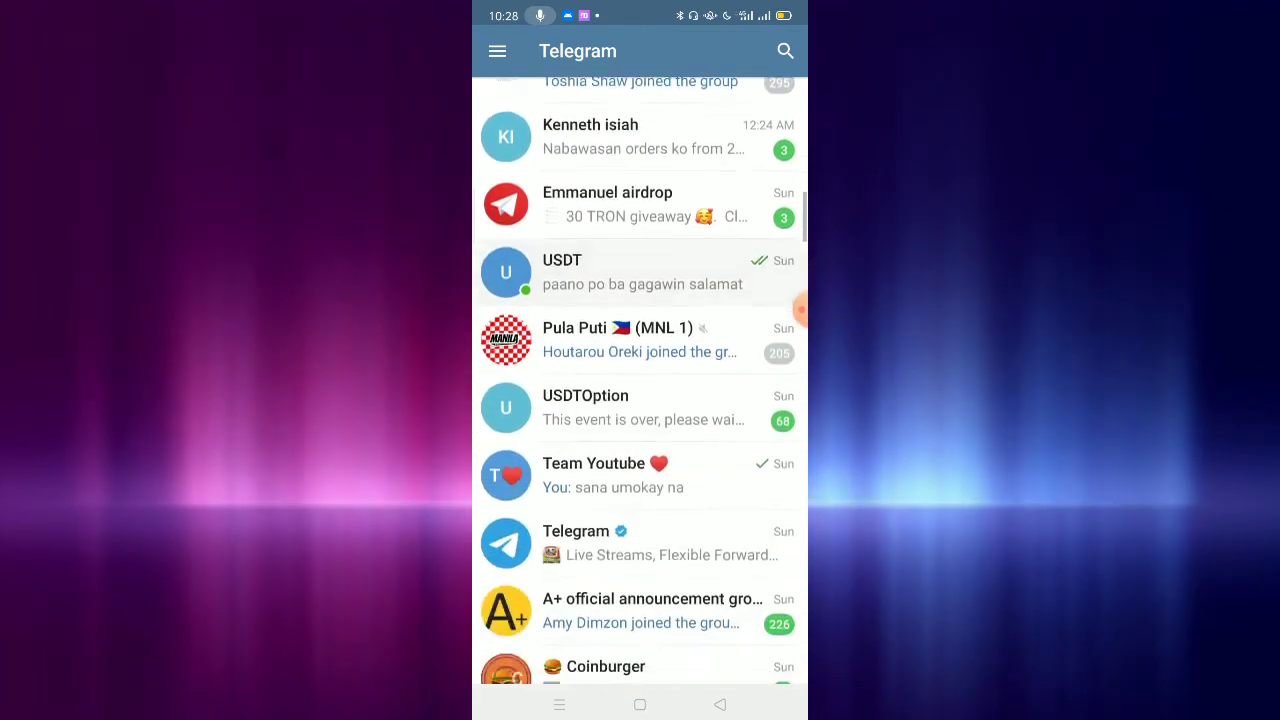
pyautogui.scroll(-3)
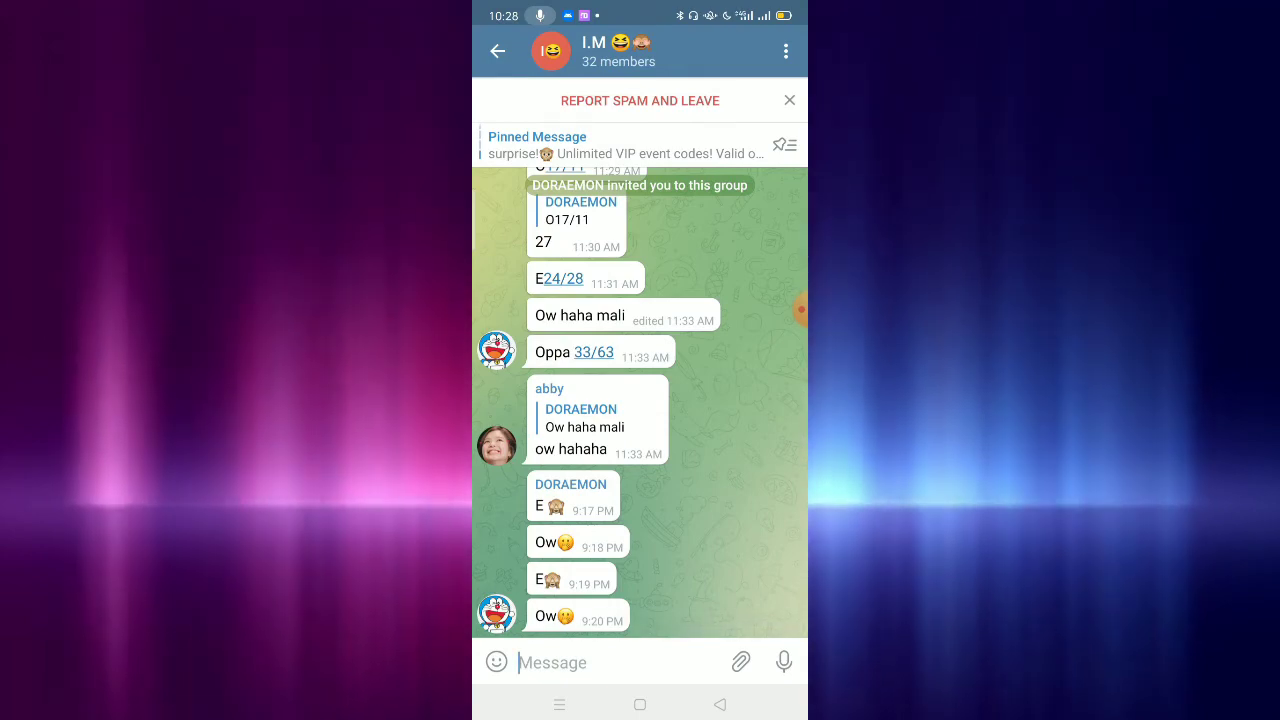
pyautogui.click(498, 52)
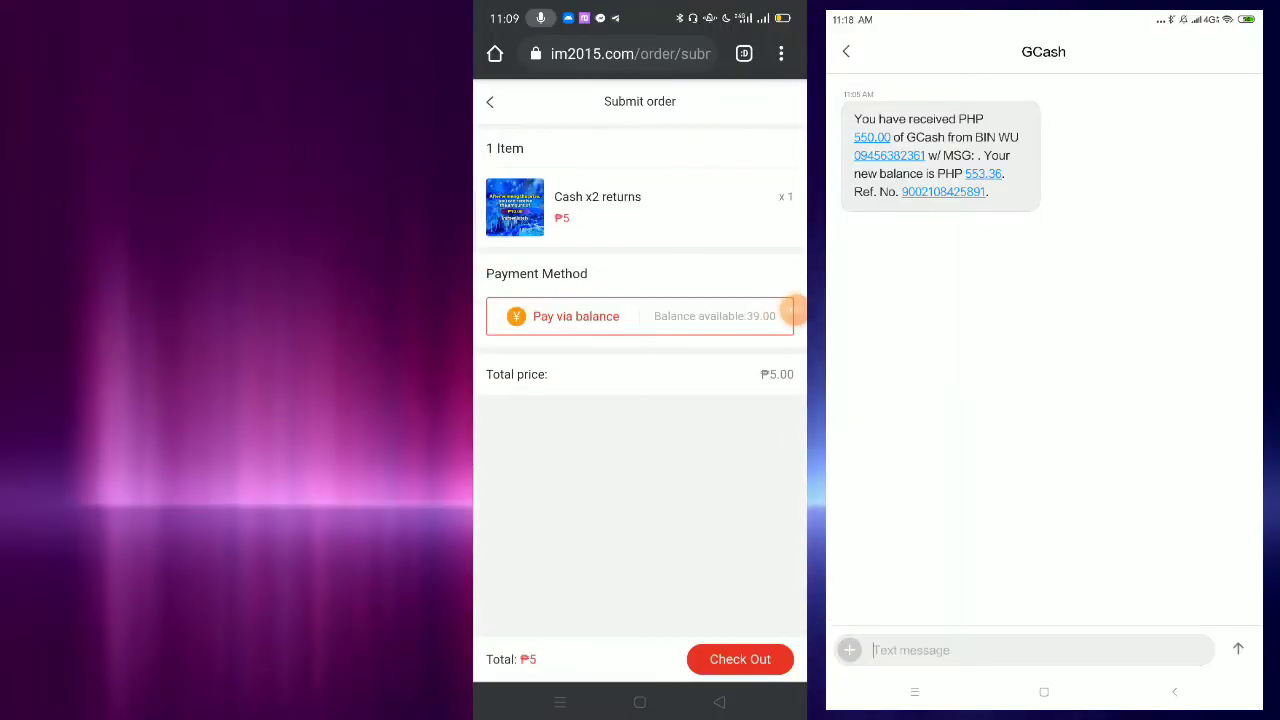
# - Submit checkout for the ₱5 Cash x2 returns order, then leave im2015 for the home screen
pyautogui.click(740, 660)
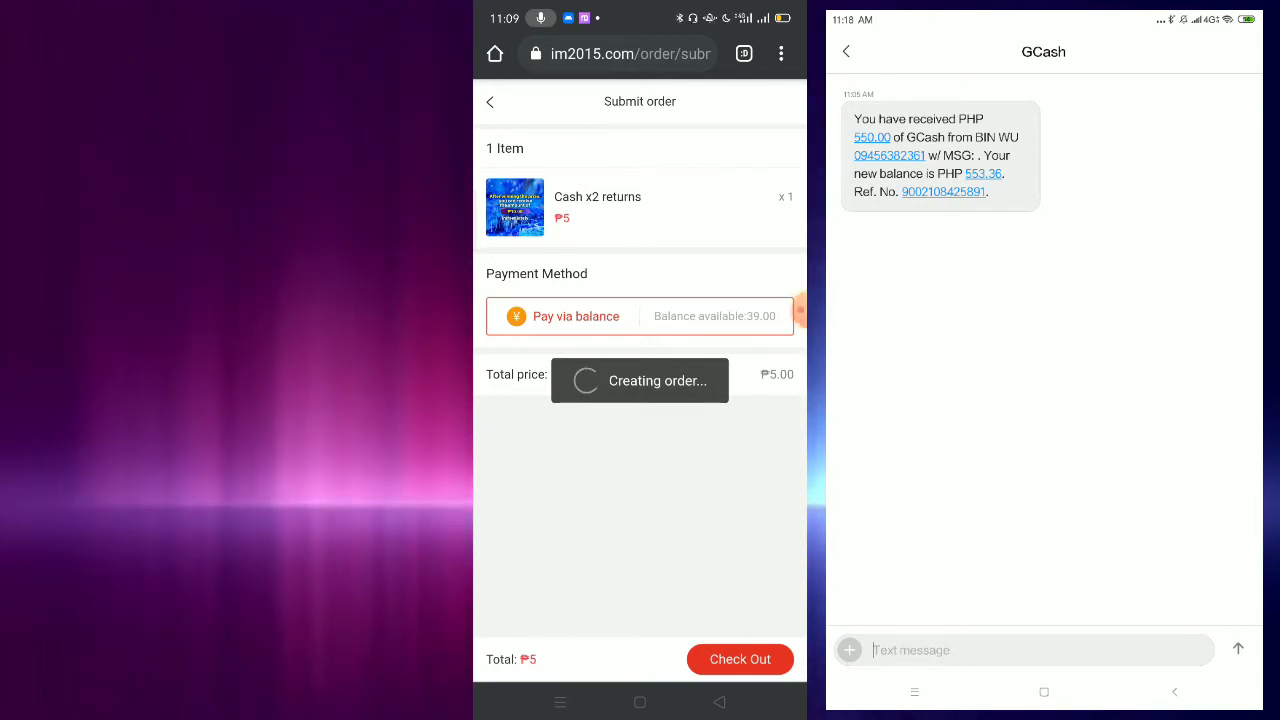
pyautogui.click(740, 660)
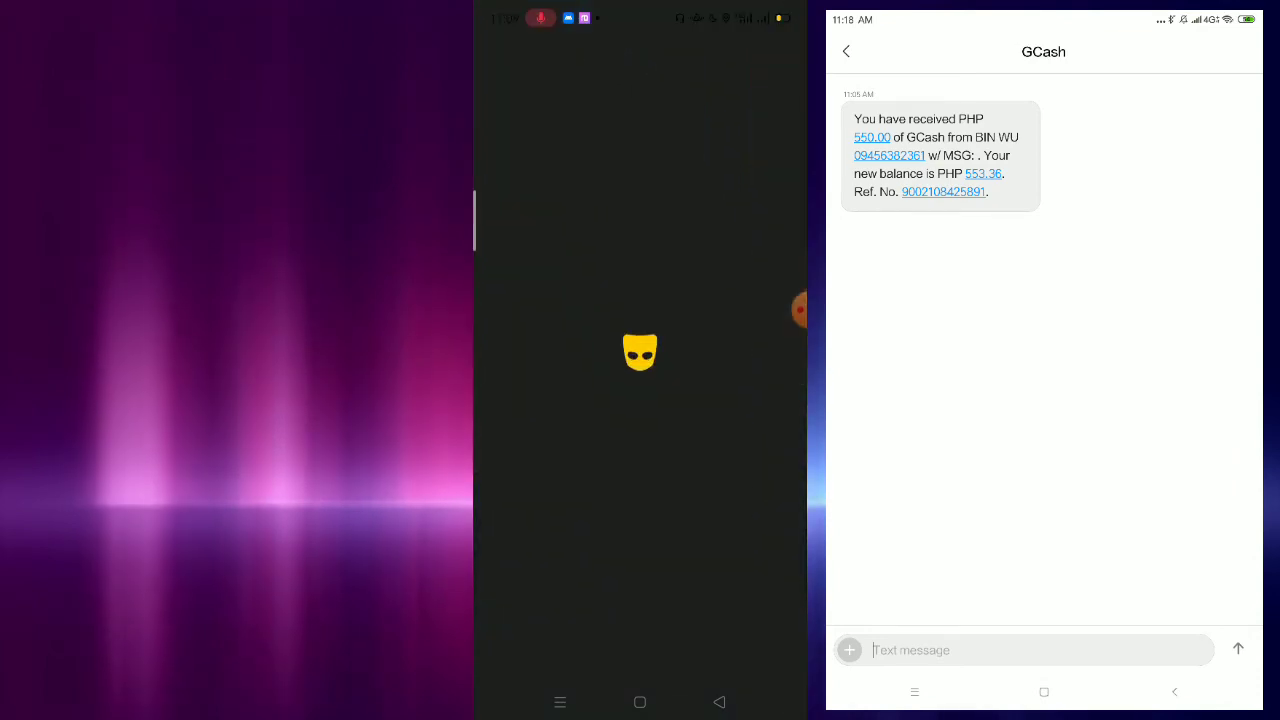
pyautogui.click(640, 700)
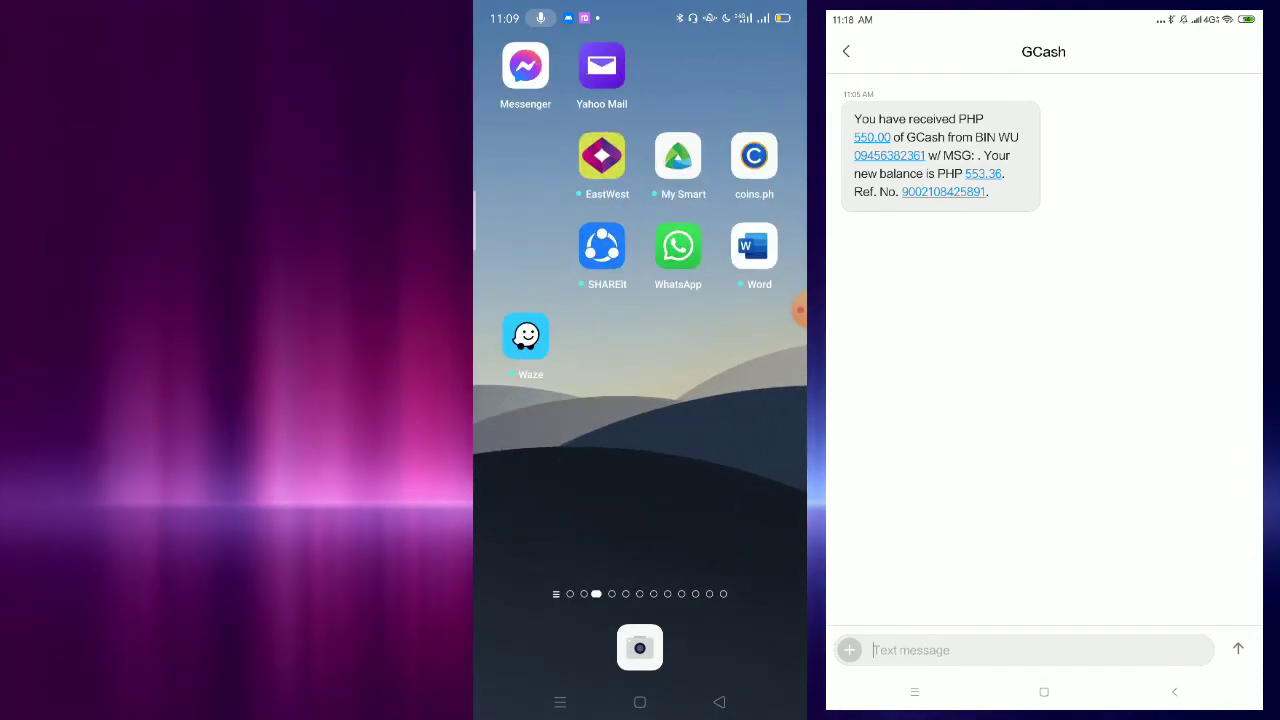
pyautogui.hscroll(-3)
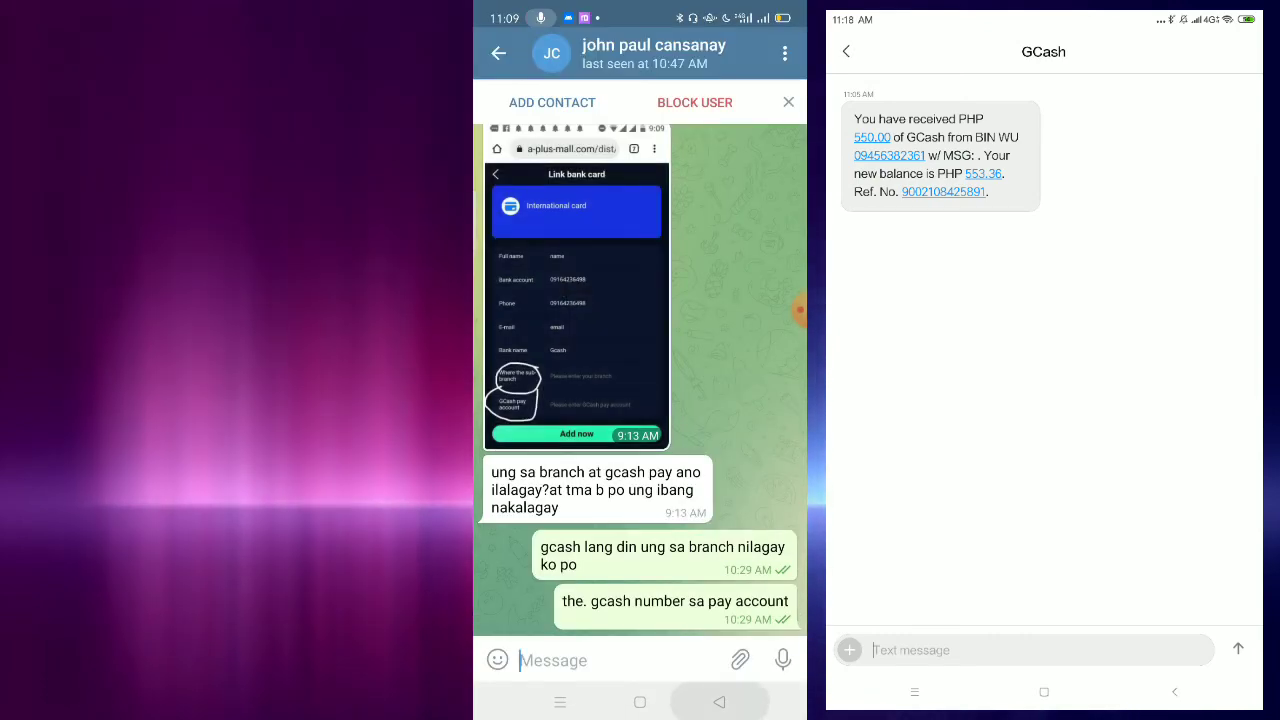
# - Review the I.M group's odd/even calls up to 4-3 in Telegram and return to the chat list
pyautogui.click(500, 52)
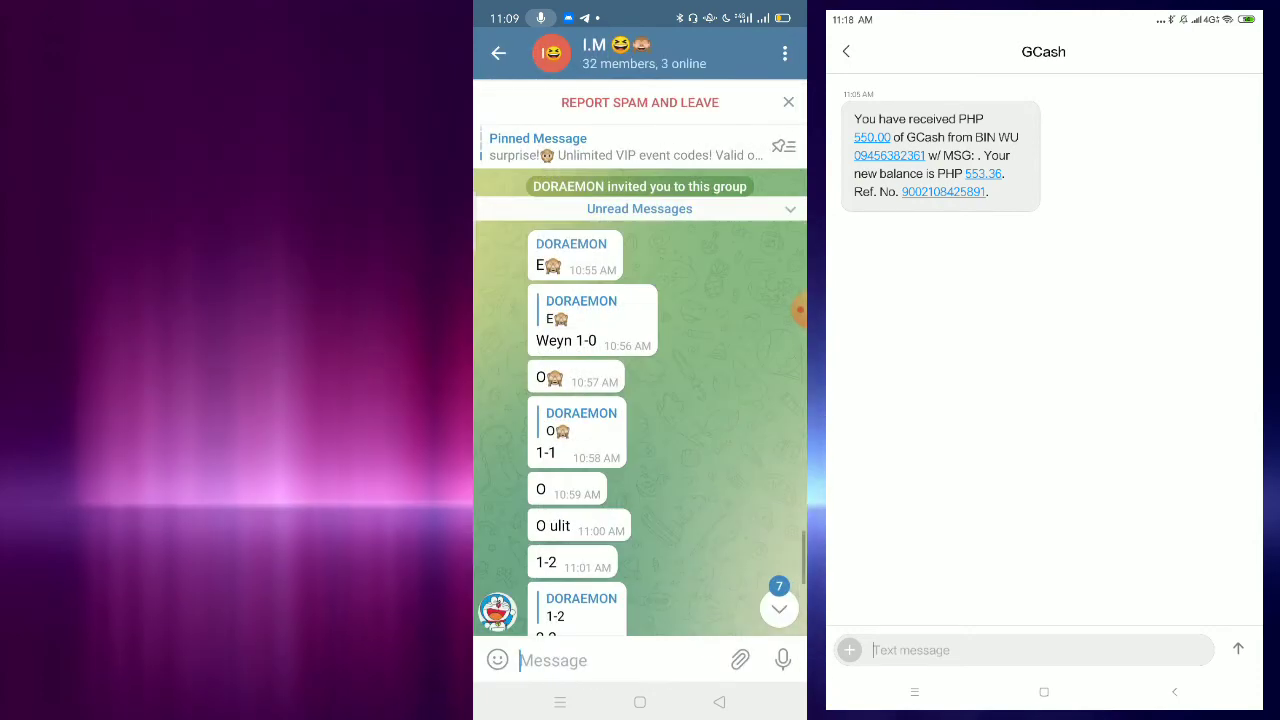
pyautogui.scroll(-3)
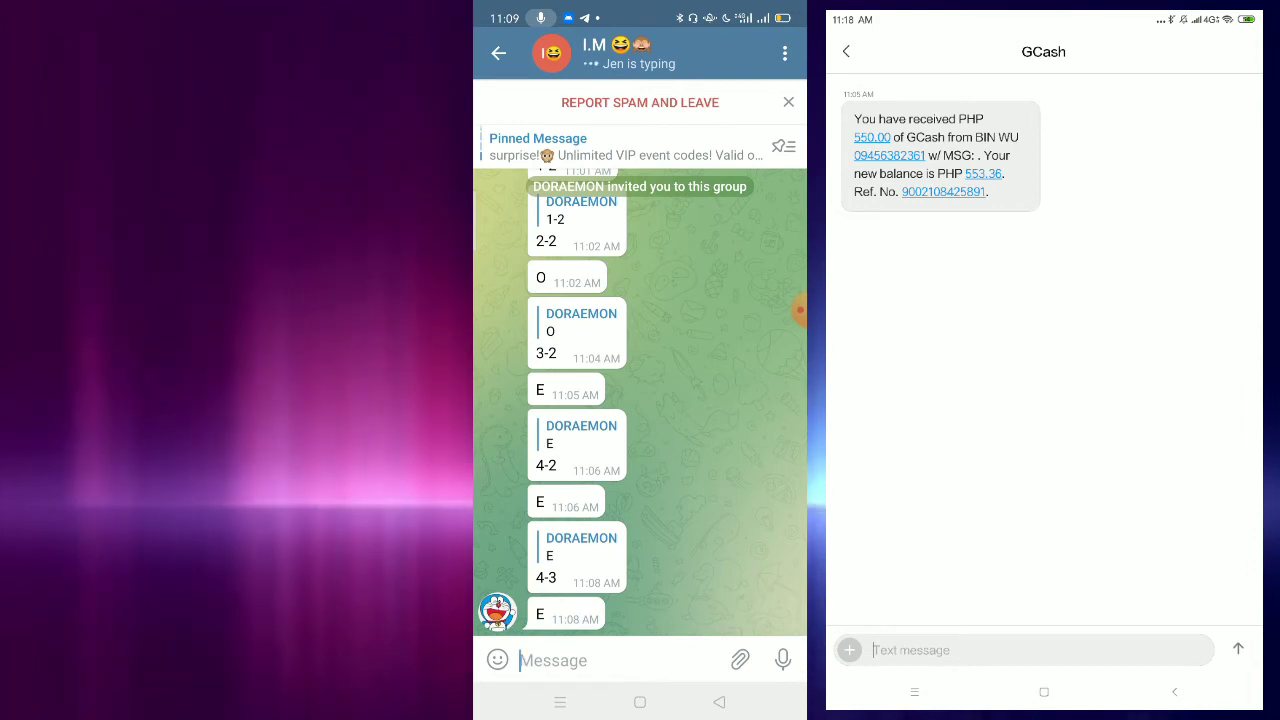
pyautogui.scroll(3)
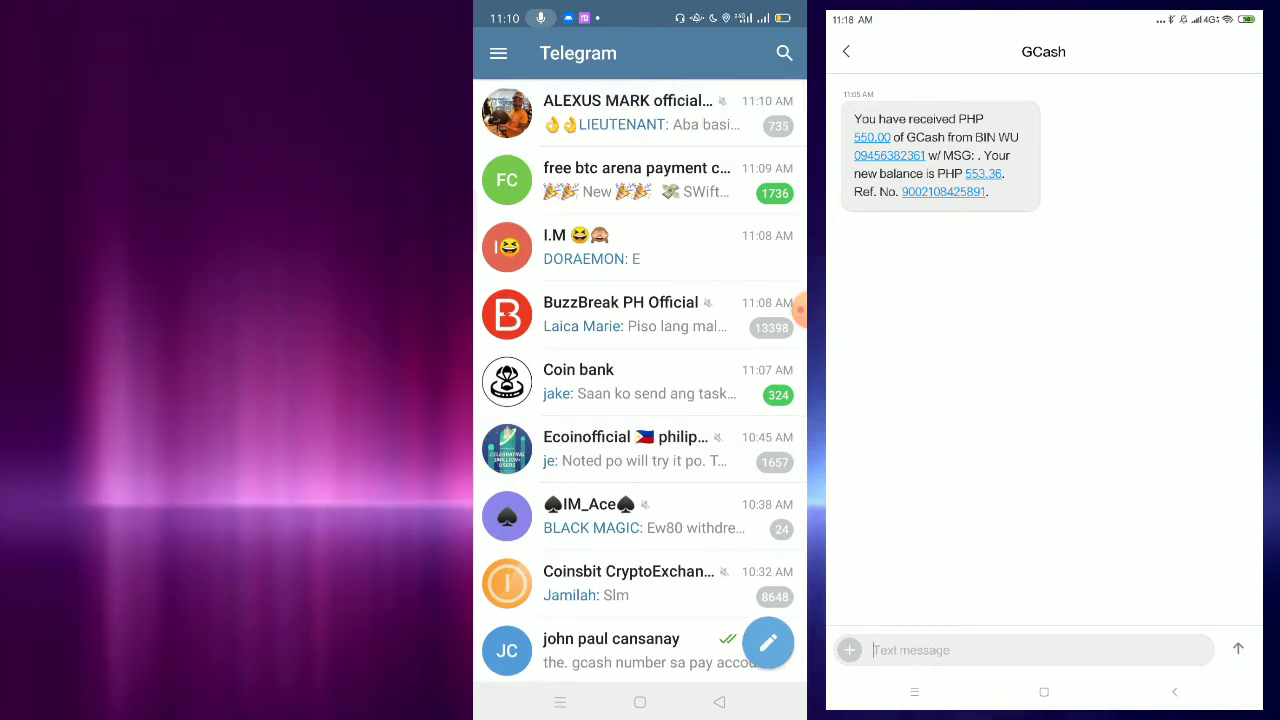
# - Read the ALEXUS MARK group's latest odds order screenshot and win posts
pyautogui.click(636, 112)
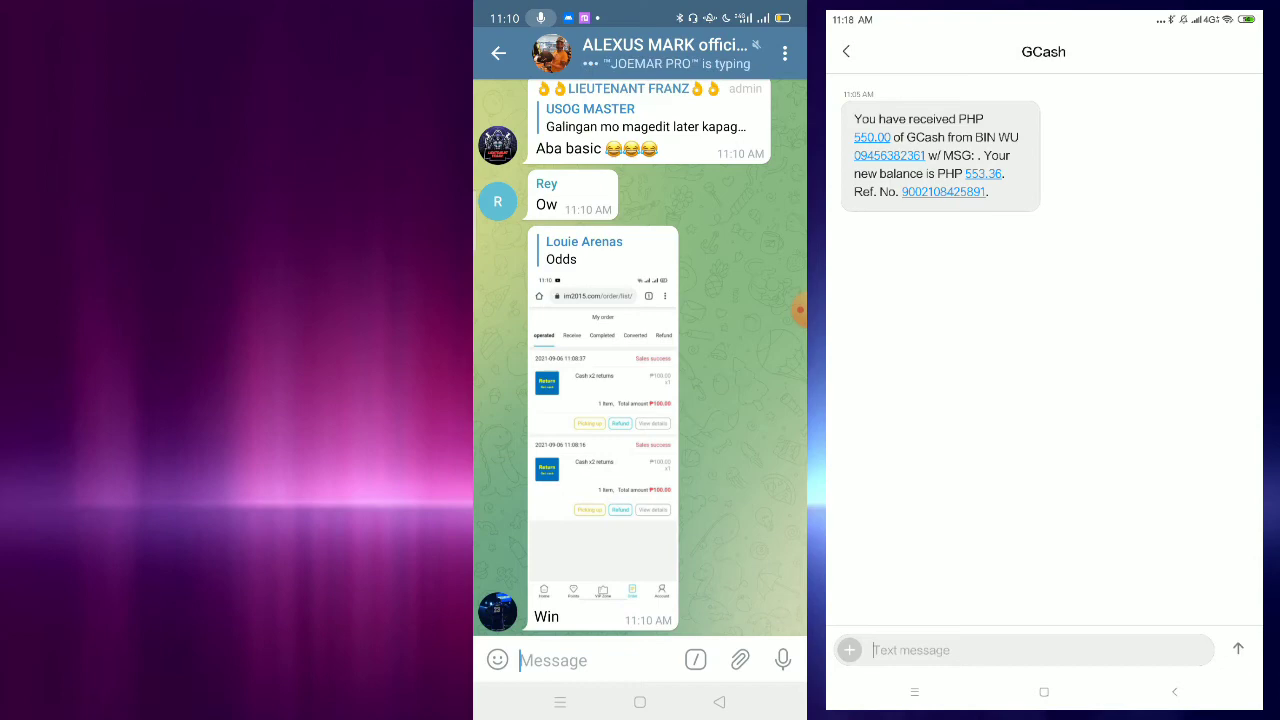
pyautogui.scroll(-3)
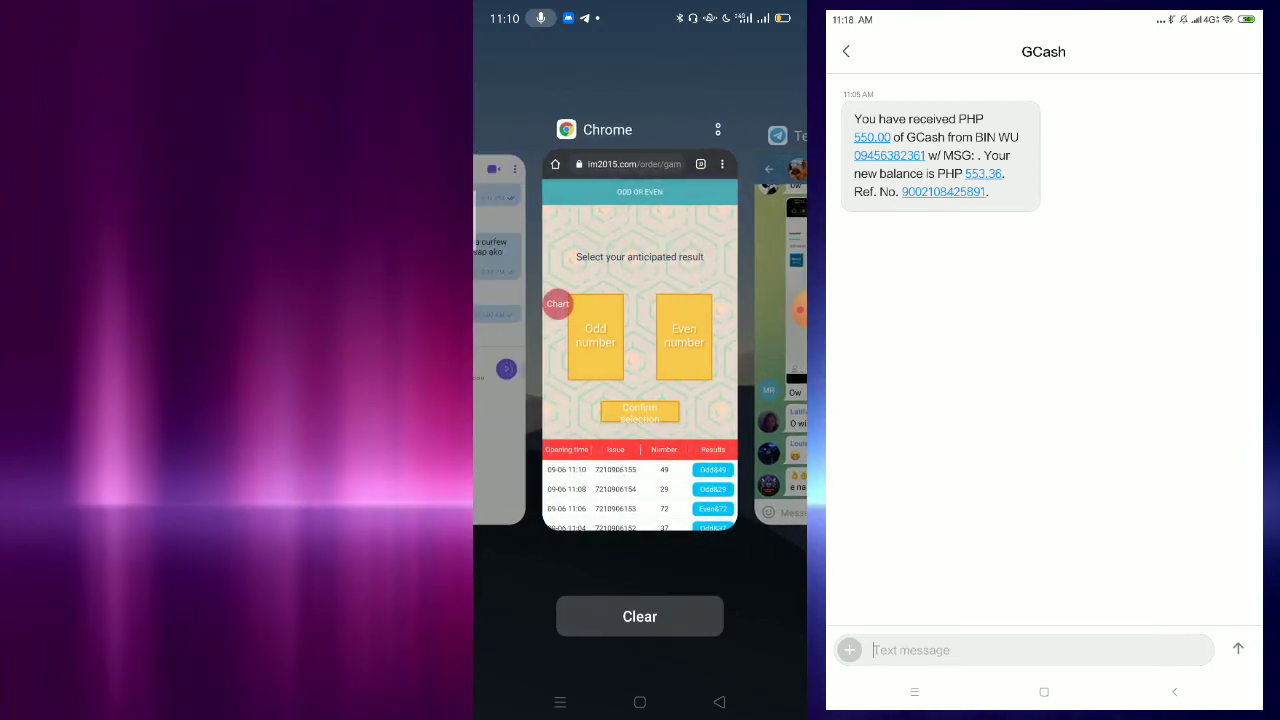
pyautogui.click(640, 340)
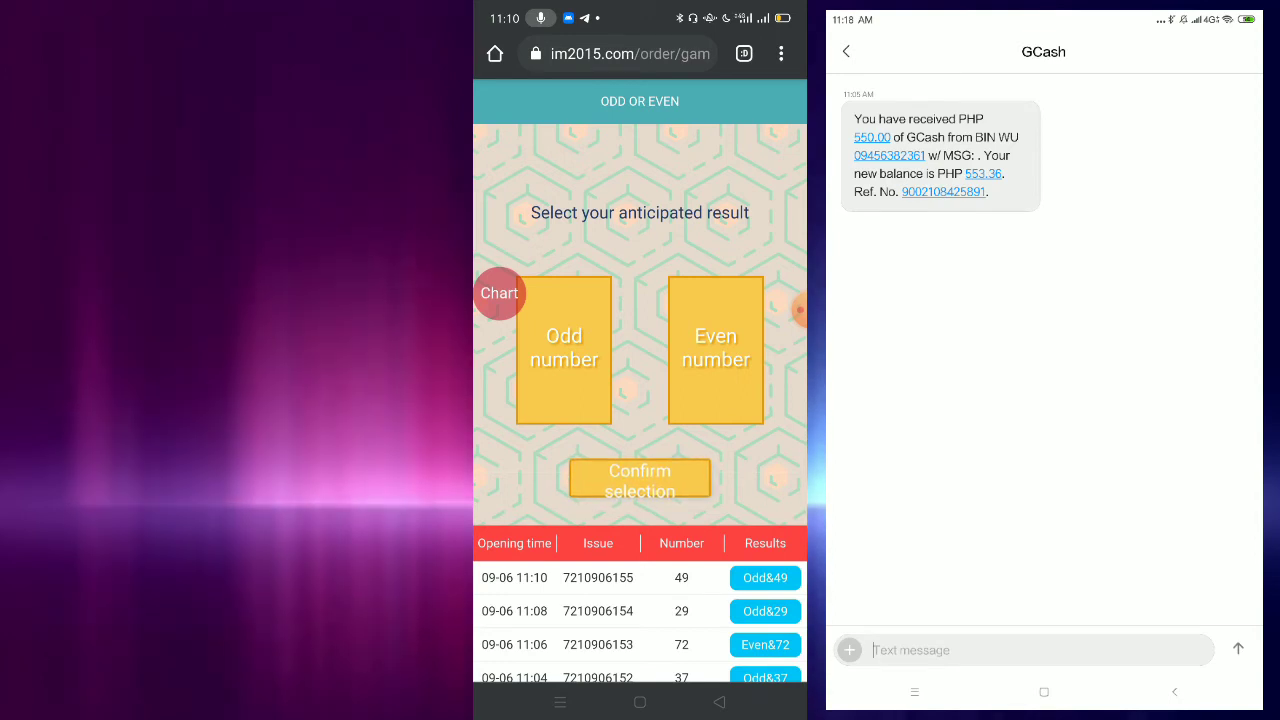
pyautogui.click(498, 292)
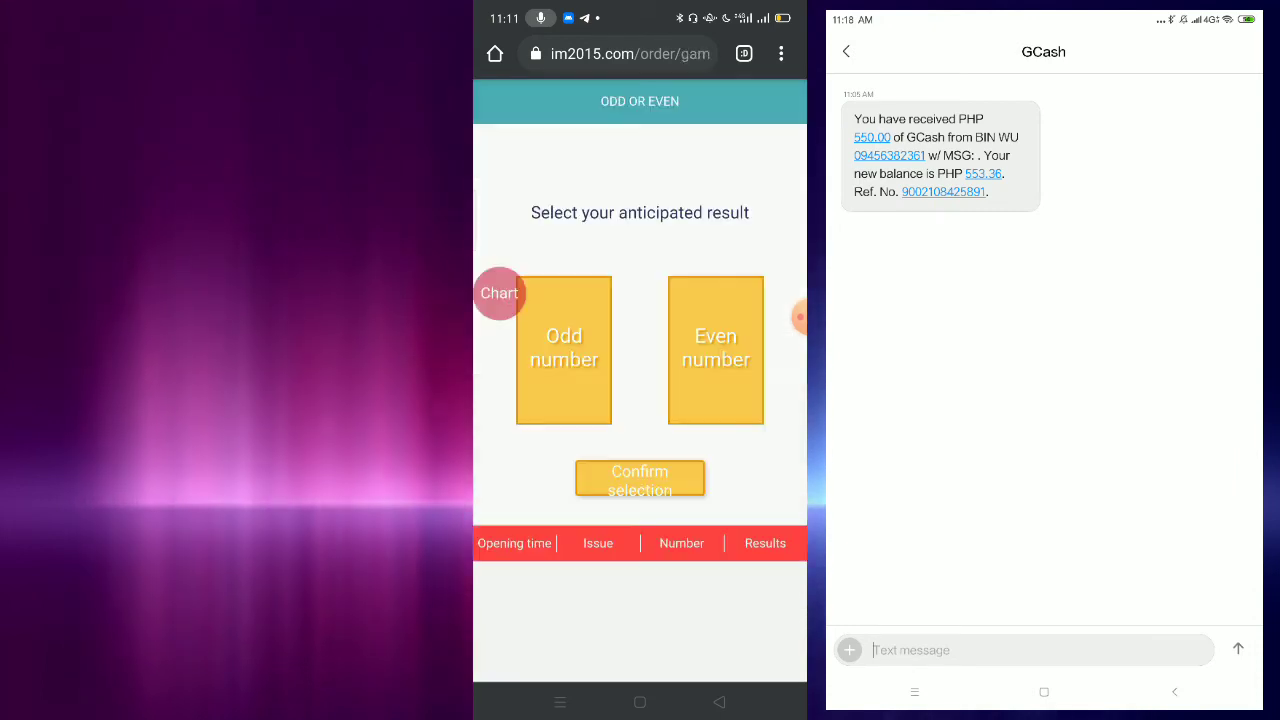
pyautogui.click(640, 478)
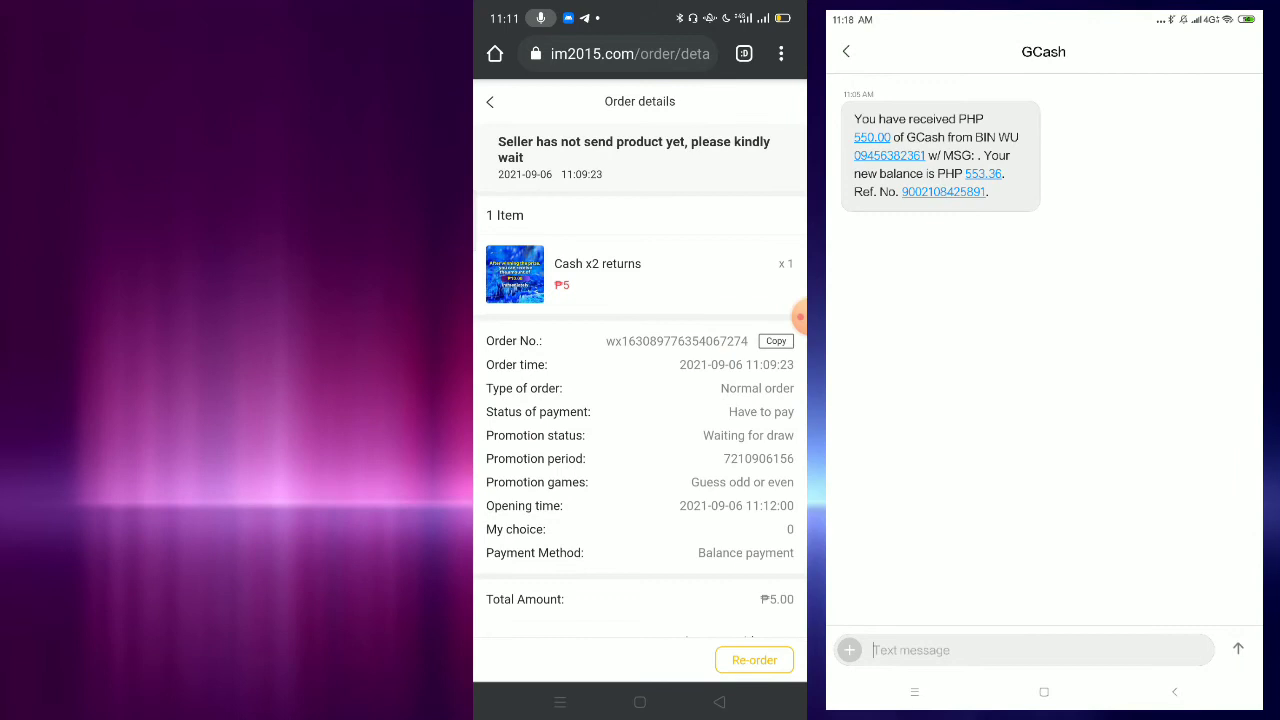
# - Pick up the ₱10 winnings from My order, then show the account page with ₱43.80 balance
pyautogui.click(490, 100)
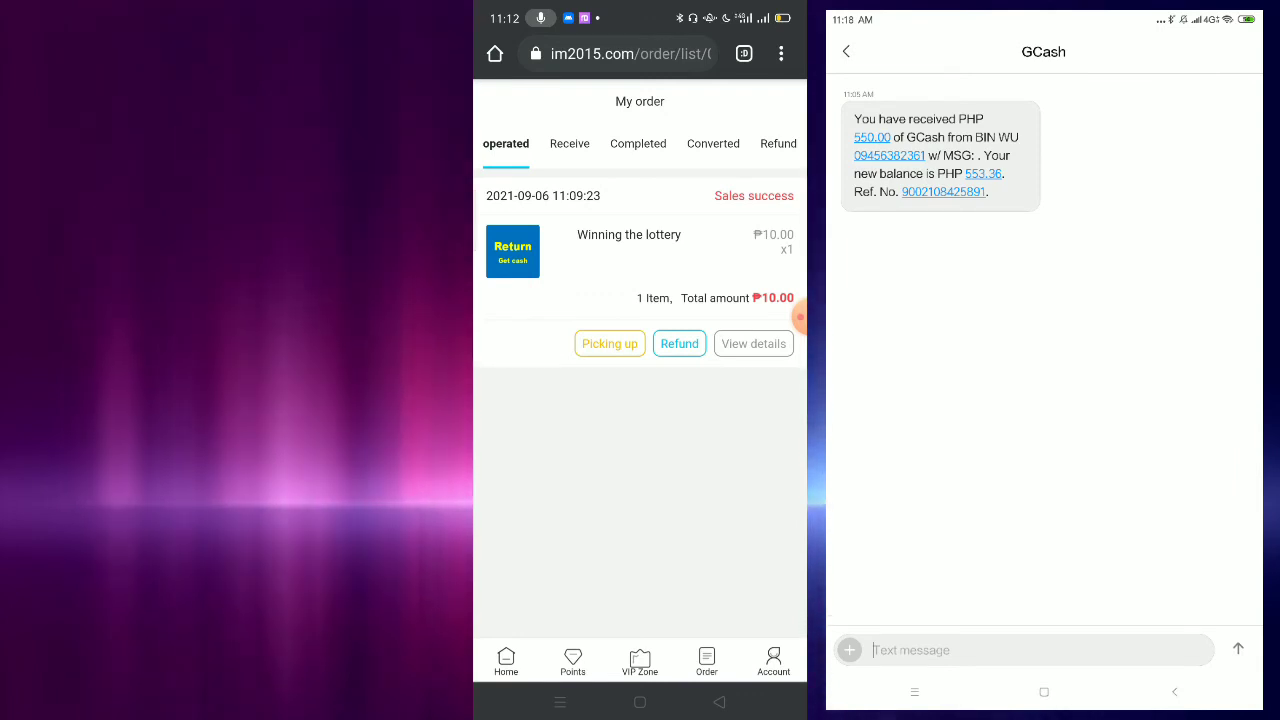
pyautogui.click(608, 344)
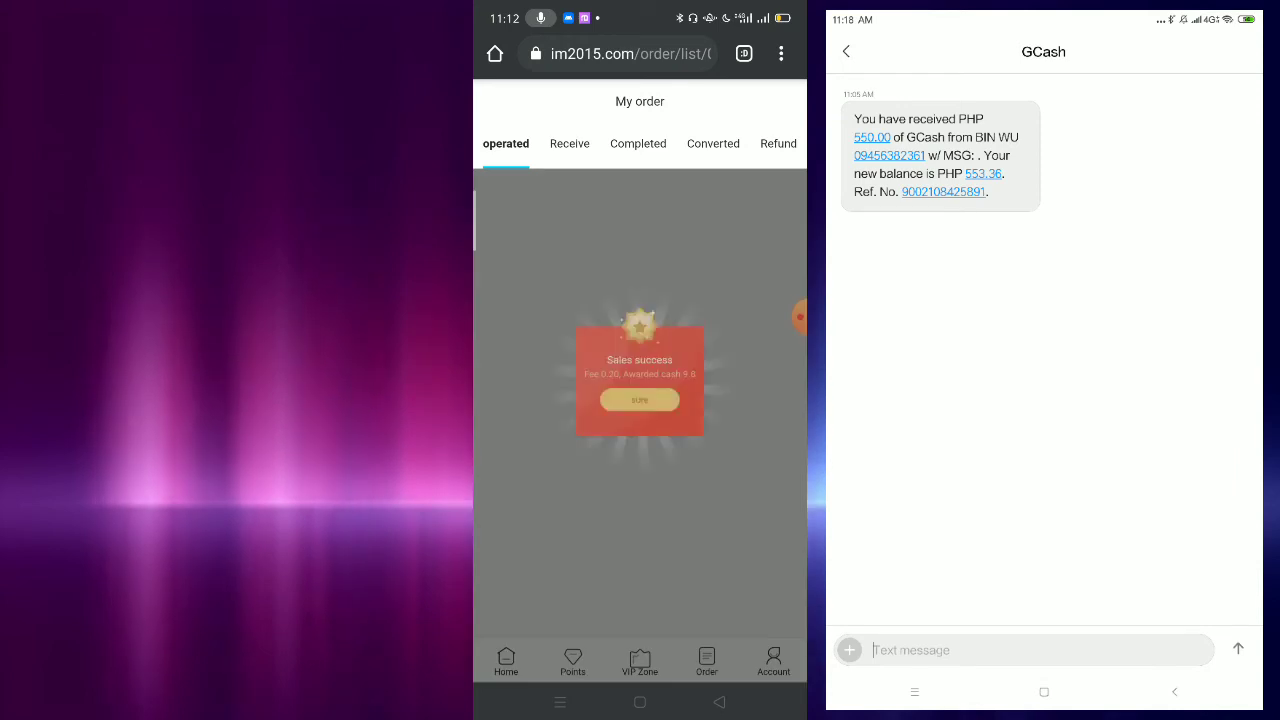
pyautogui.click(640, 400)
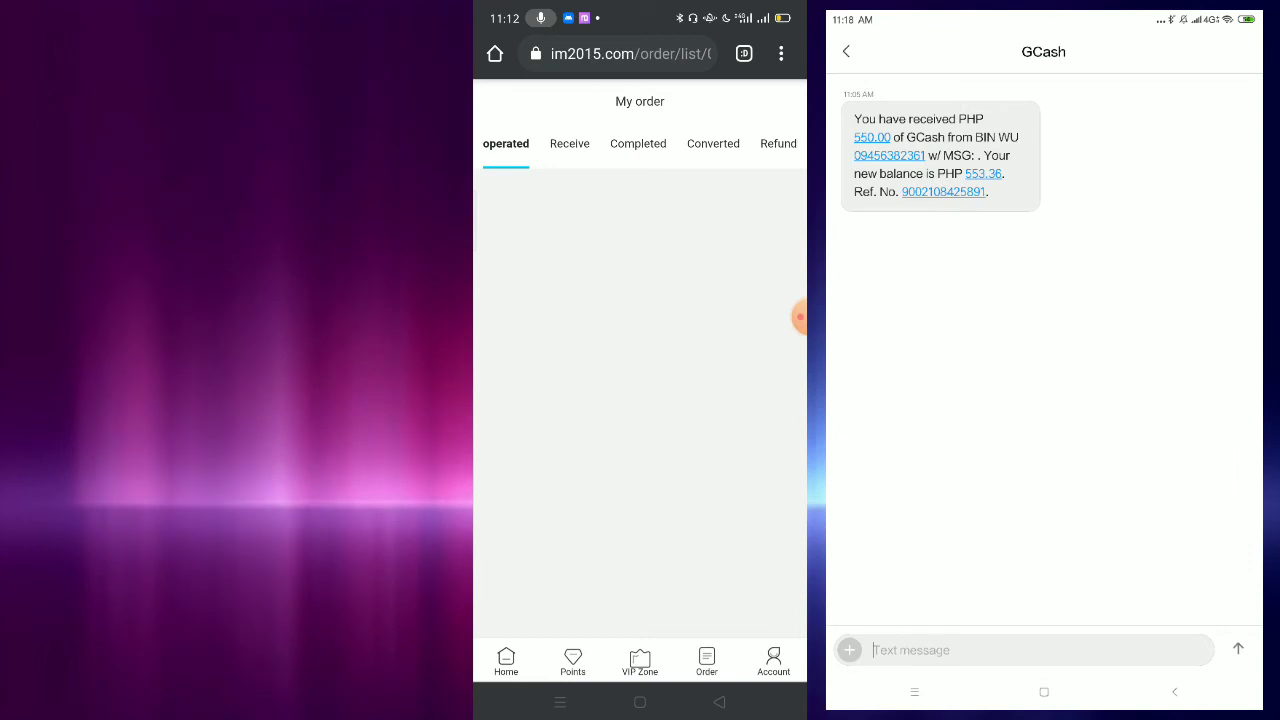
pyautogui.click(772, 660)
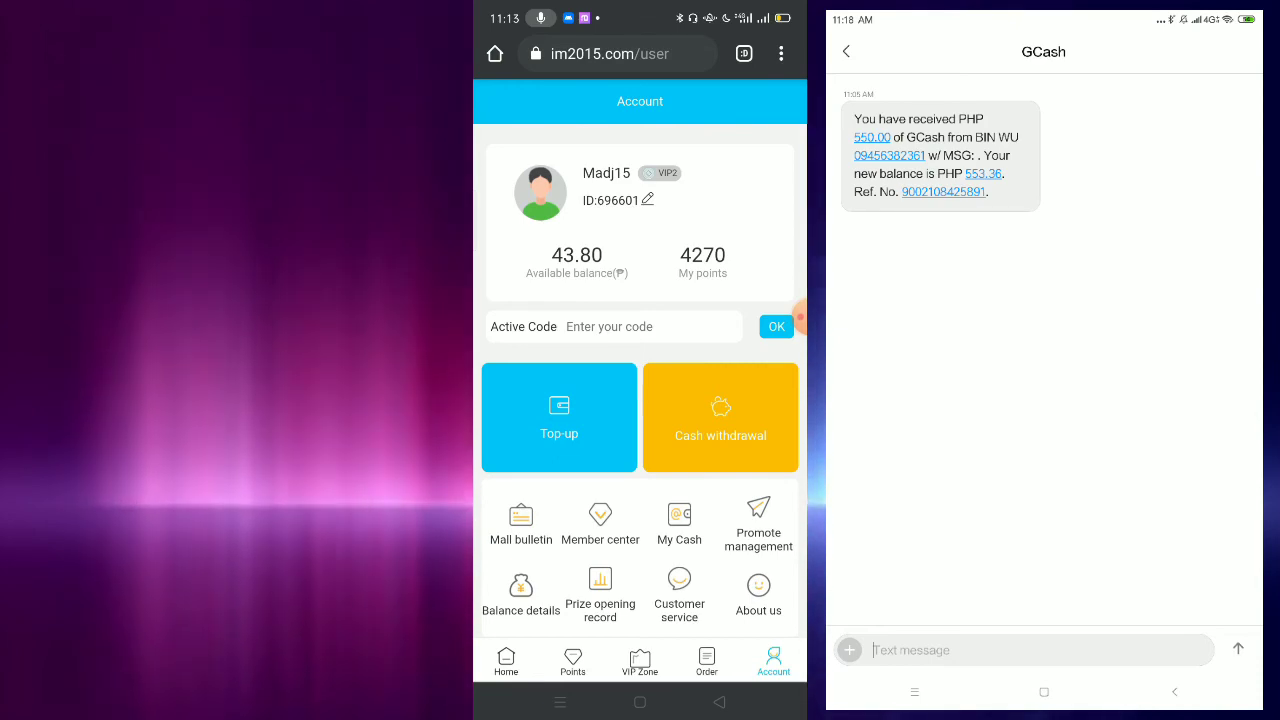
pyautogui.click(640, 702)
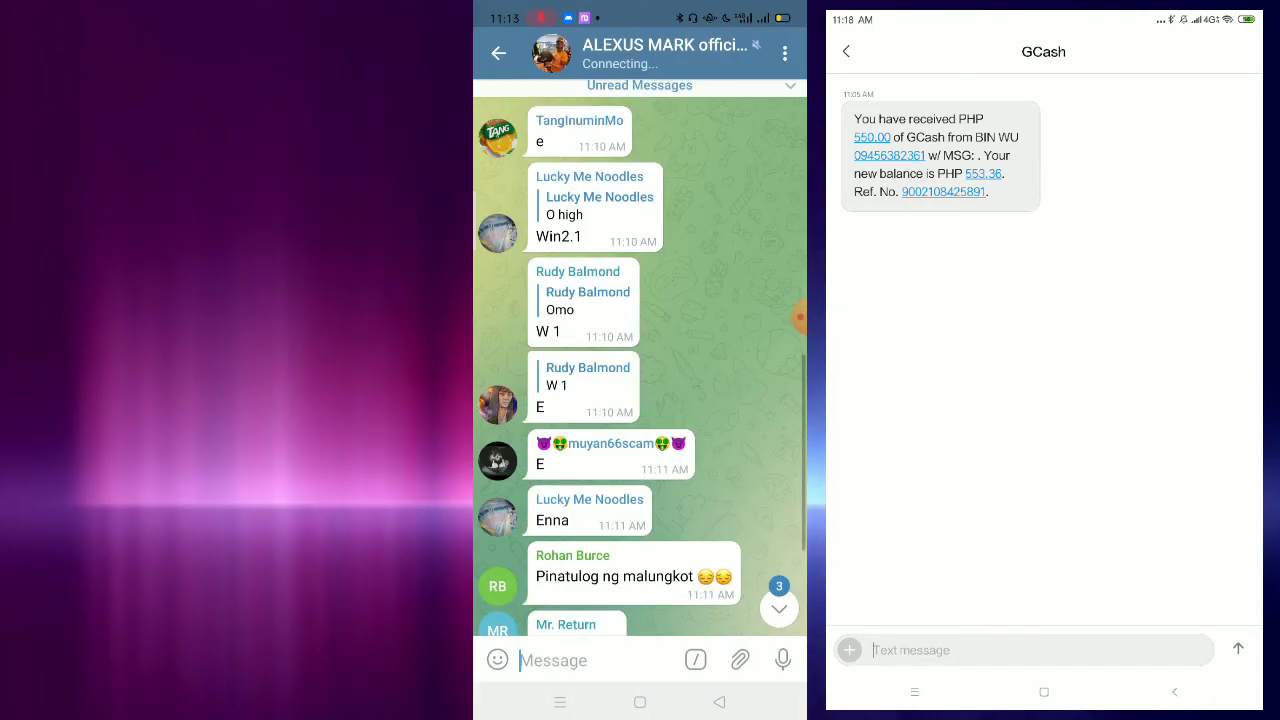
pyautogui.click(500, 52)
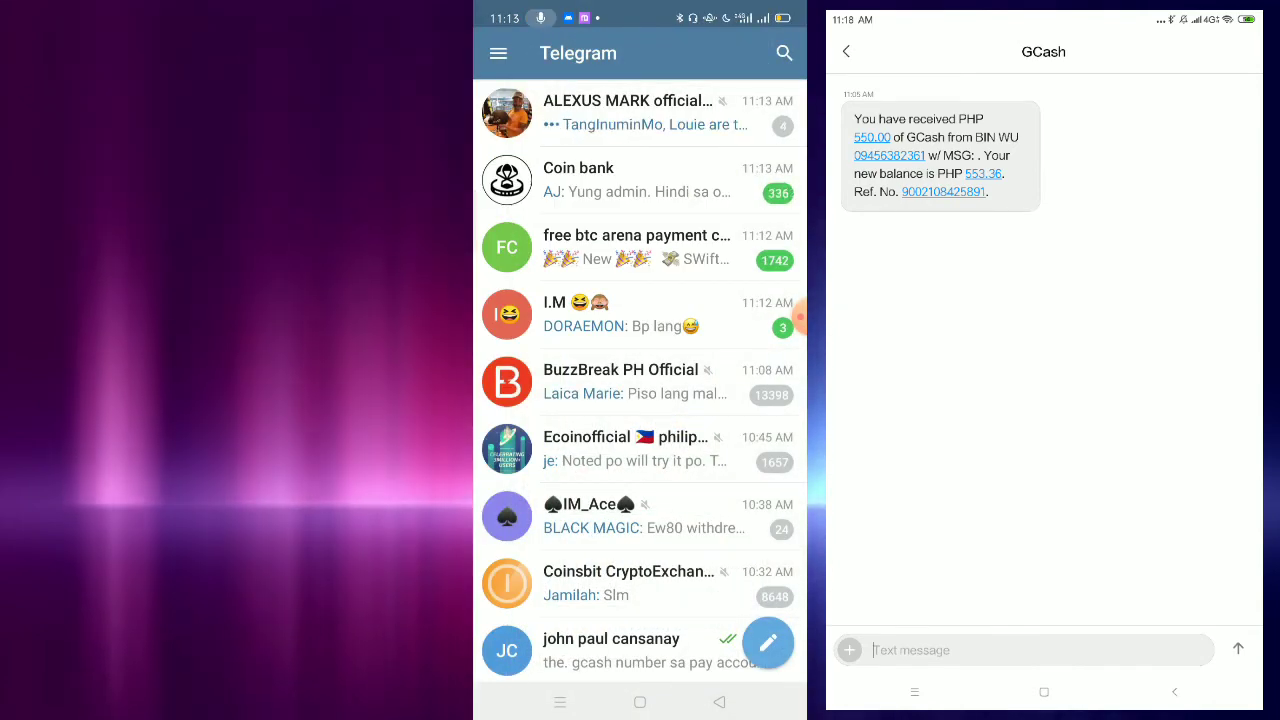
pyautogui.click(640, 314)
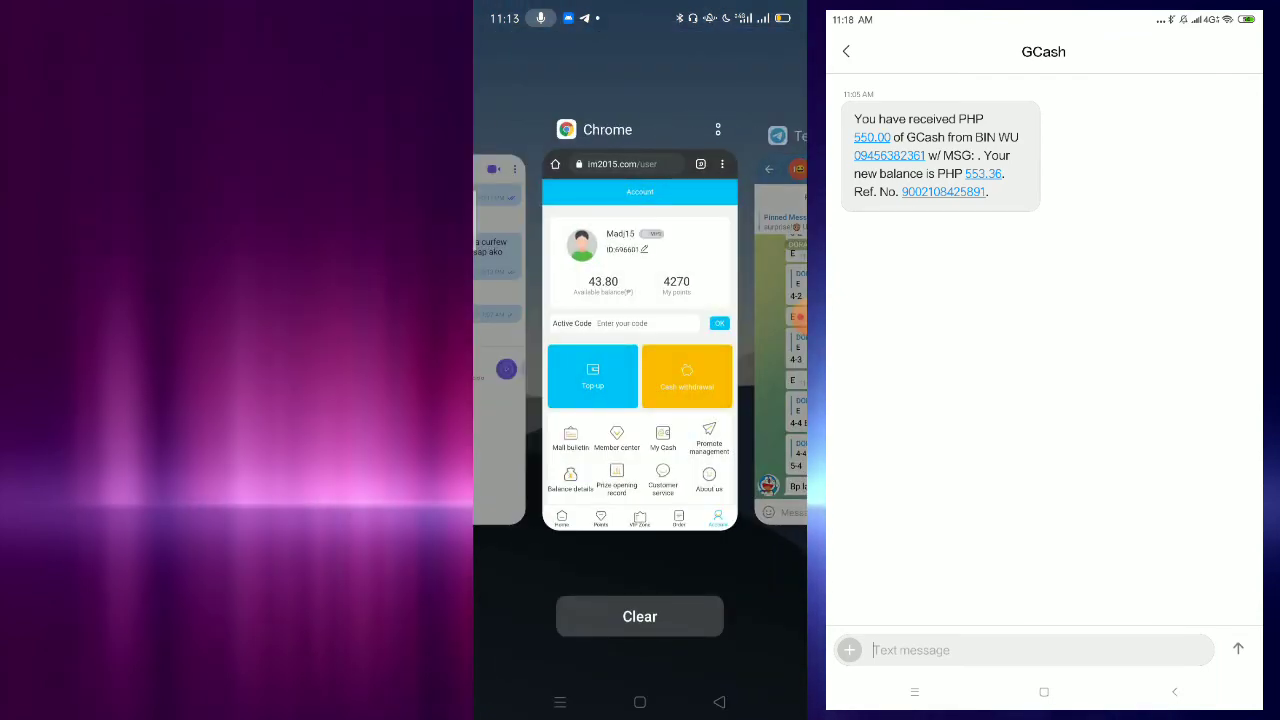
pyautogui.click(640, 340)
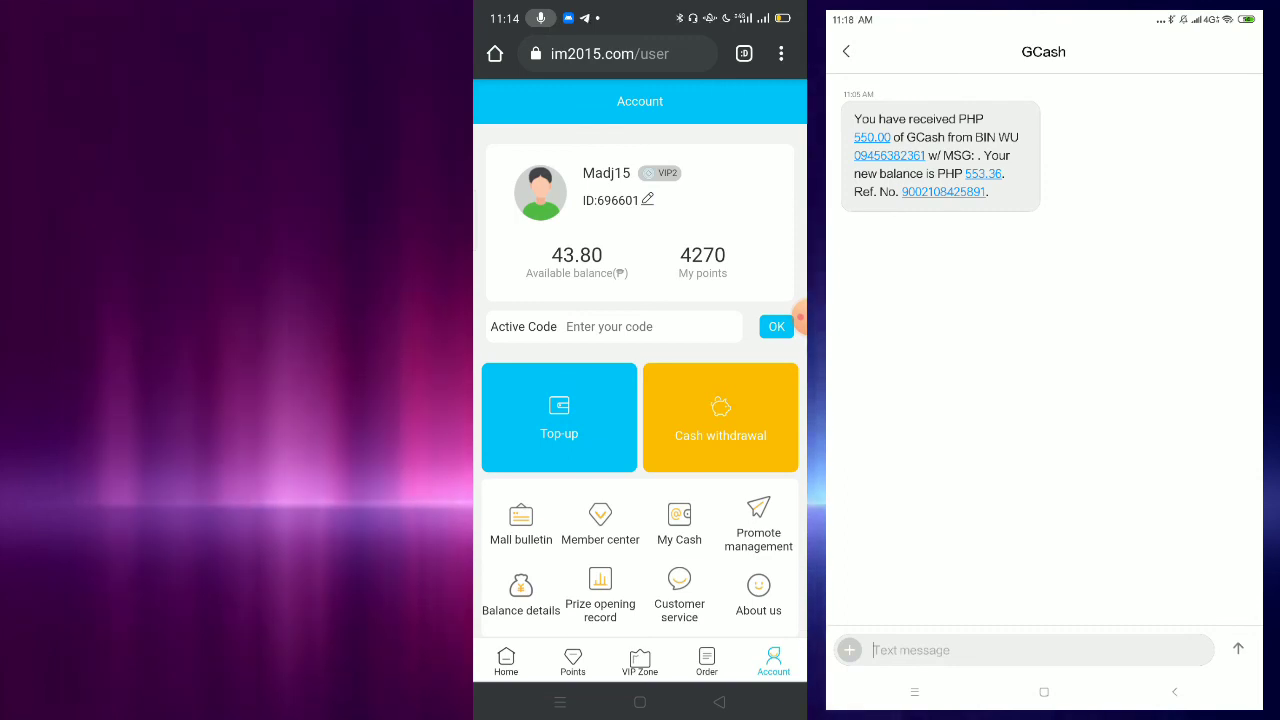
pyautogui.click(600, 524)
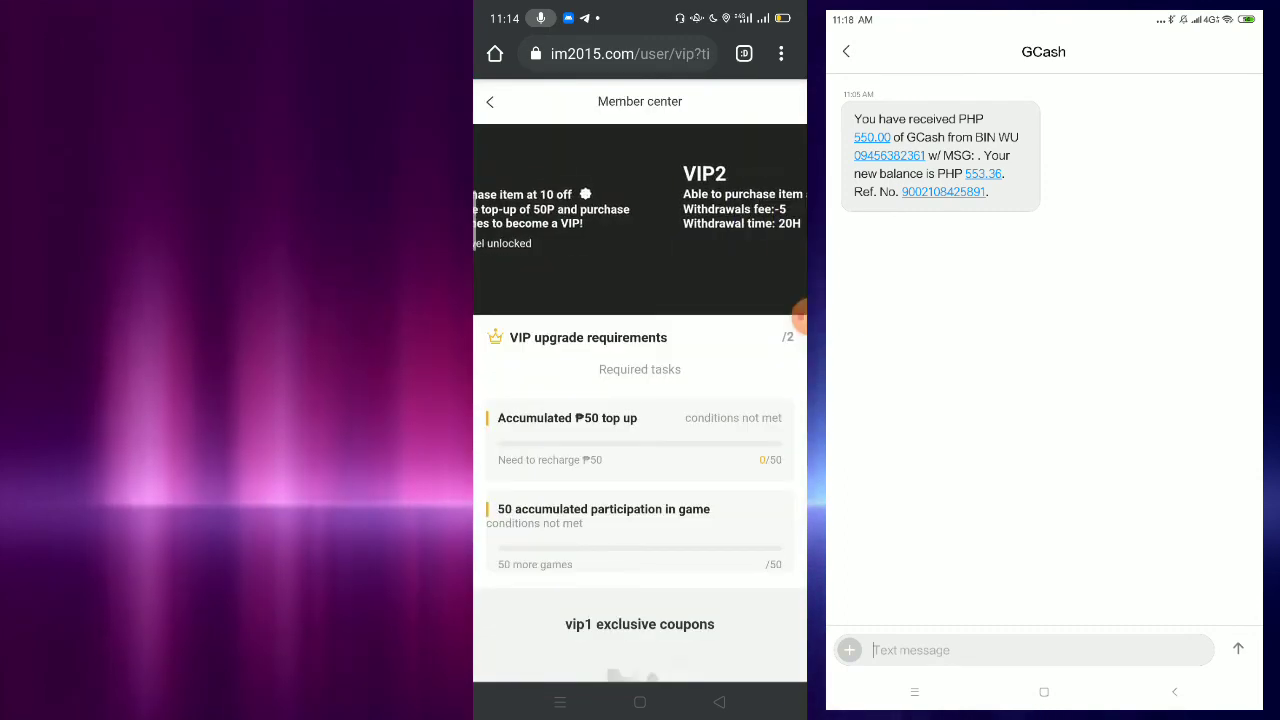